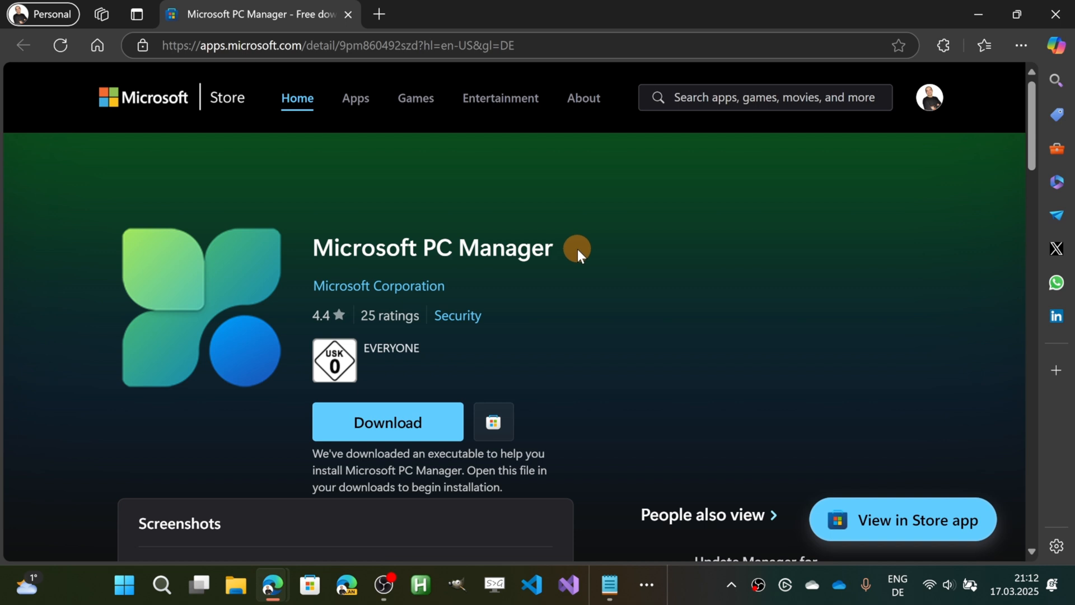
pyautogui.moveTo(572, 317)
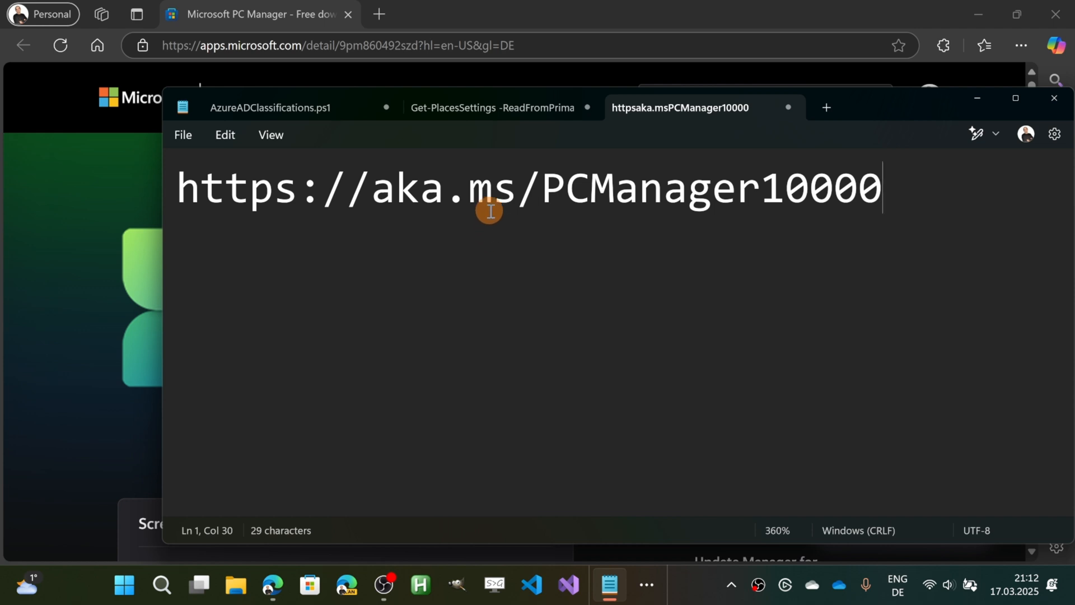
pyautogui.moveTo(798, 217)
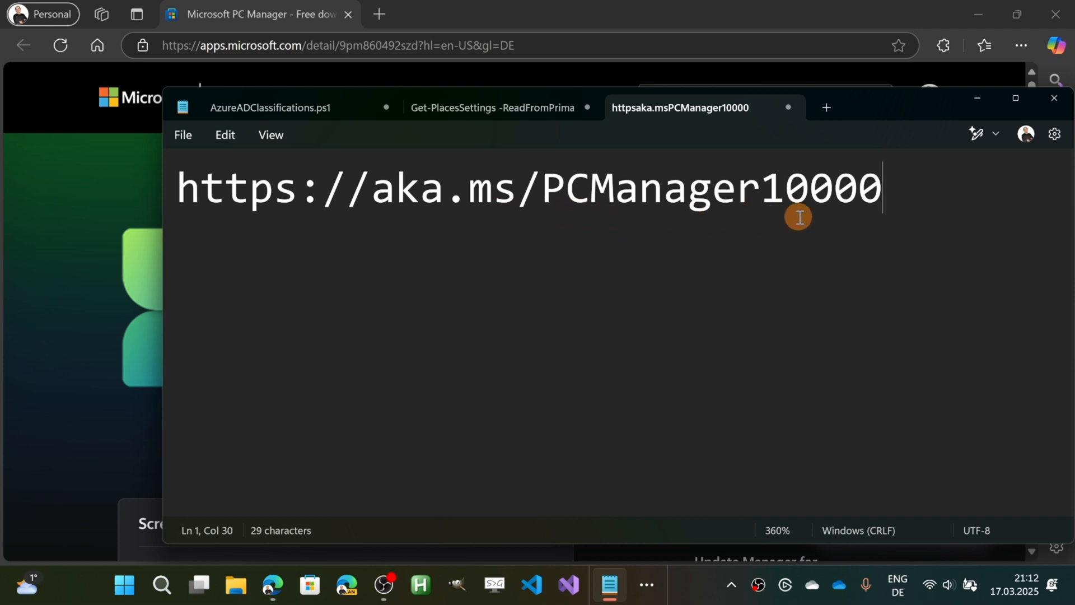
pyautogui.moveTo(940, 109)
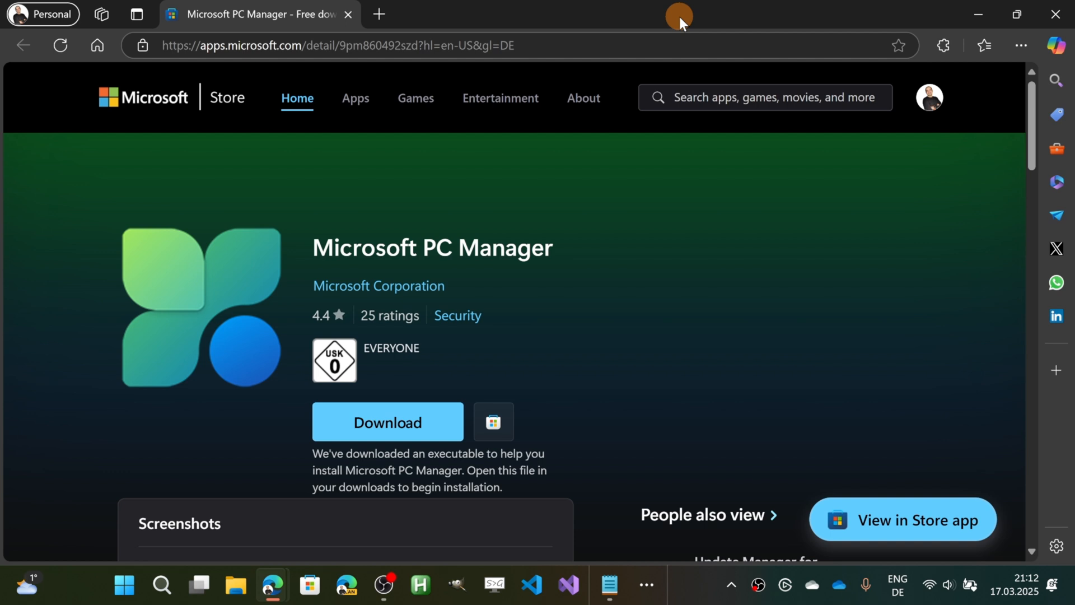
pyautogui.click(608, 584)
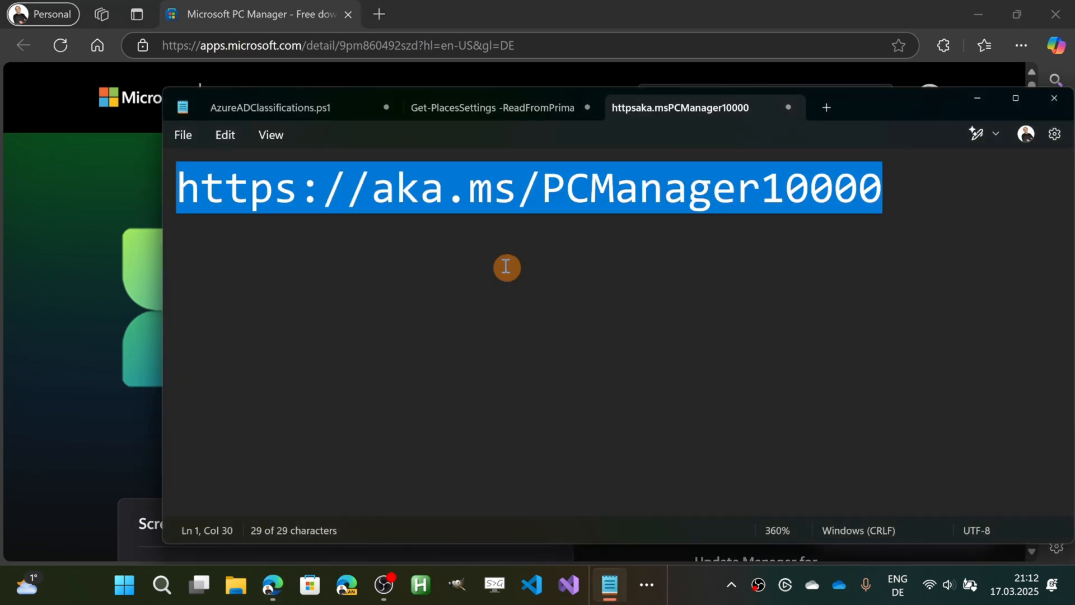
pyautogui.moveTo(453, 248)
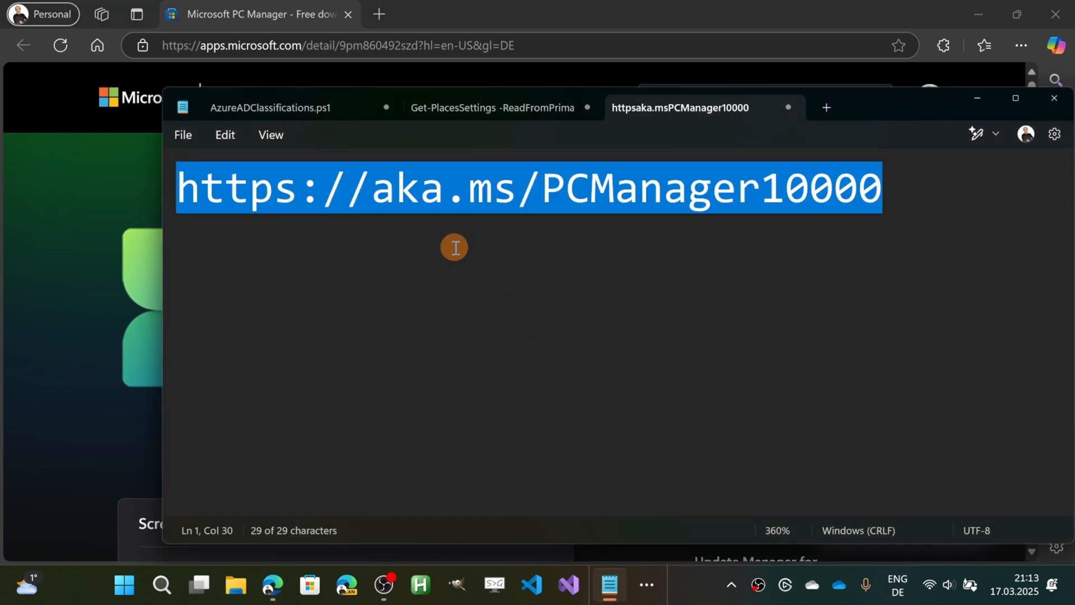
pyautogui.moveTo(448, 251)
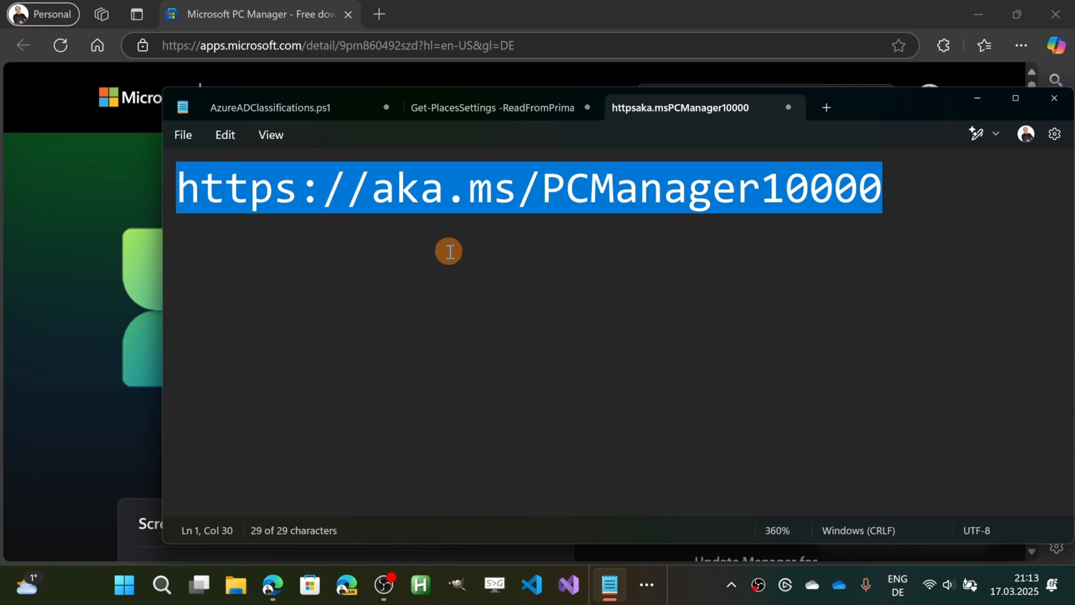
pyautogui.moveTo(697, 481)
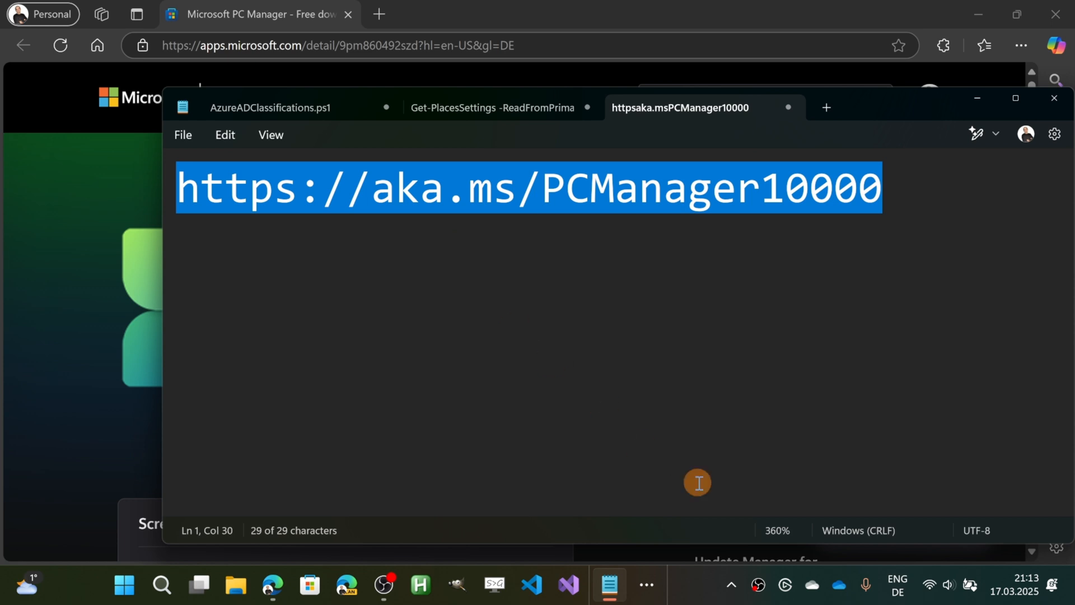
# Search Start for 'microsoft pc Manager (Beta)' and launch the best-match app.
pyautogui.click(730, 585)
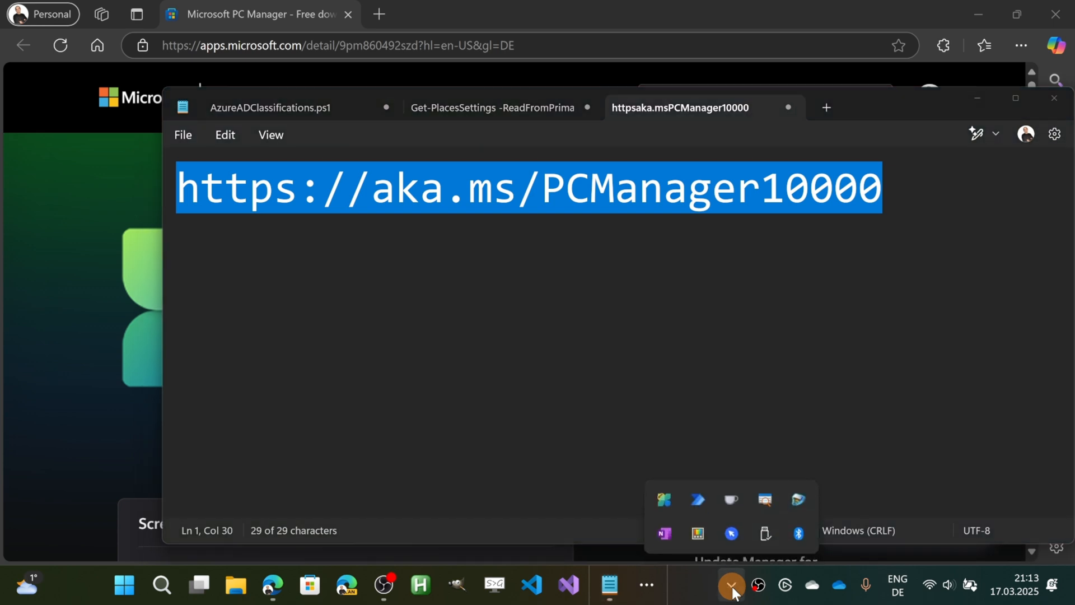
pyautogui.moveTo(663, 500)
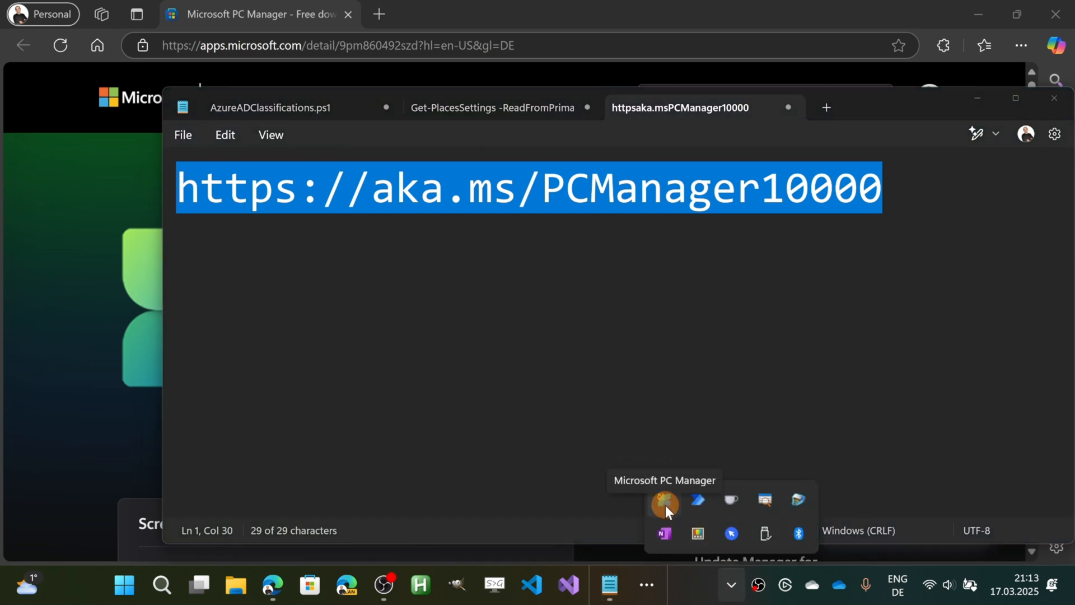
pyautogui.click(123, 584)
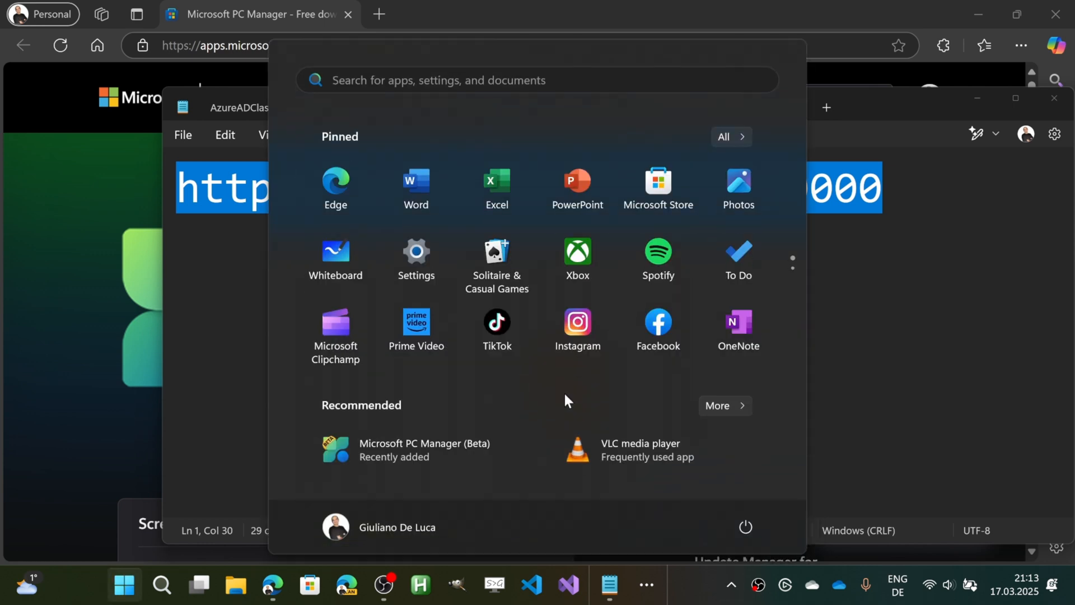
pyautogui.write('microsoft')
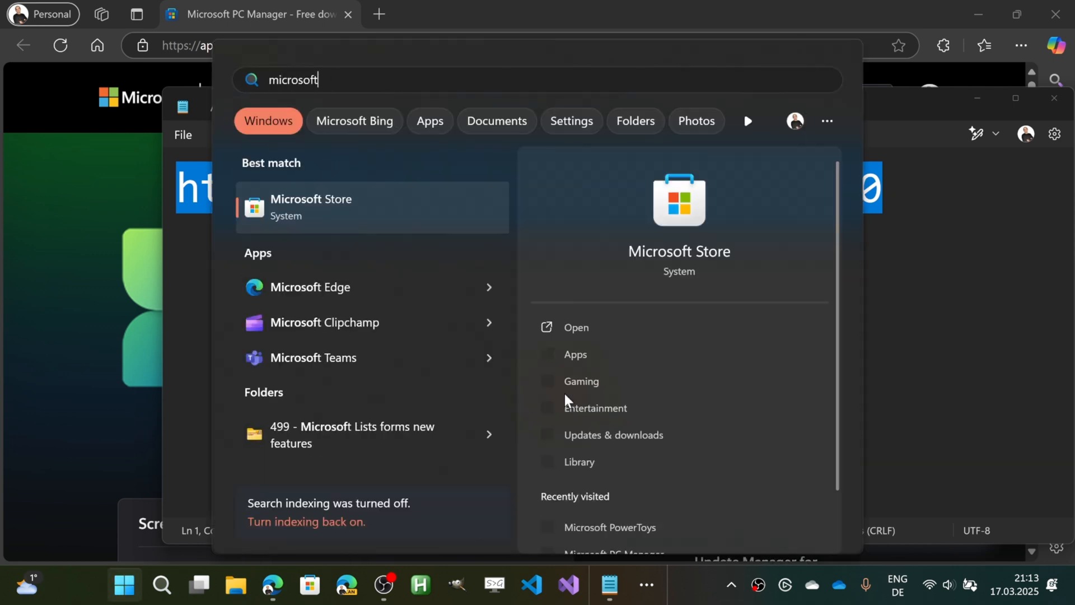
pyautogui.write('pc Manager (Beta)')
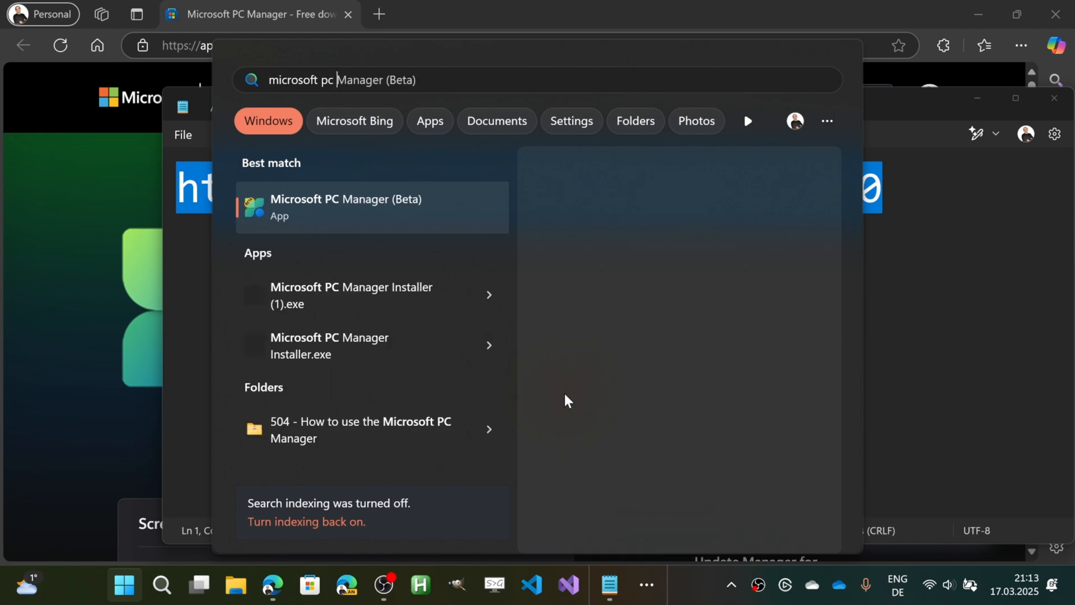
pyautogui.click(346, 206)
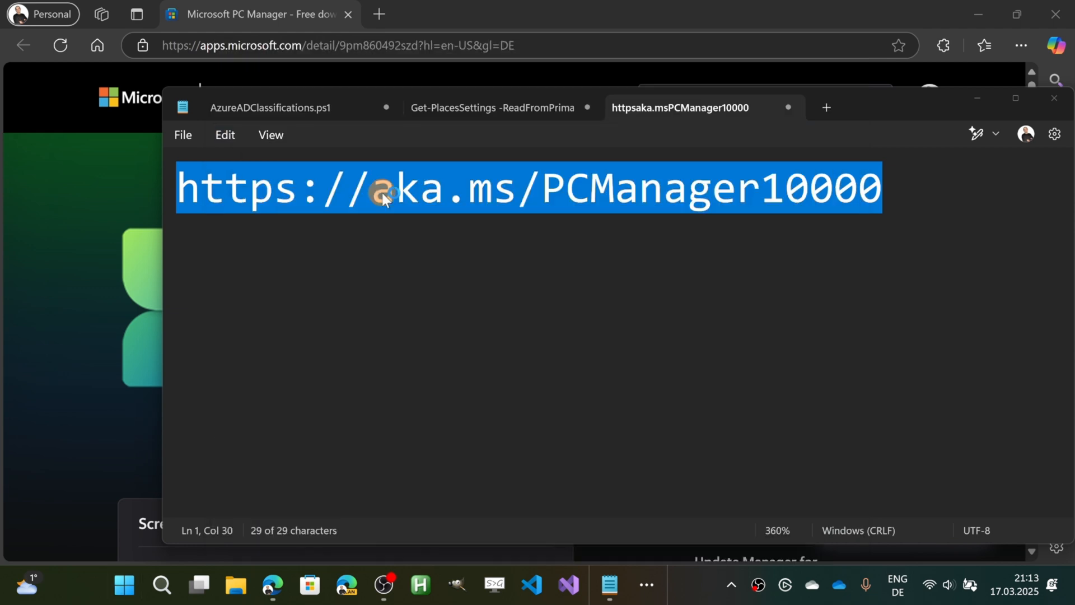
pyautogui.click(609, 584)
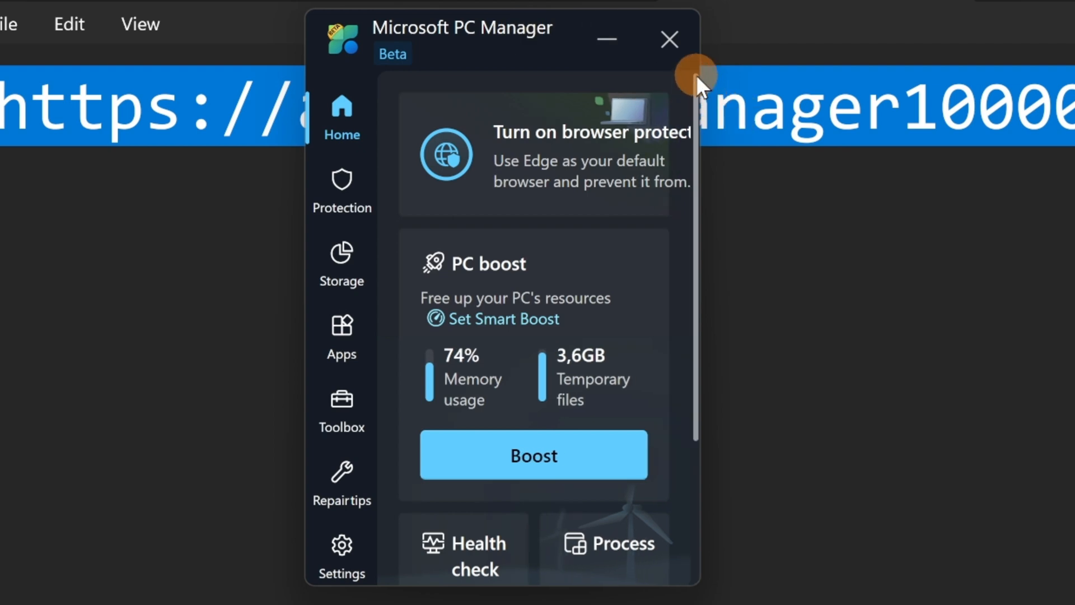
pyautogui.moveTo(675, 96)
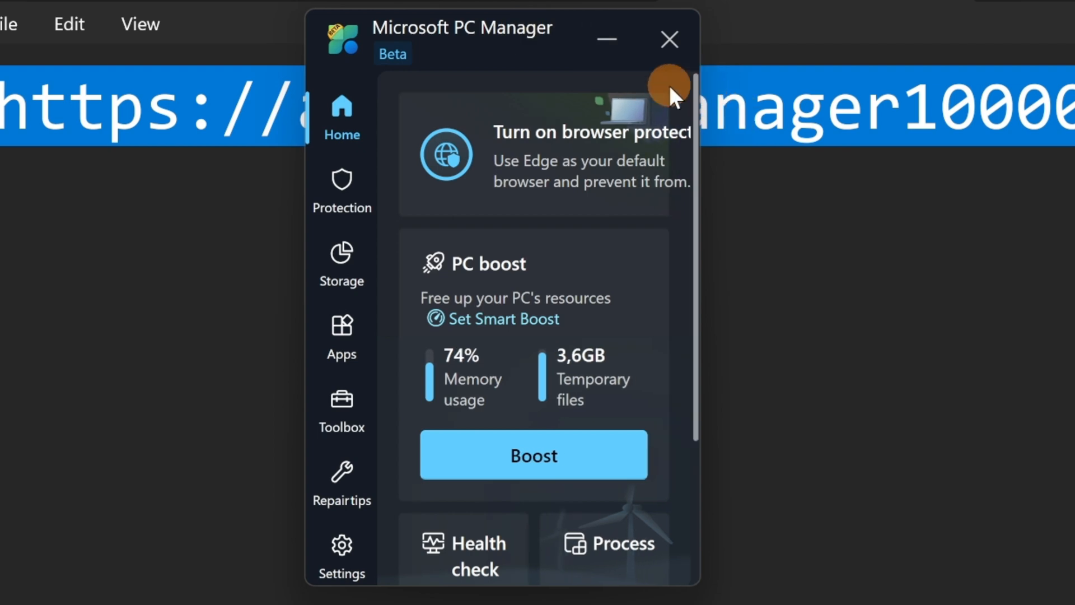
# Scroll the Home page to the PC boost card and the Health check, Process, Deep cleanup and Startup cards.
pyautogui.scroll(-3)
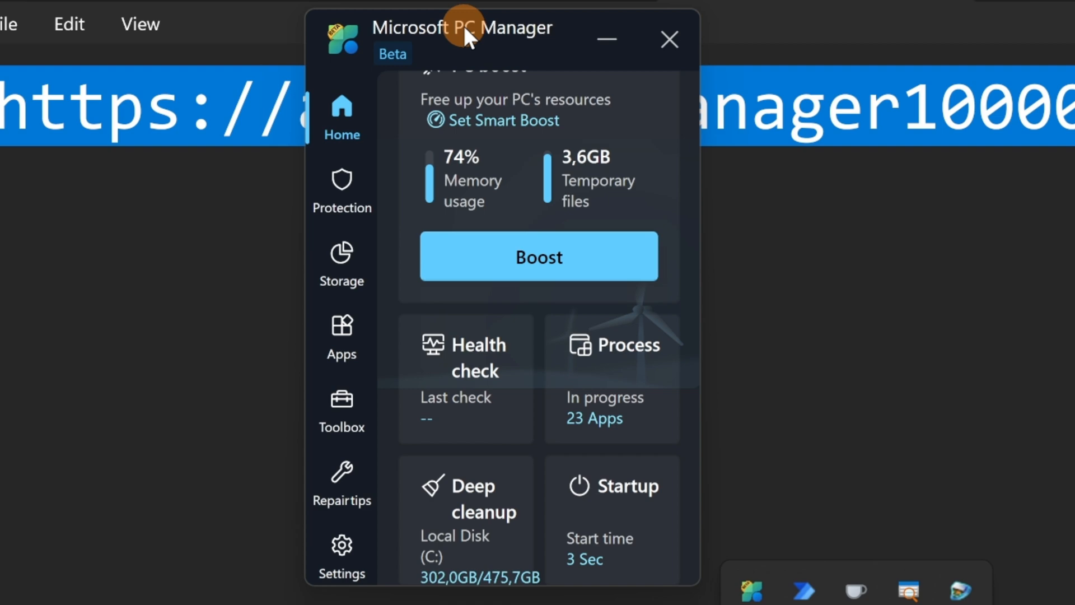
pyautogui.scroll(3)
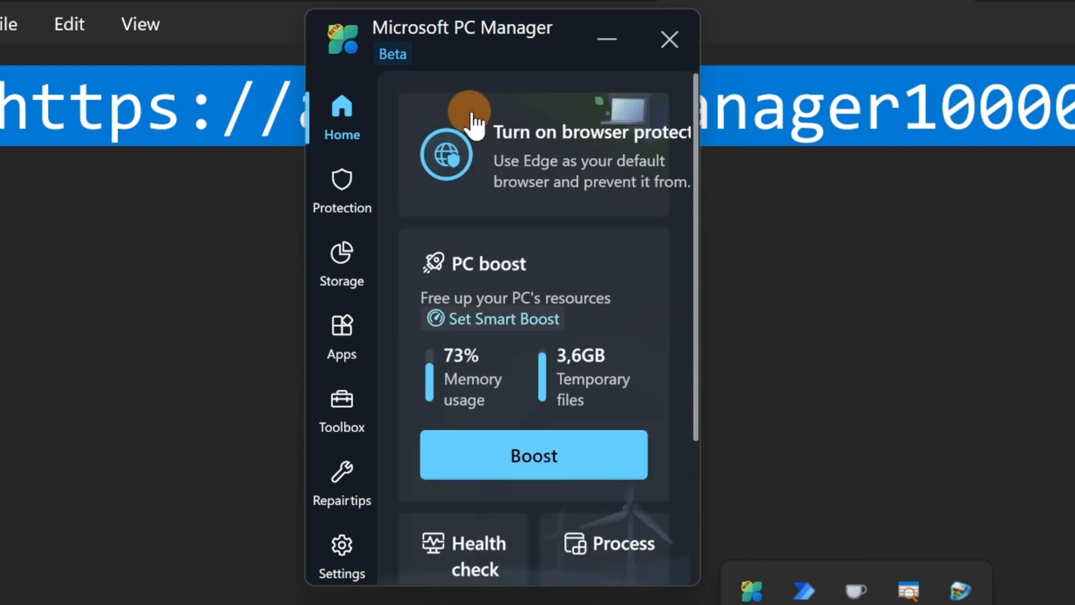
pyautogui.moveTo(698, 181)
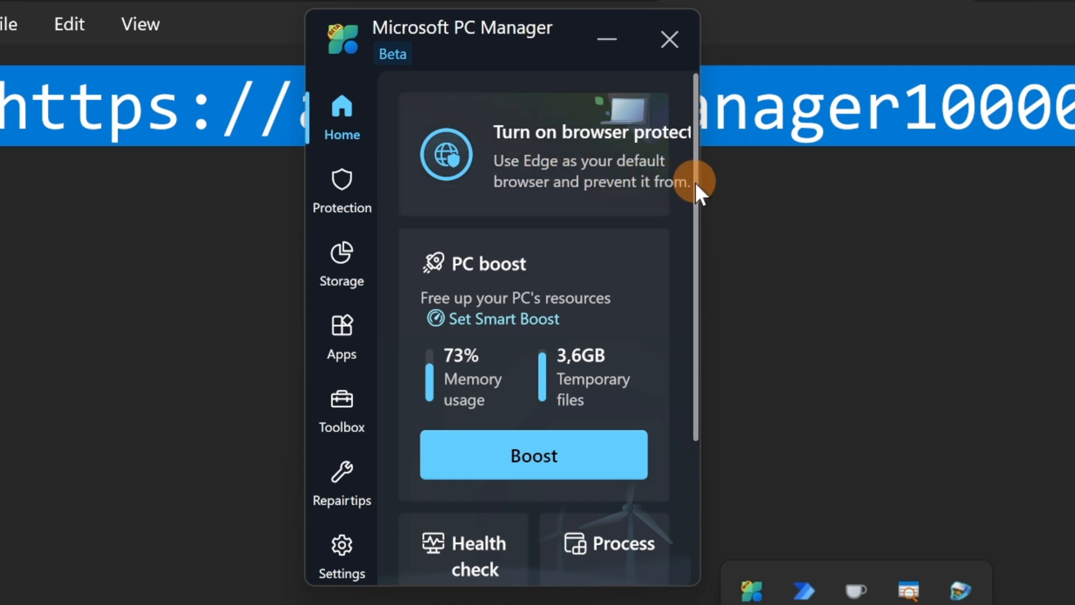
pyautogui.moveTo(655, 219)
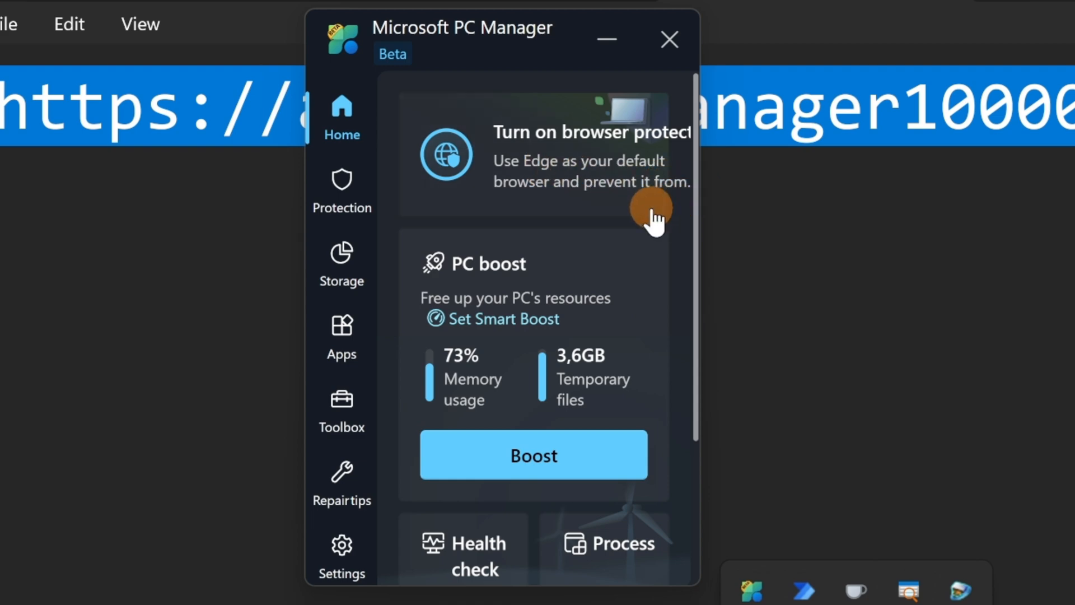
pyautogui.moveTo(545, 168)
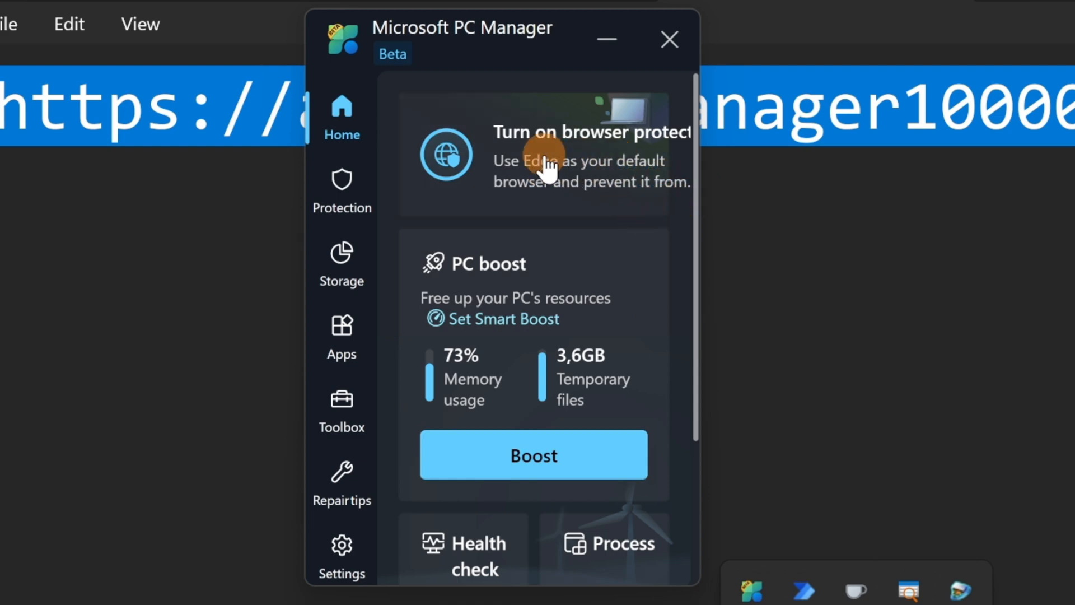
pyautogui.moveTo(487, 145)
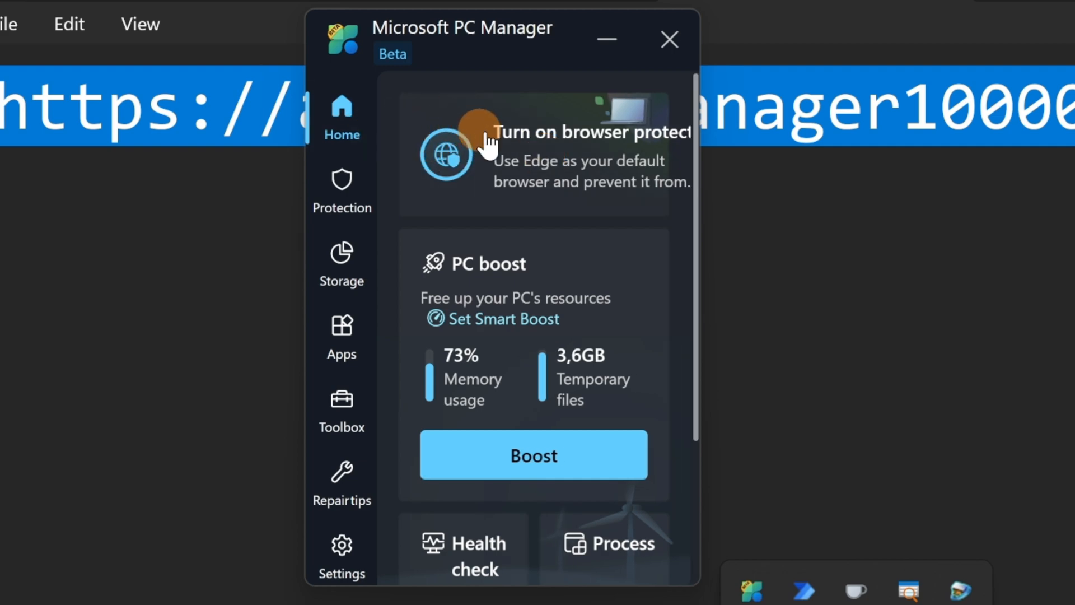
pyautogui.moveTo(603, 178)
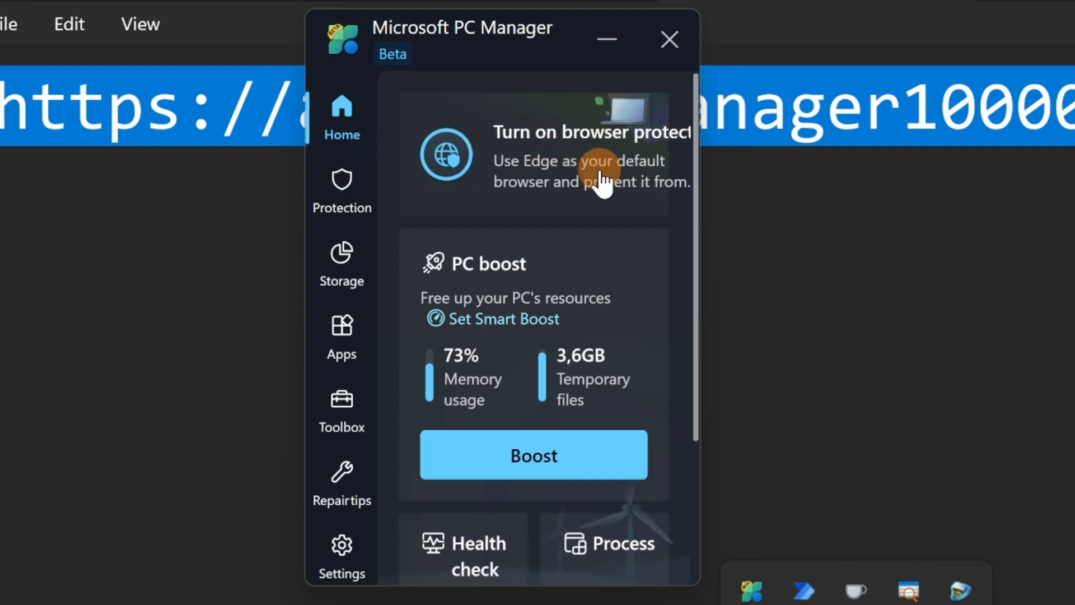
pyautogui.moveTo(582, 206)
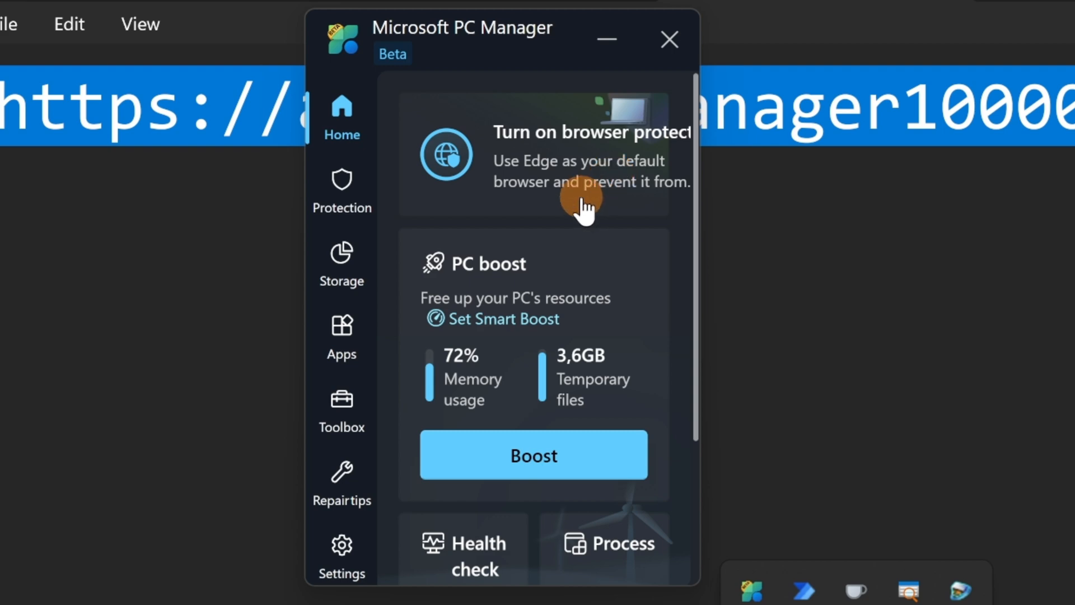
pyautogui.scroll(-3)
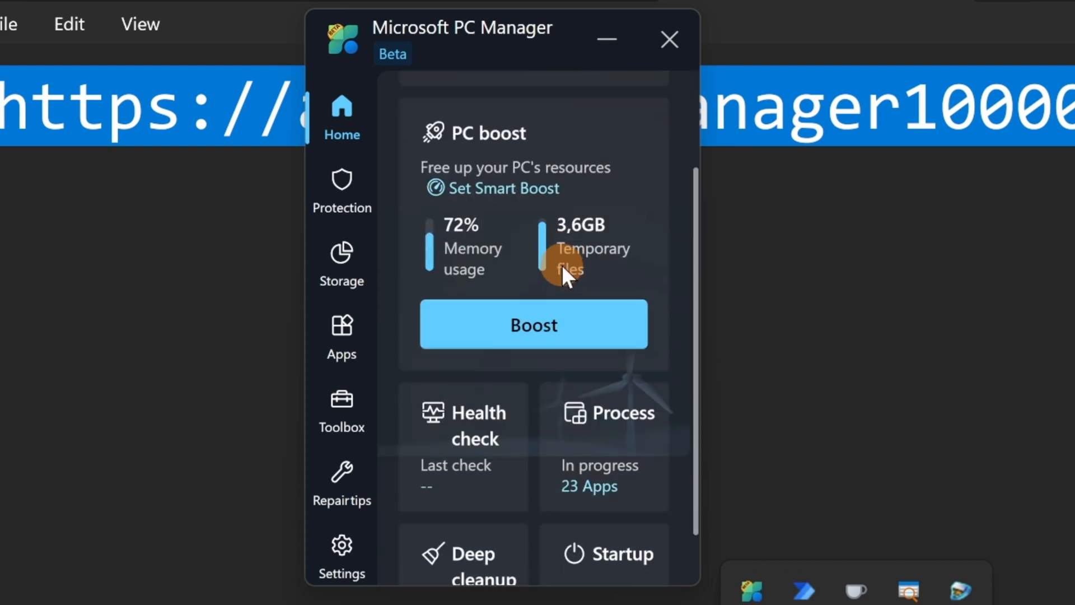
pyautogui.moveTo(542, 177)
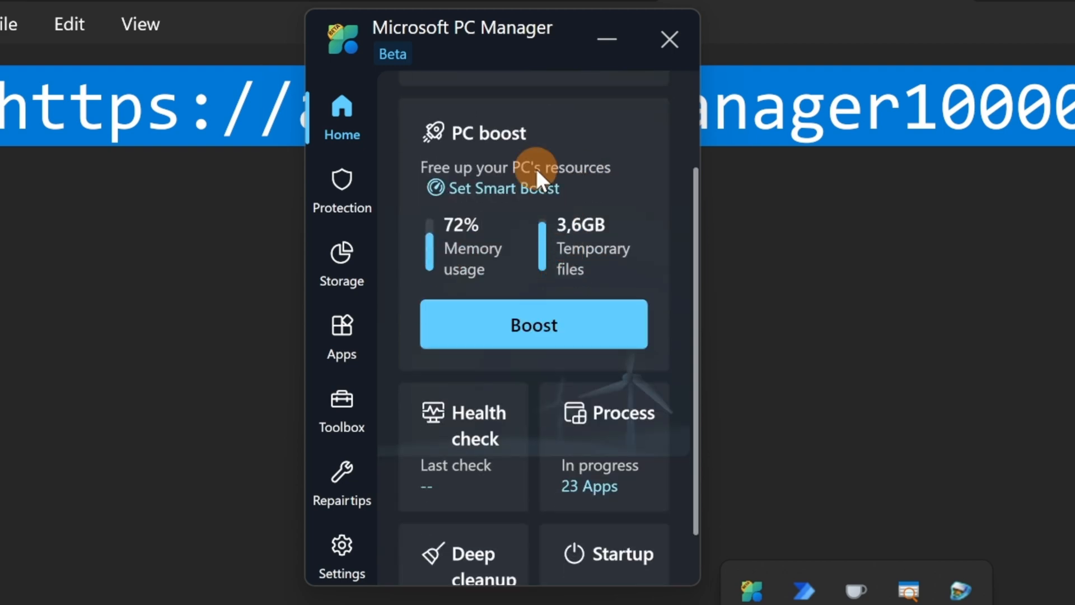
pyautogui.moveTo(549, 175)
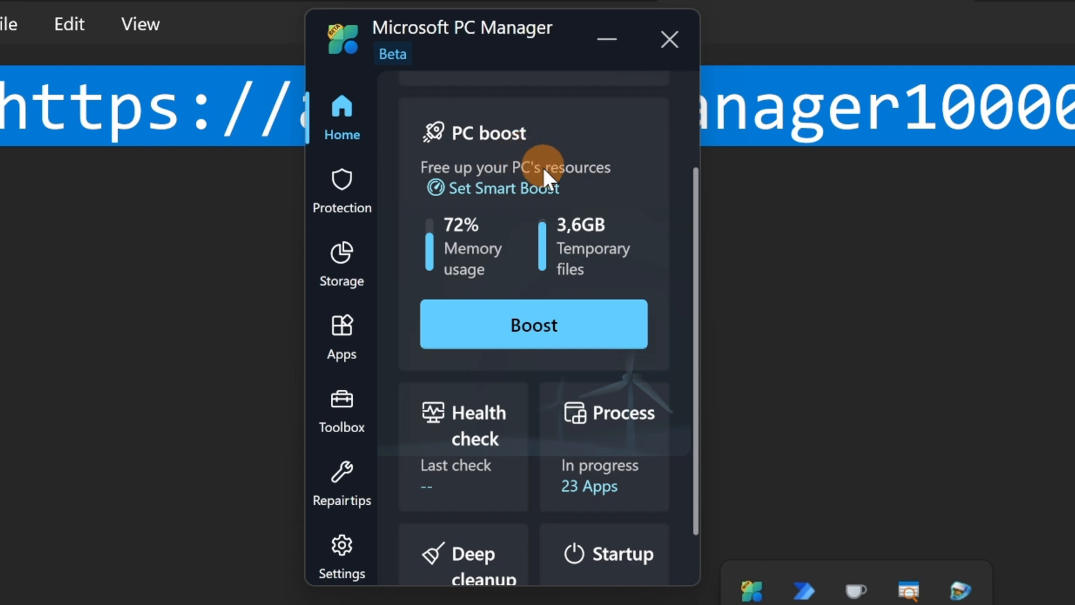
pyautogui.moveTo(582, 185)
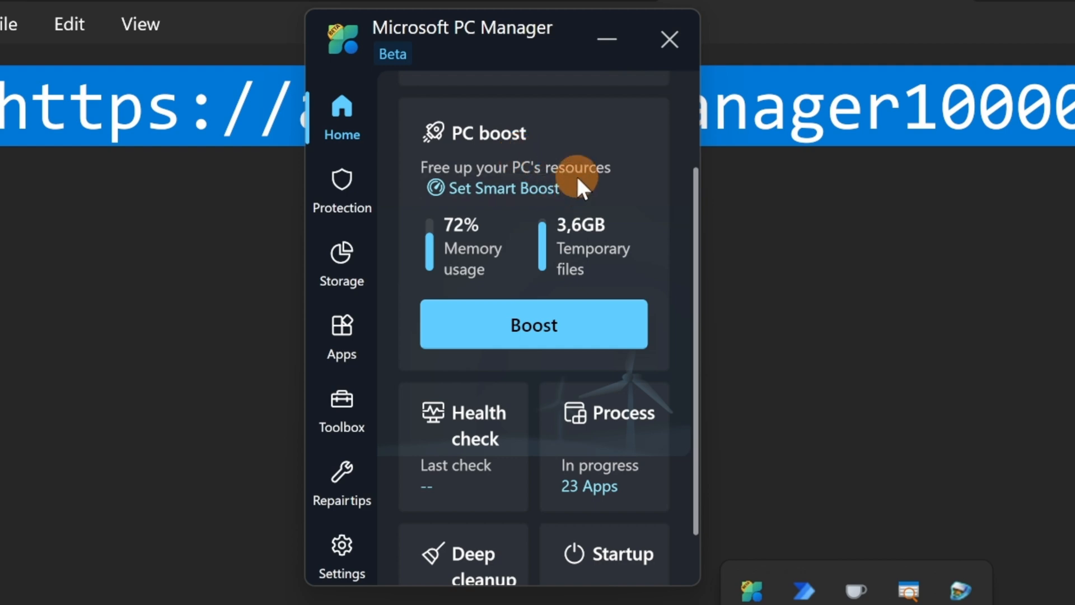
pyautogui.moveTo(481, 243)
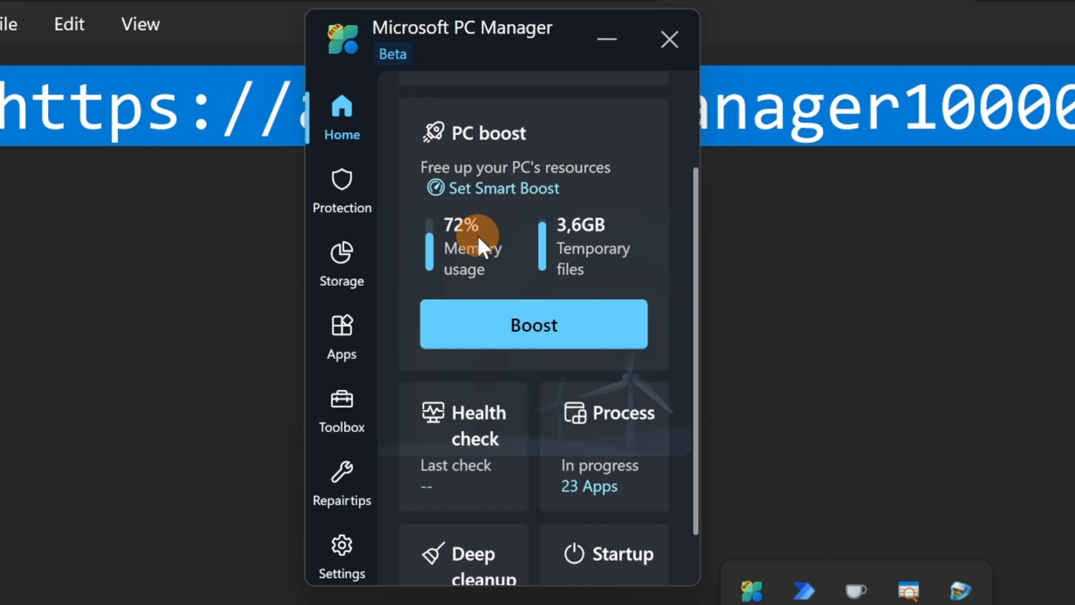
pyautogui.moveTo(494, 264)
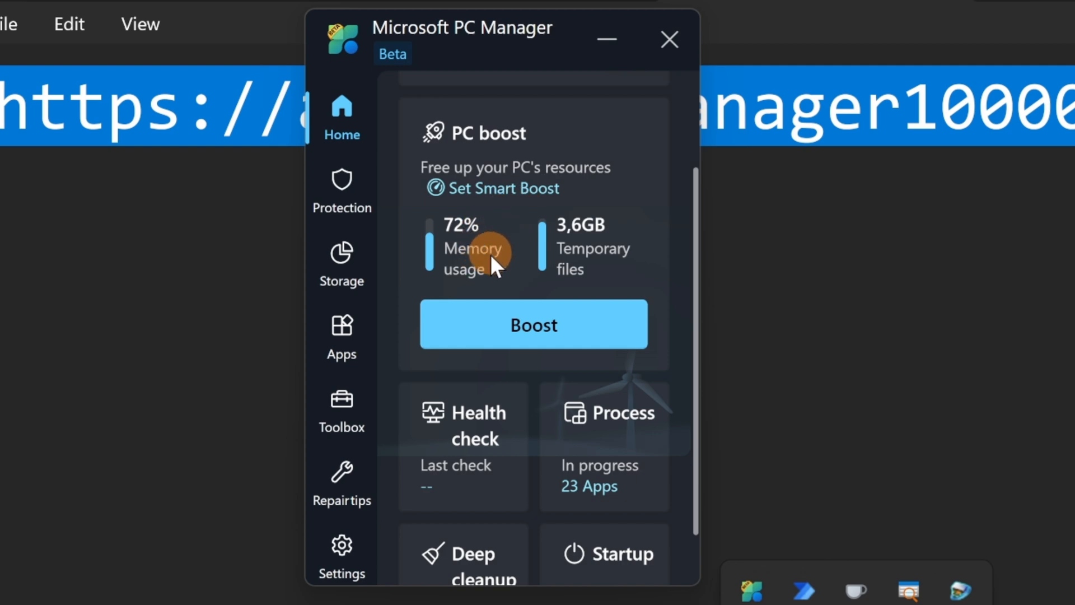
pyautogui.moveTo(487, 258)
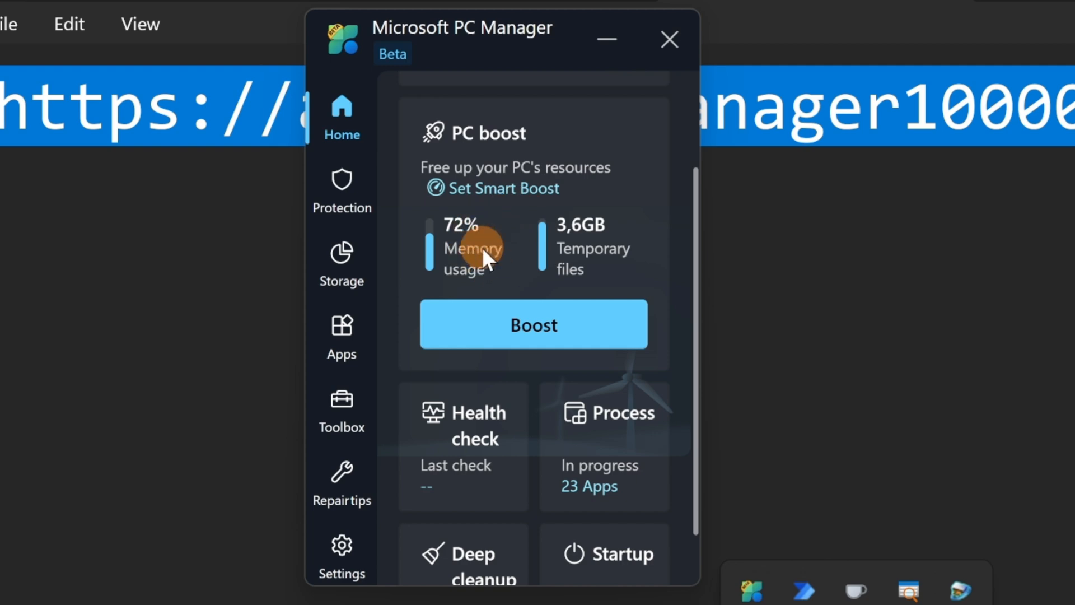
pyautogui.moveTo(620, 257)
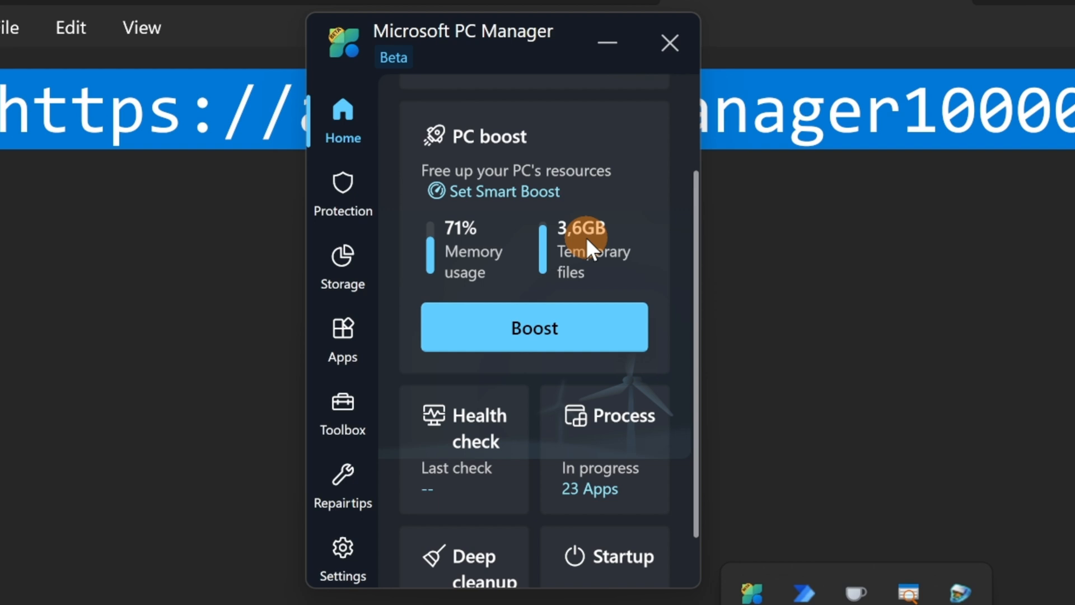
pyautogui.moveTo(559, 309)
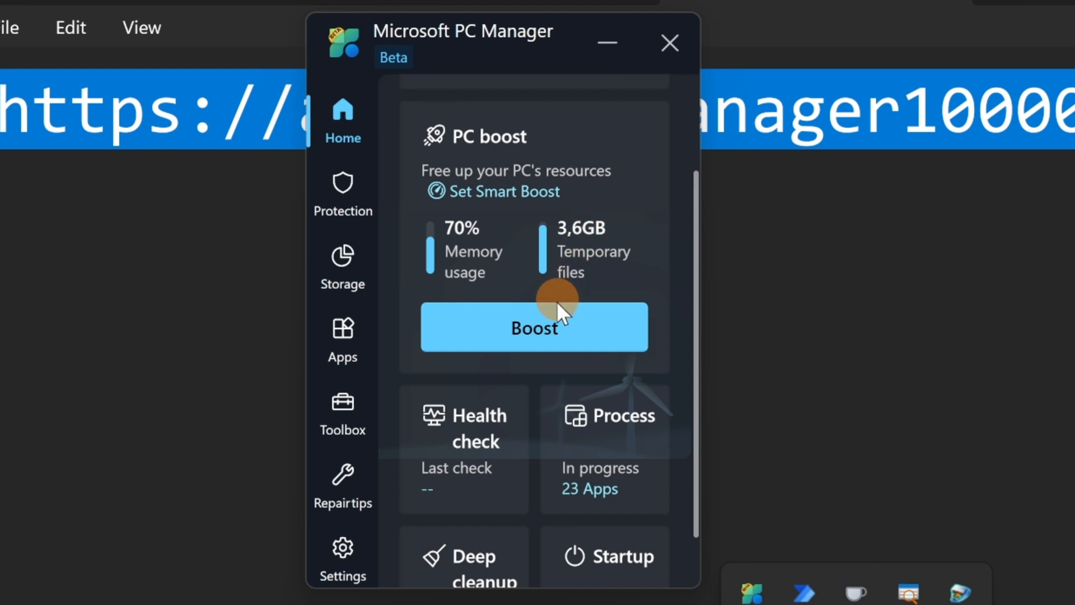
# Run PC boost to release 3.6 GB of temporary files and lower memory usage to about 55%.
pyautogui.click(533, 327)
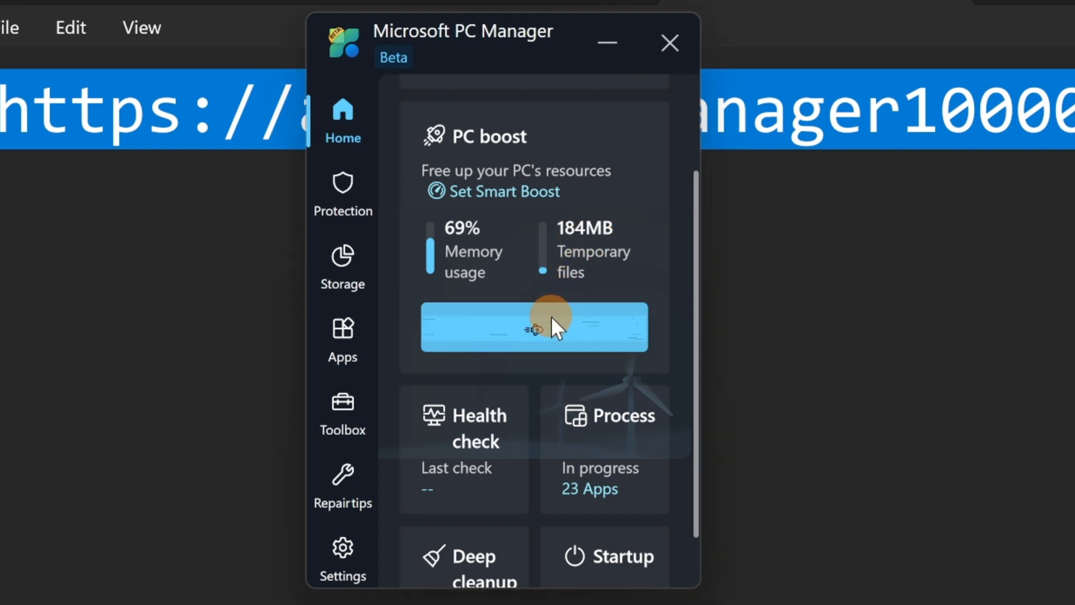
pyautogui.click(534, 326)
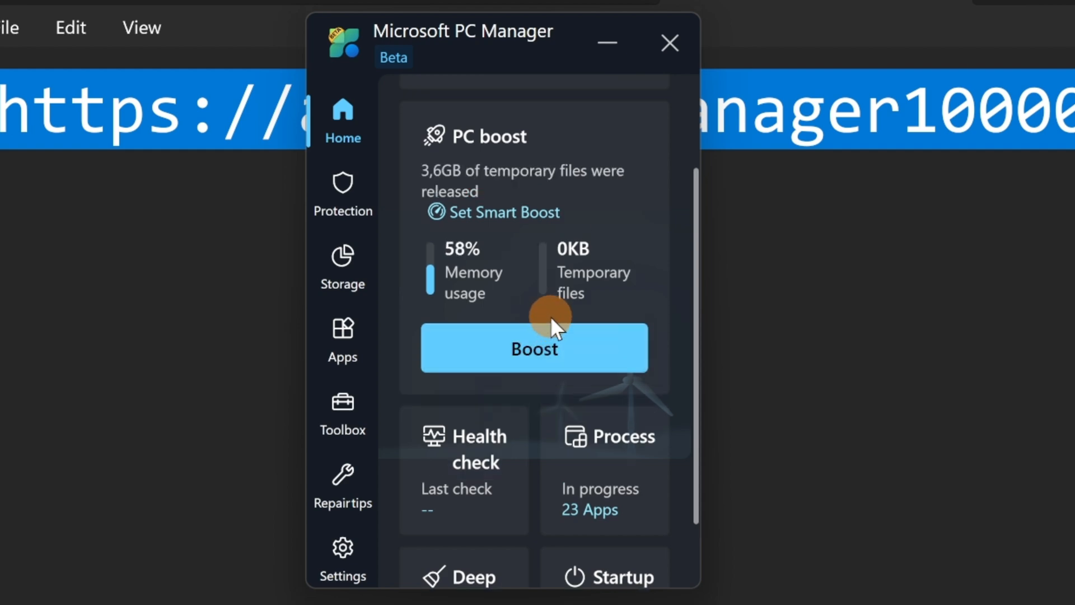
pyautogui.moveTo(472, 281)
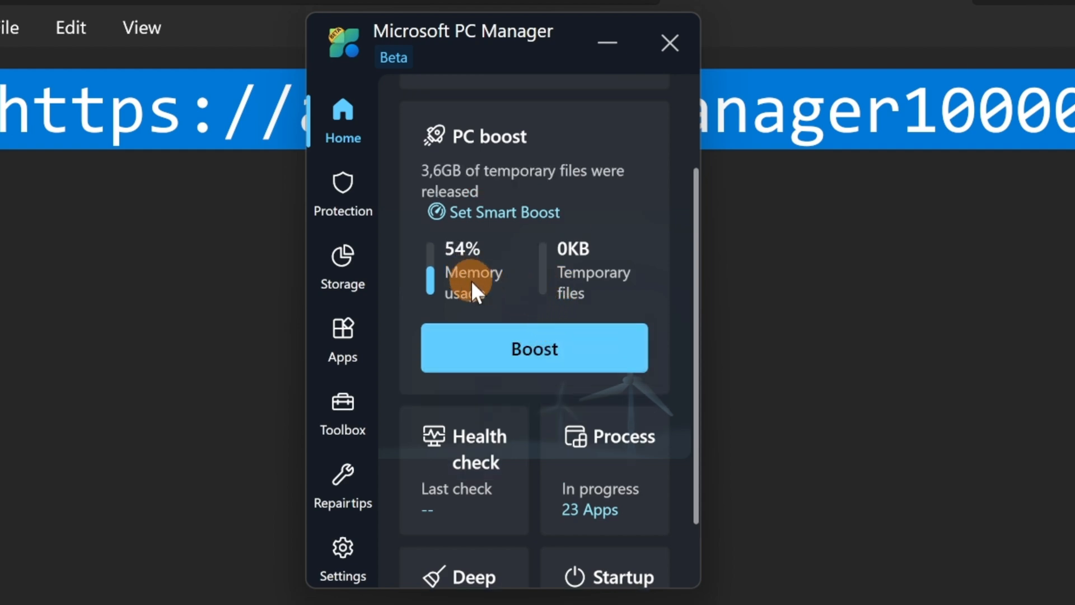
pyautogui.moveTo(484, 295)
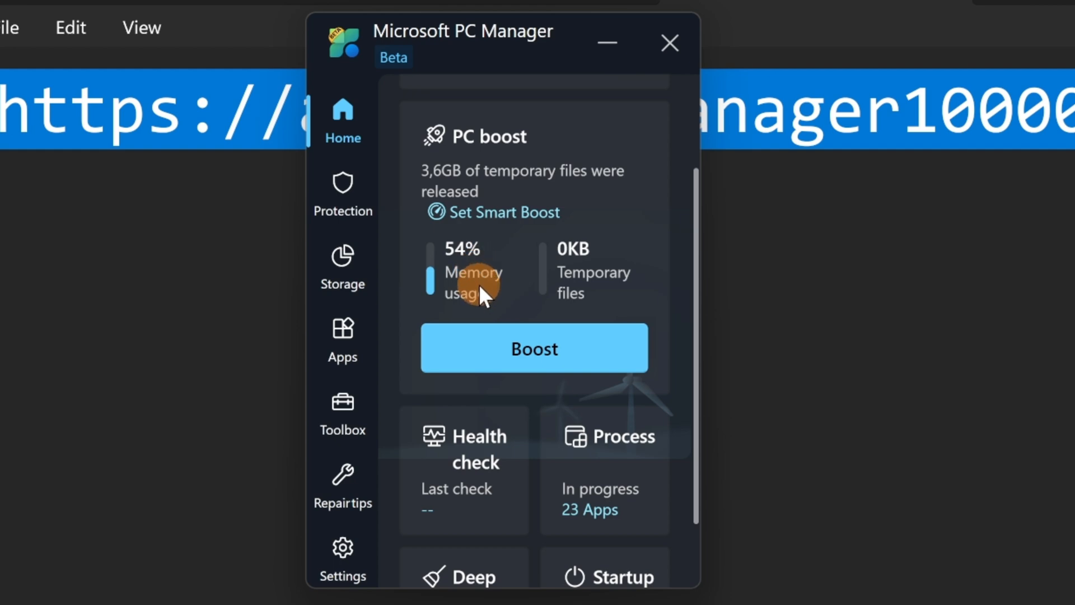
pyautogui.moveTo(565, 274)
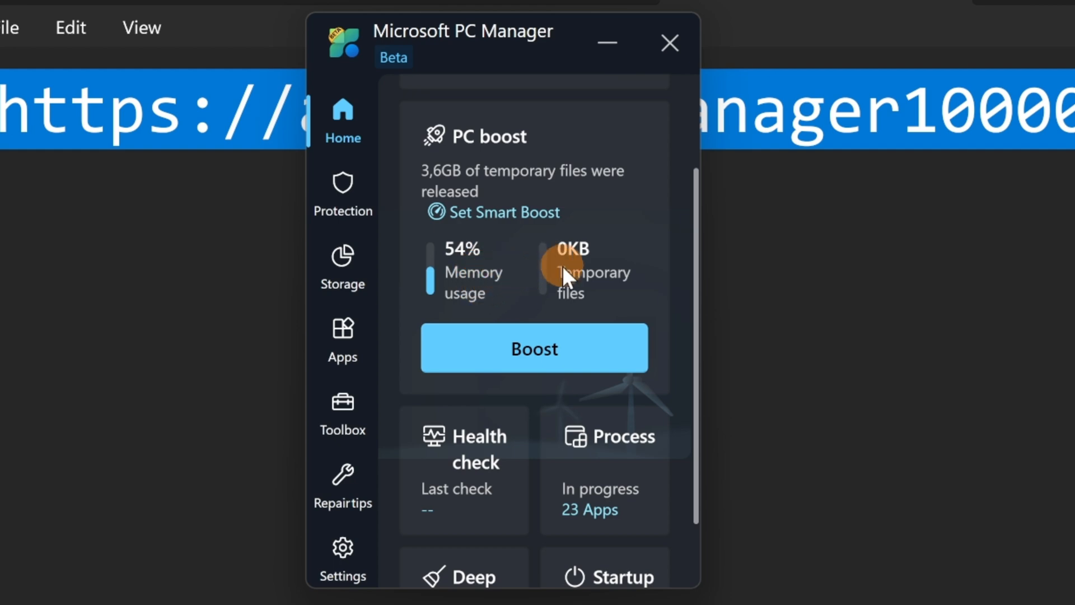
pyautogui.moveTo(600, 309)
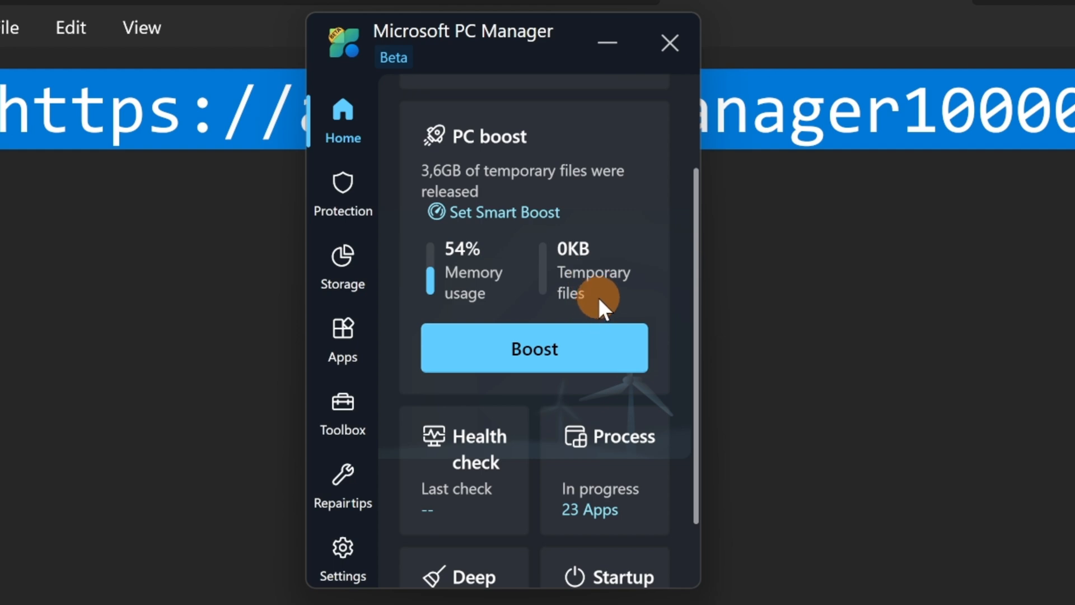
pyautogui.moveTo(600, 291)
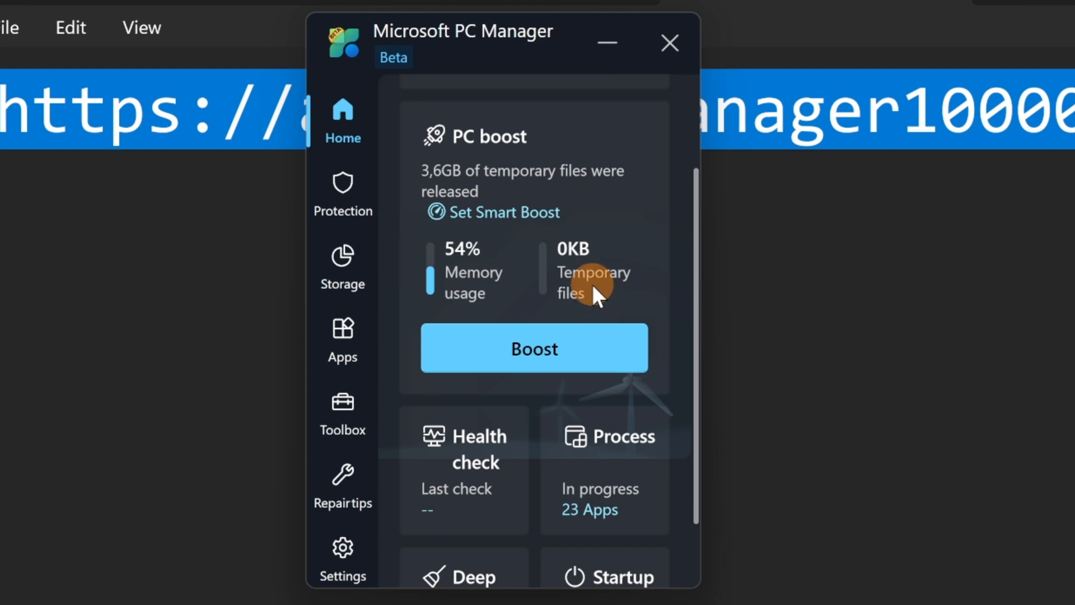
pyautogui.scroll(-3)
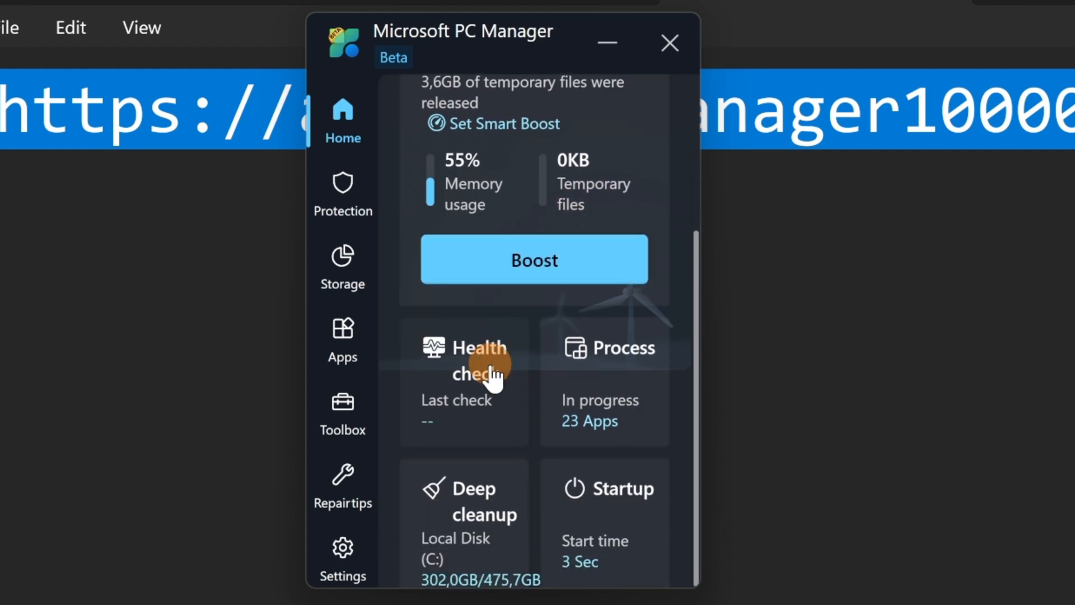
pyautogui.moveTo(600, 384)
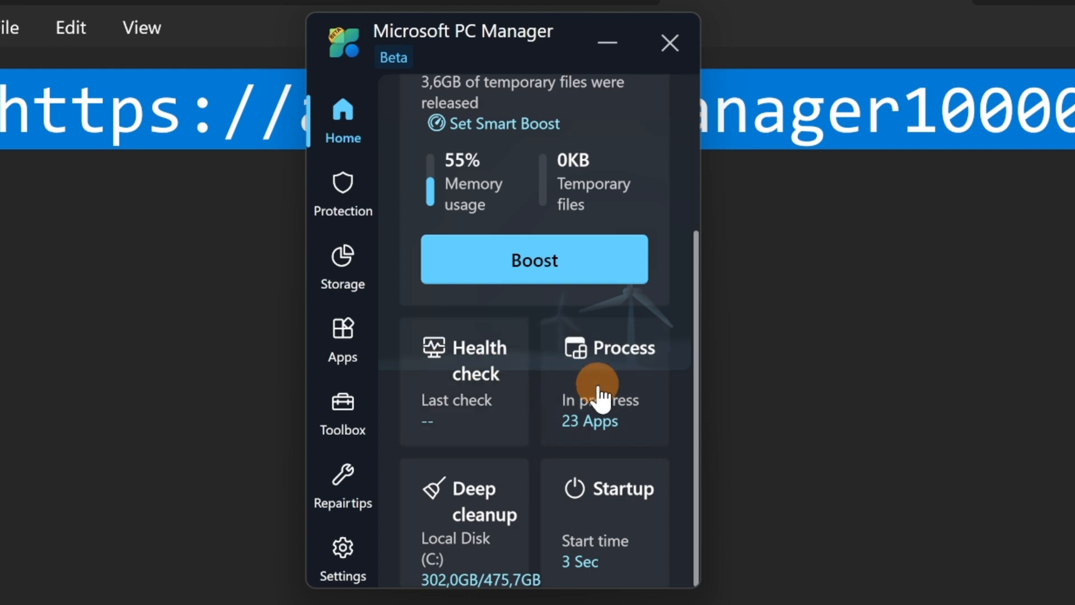
pyautogui.moveTo(620, 429)
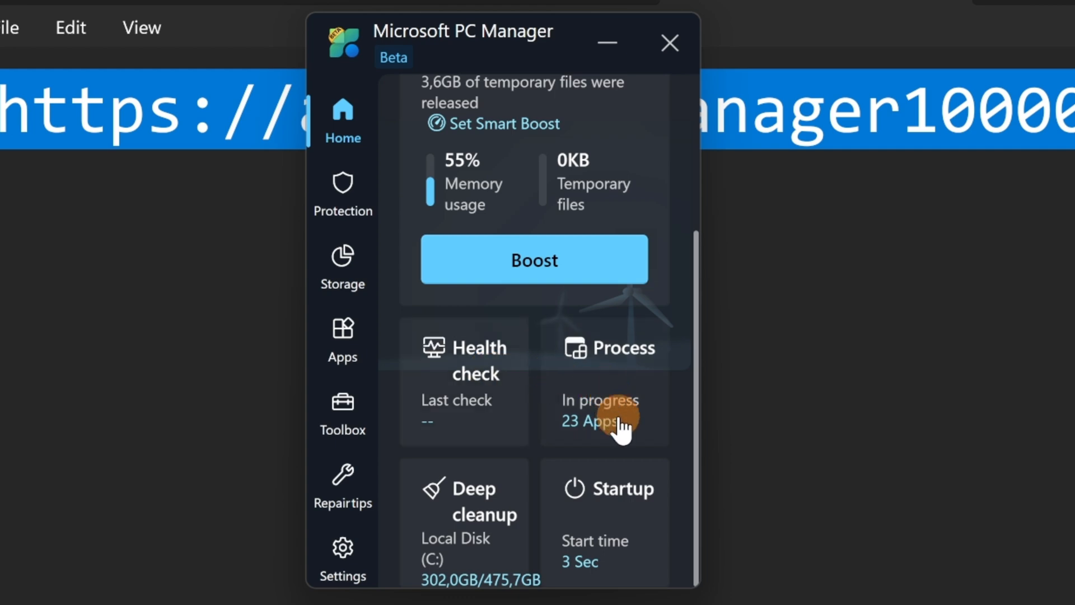
pyautogui.moveTo(472, 514)
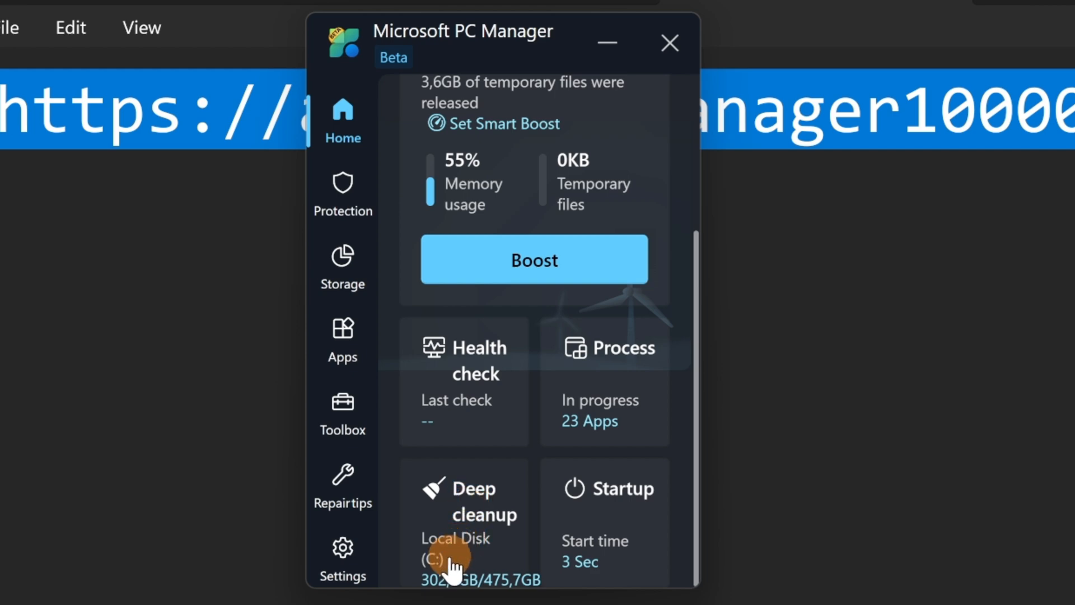
pyautogui.moveTo(561, 506)
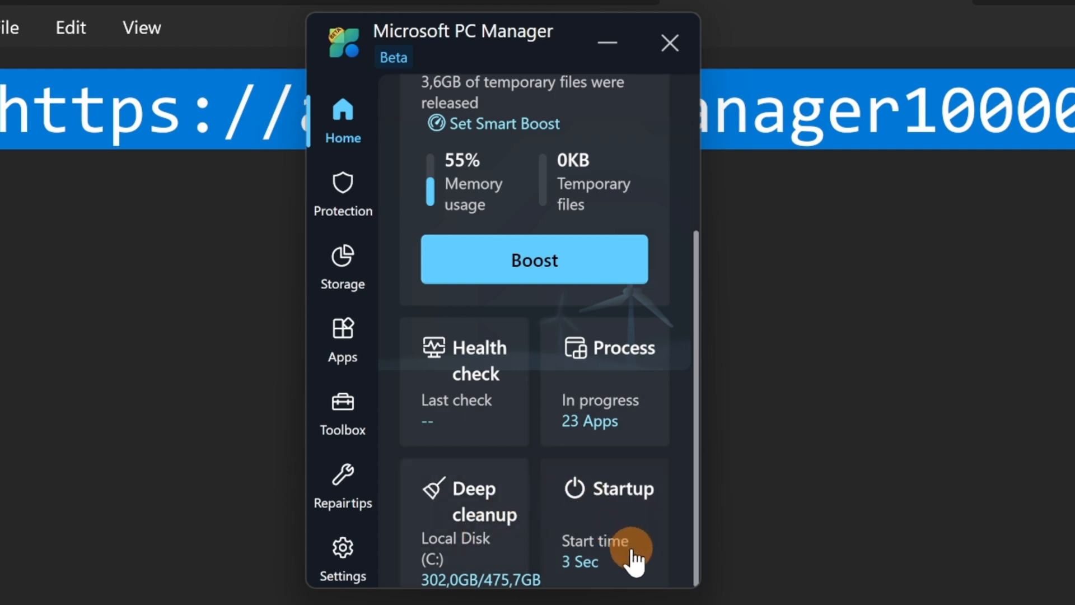
pyautogui.moveTo(610, 535)
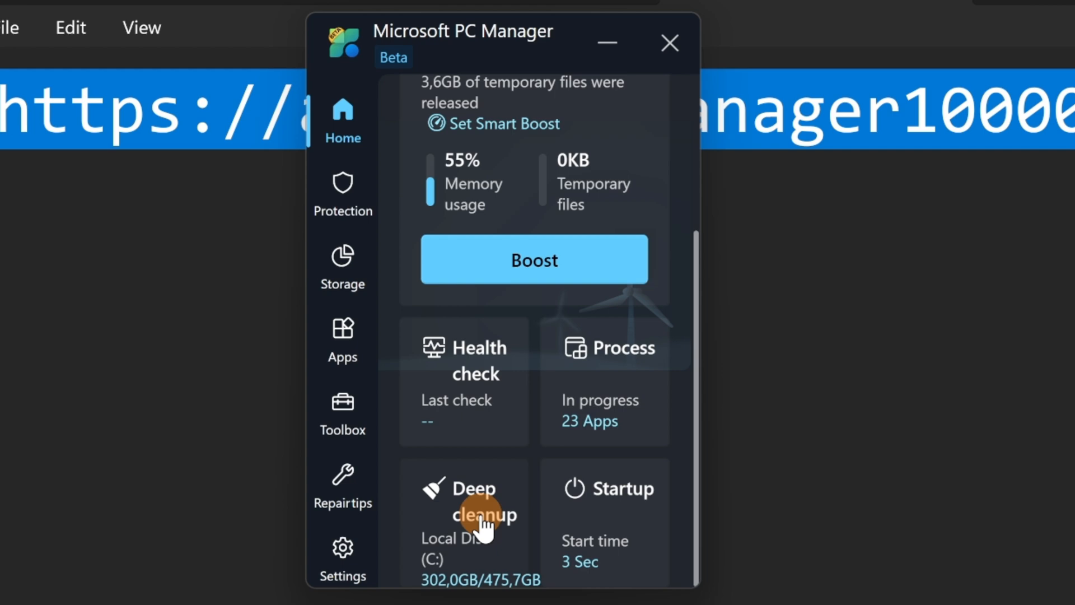
# Run a Deep cleanup scan and tick Edge temporary files, bringing the approximate size to 1.2 GB.
pyautogui.click(484, 500)
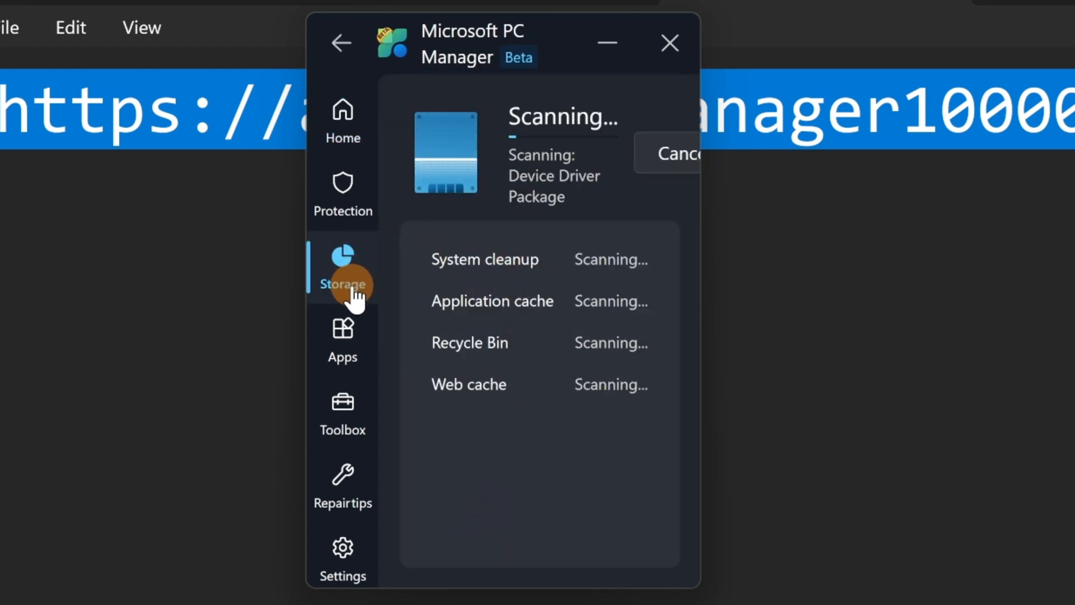
pyautogui.moveTo(459, 319)
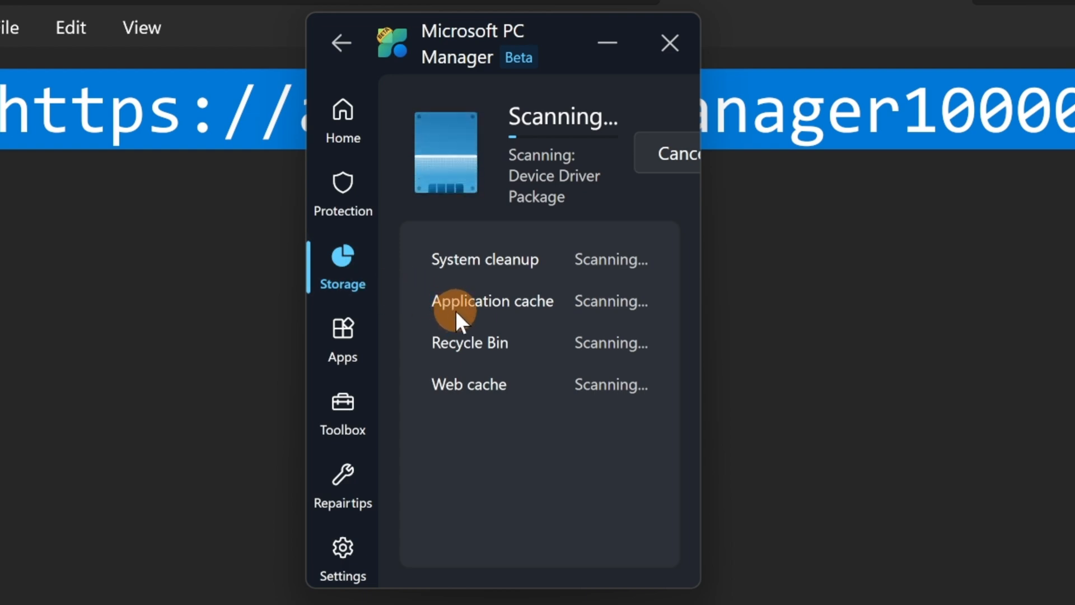
pyautogui.moveTo(694, 216)
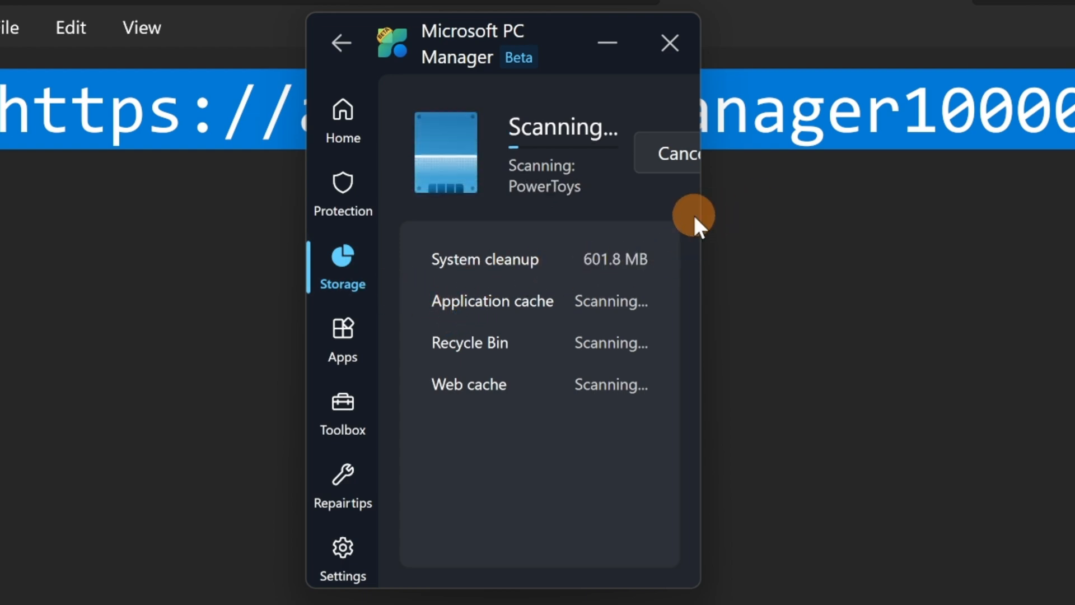
pyautogui.moveTo(579, 323)
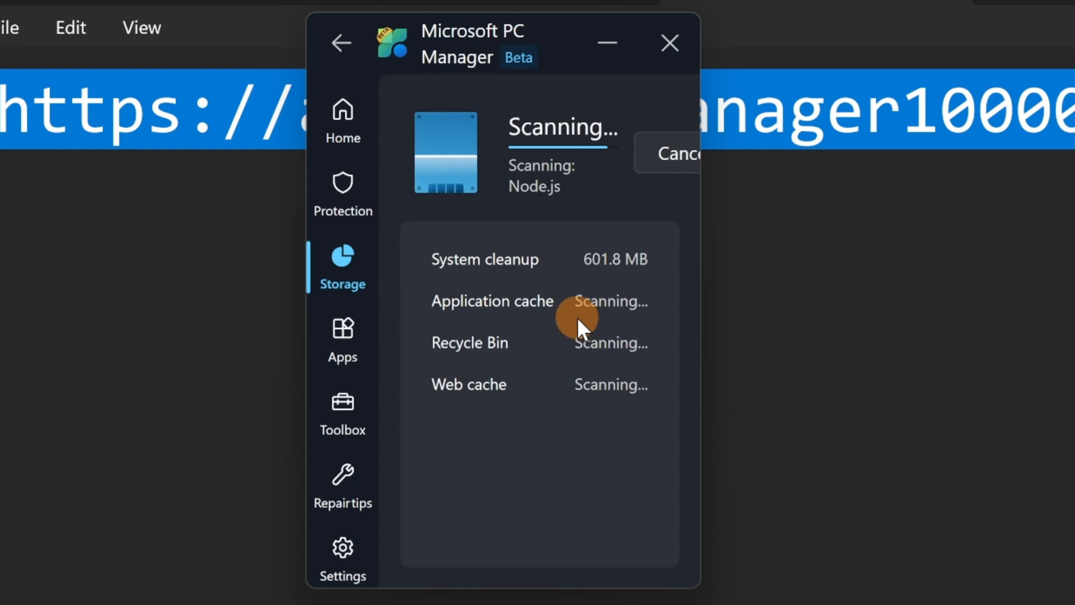
pyautogui.moveTo(507, 353)
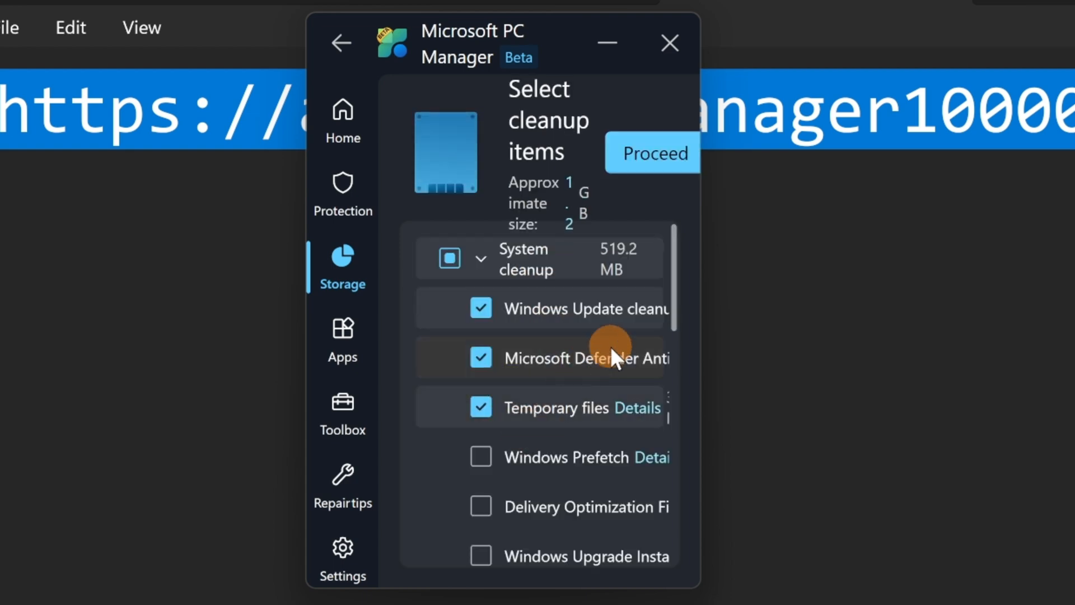
pyautogui.scroll(-3)
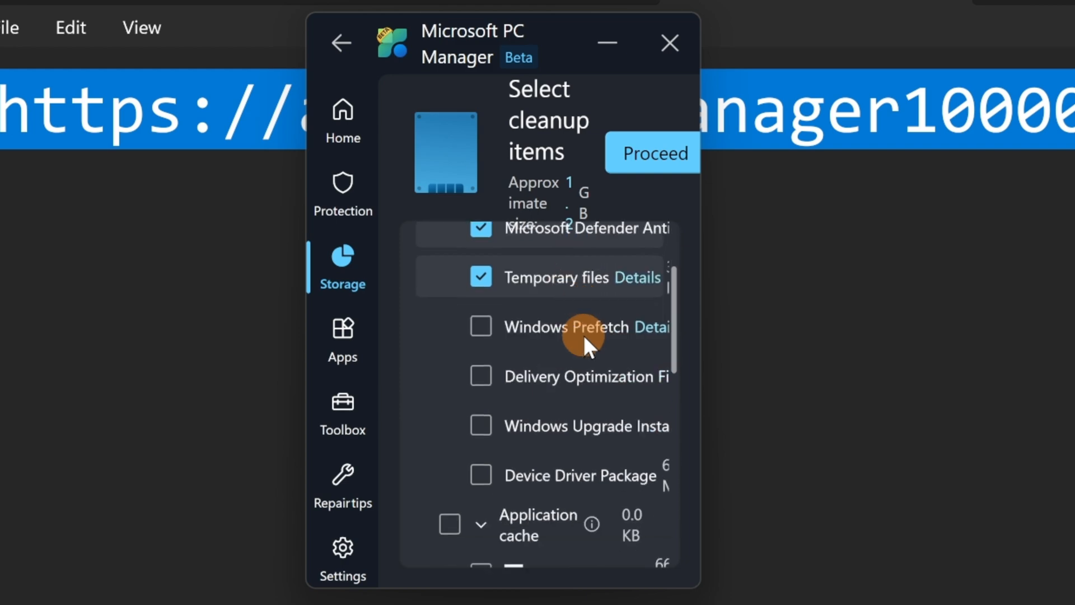
pyautogui.scroll(-3)
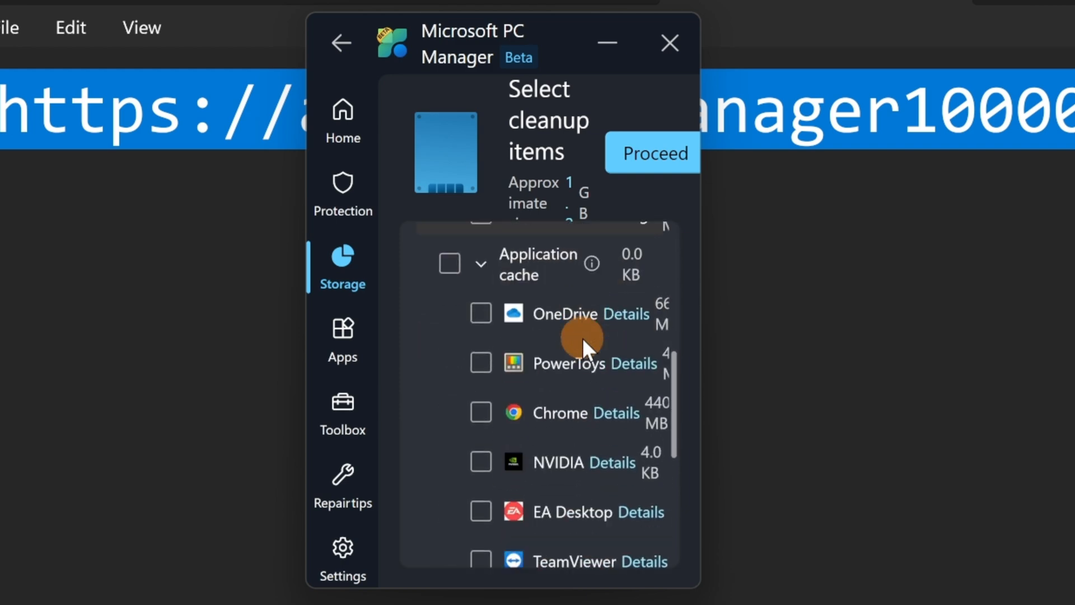
pyautogui.scroll(-3)
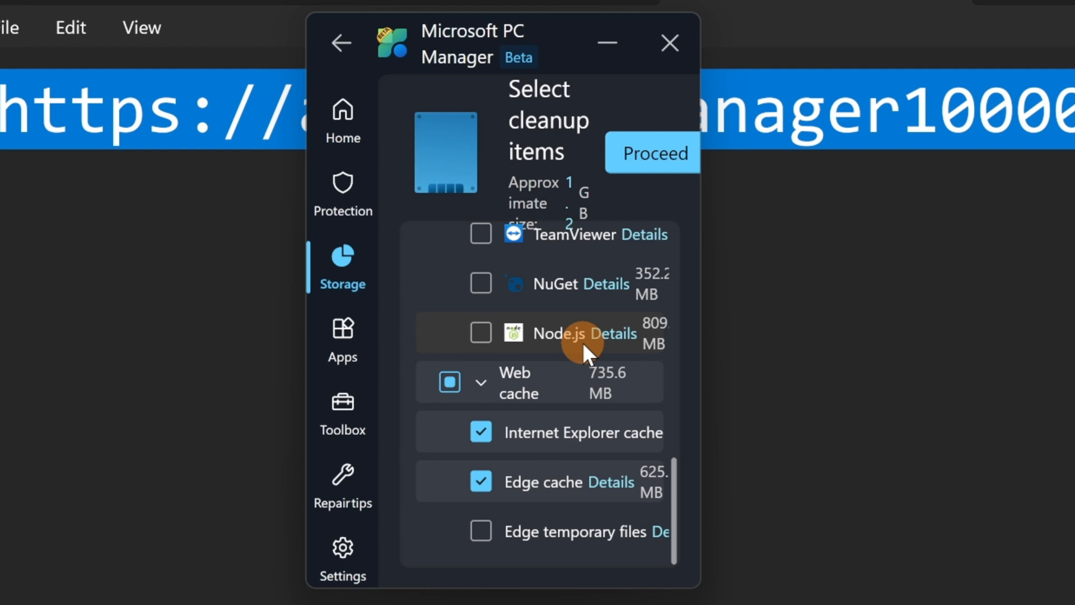
pyautogui.moveTo(489, 531)
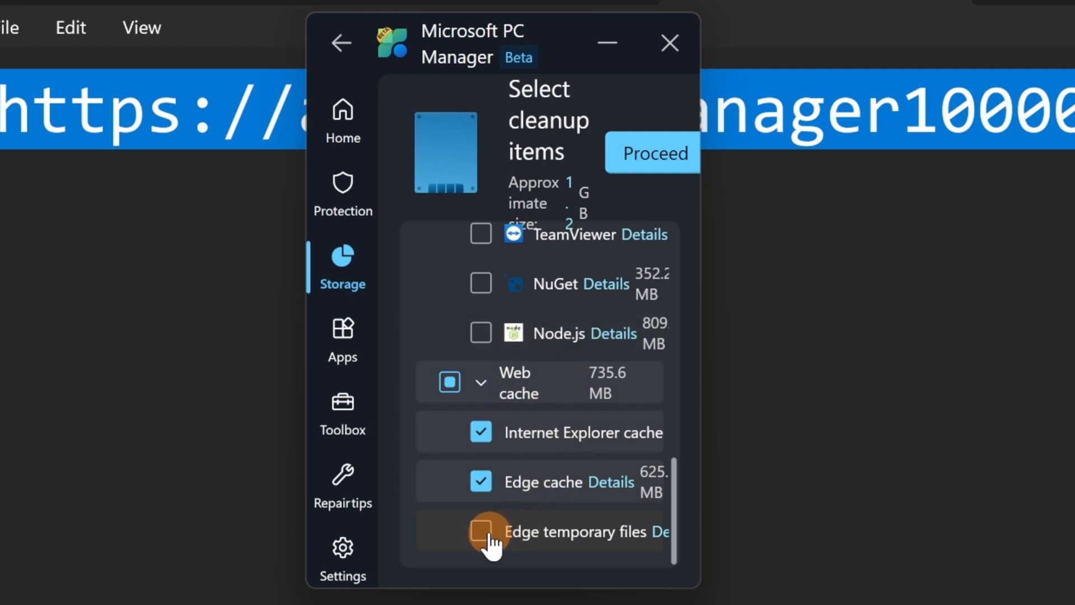
pyautogui.click(480, 531)
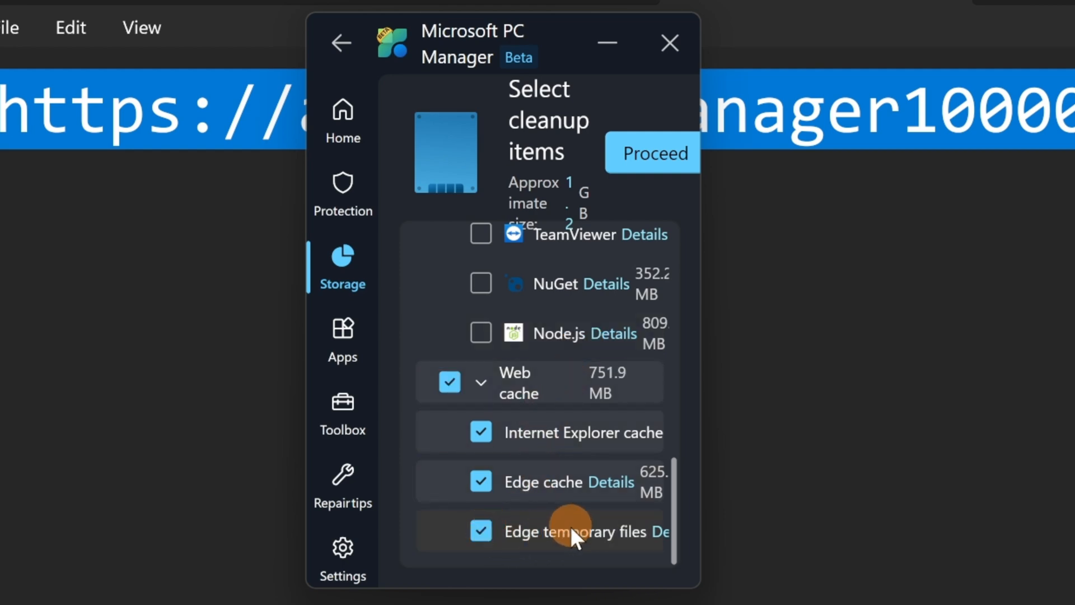
pyautogui.moveTo(585, 456)
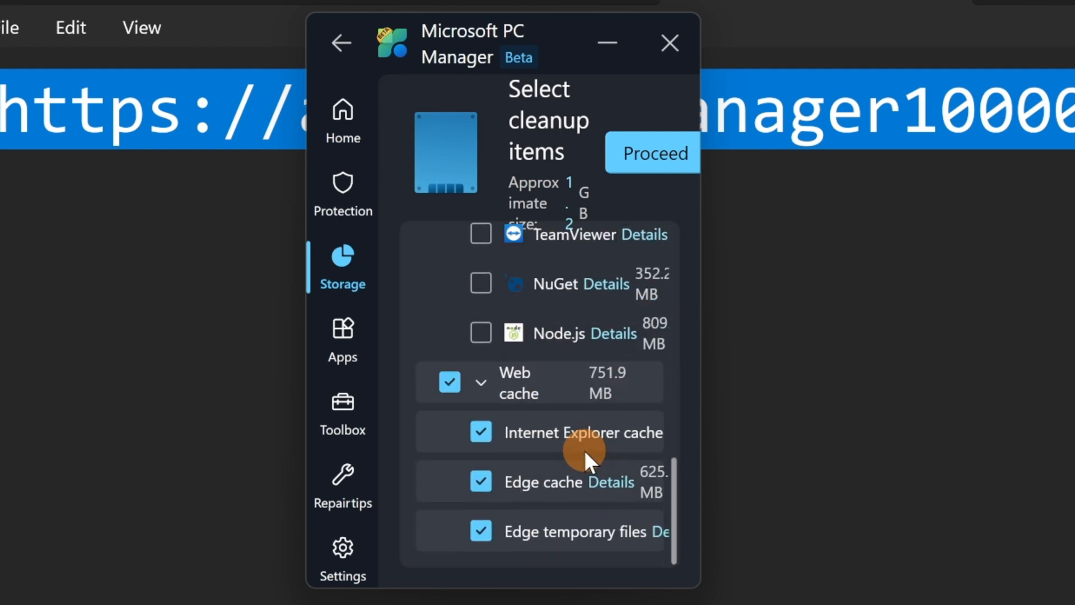
pyautogui.moveTo(641, 484)
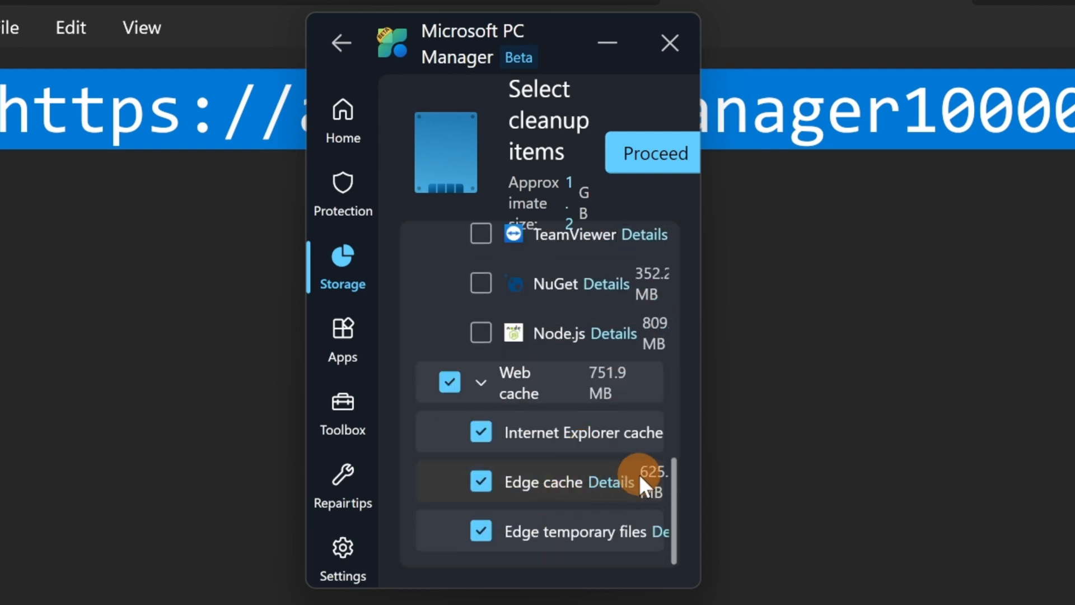
pyautogui.scroll(3)
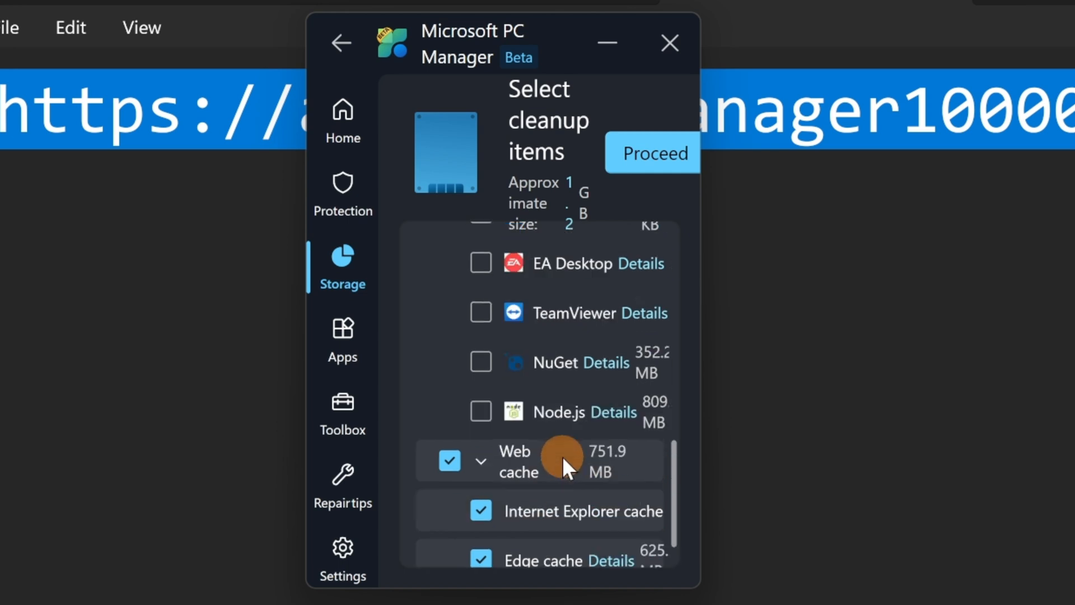
pyautogui.scroll(3)
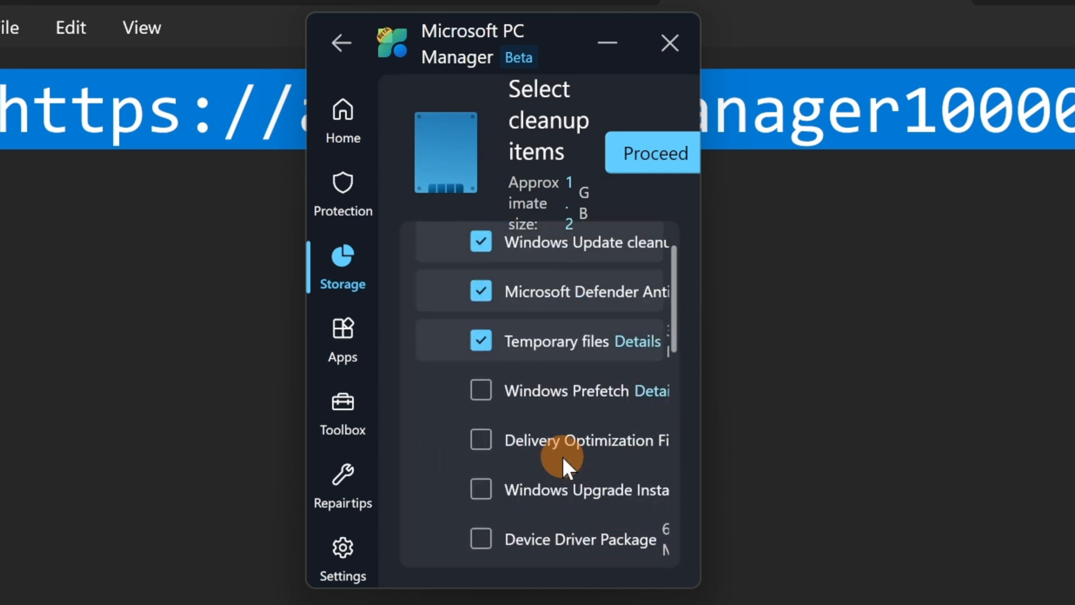
pyautogui.scroll(3)
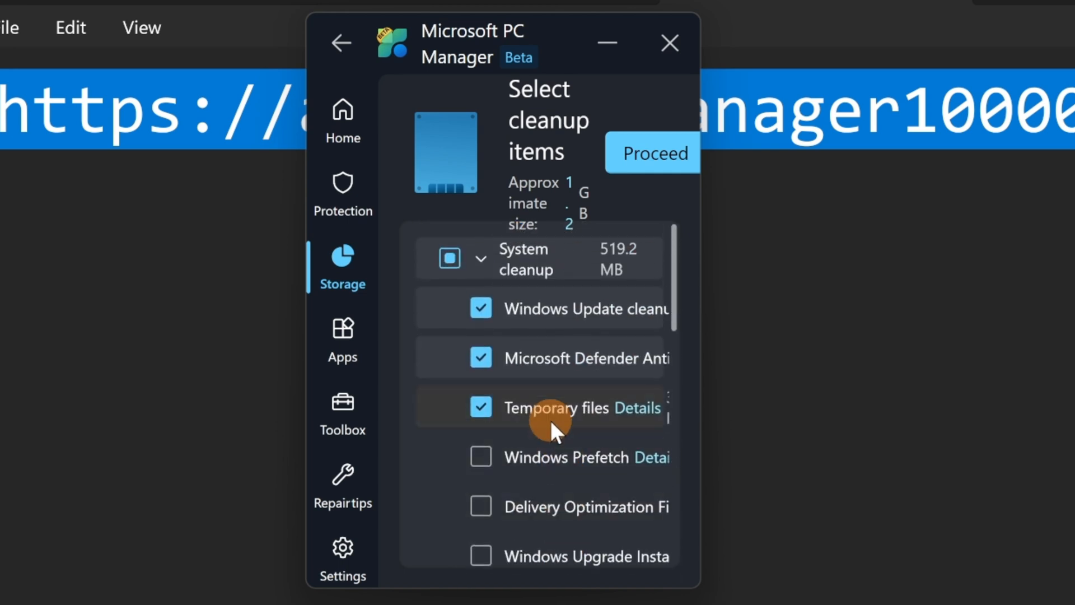
pyautogui.moveTo(527, 268)
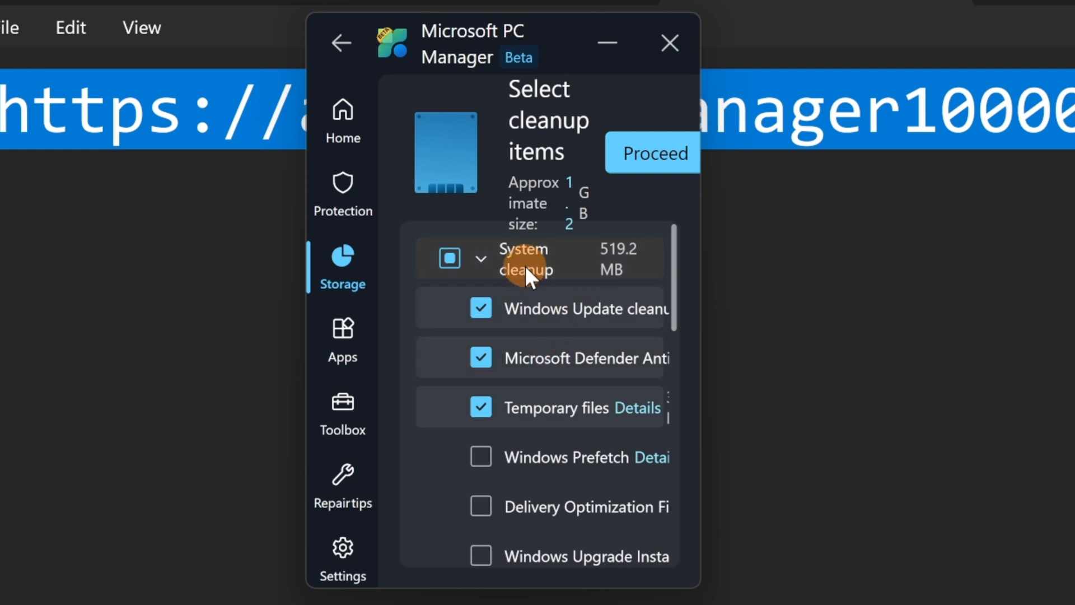
pyautogui.moveTo(520, 250)
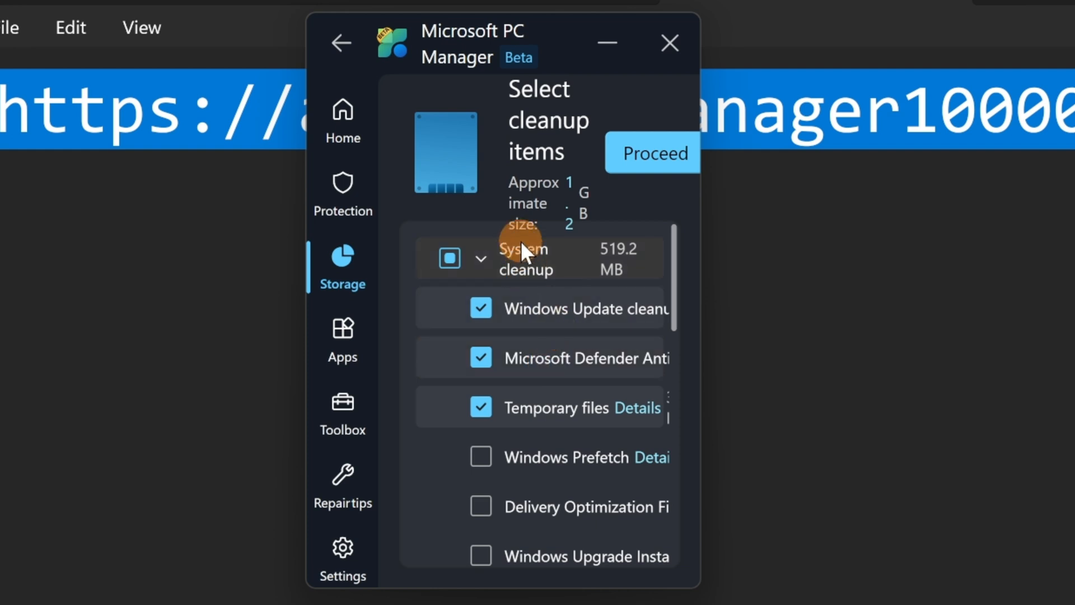
pyautogui.moveTo(513, 292)
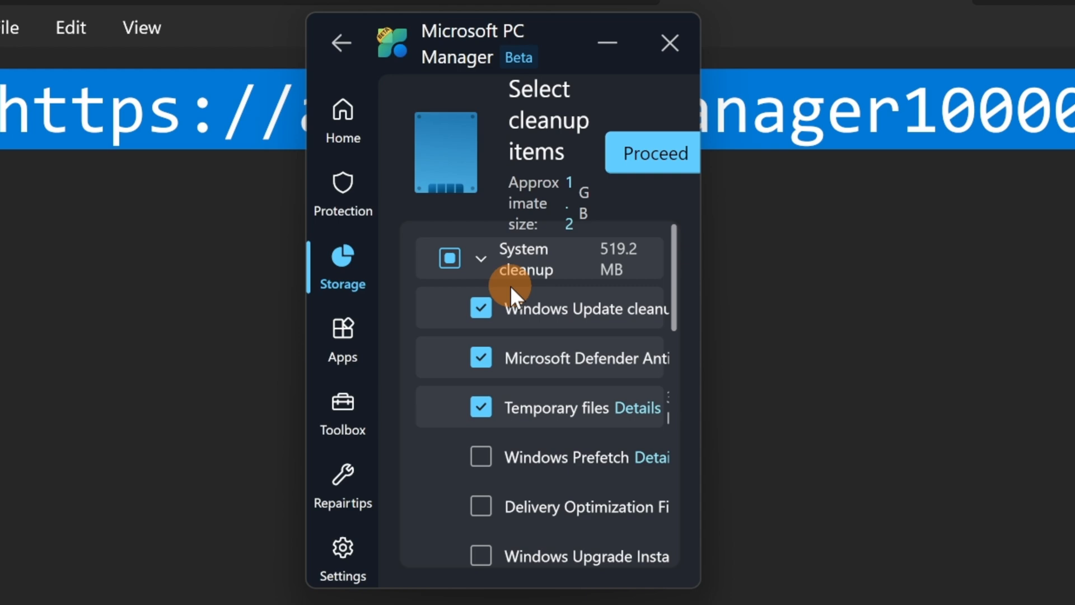
pyautogui.moveTo(517, 328)
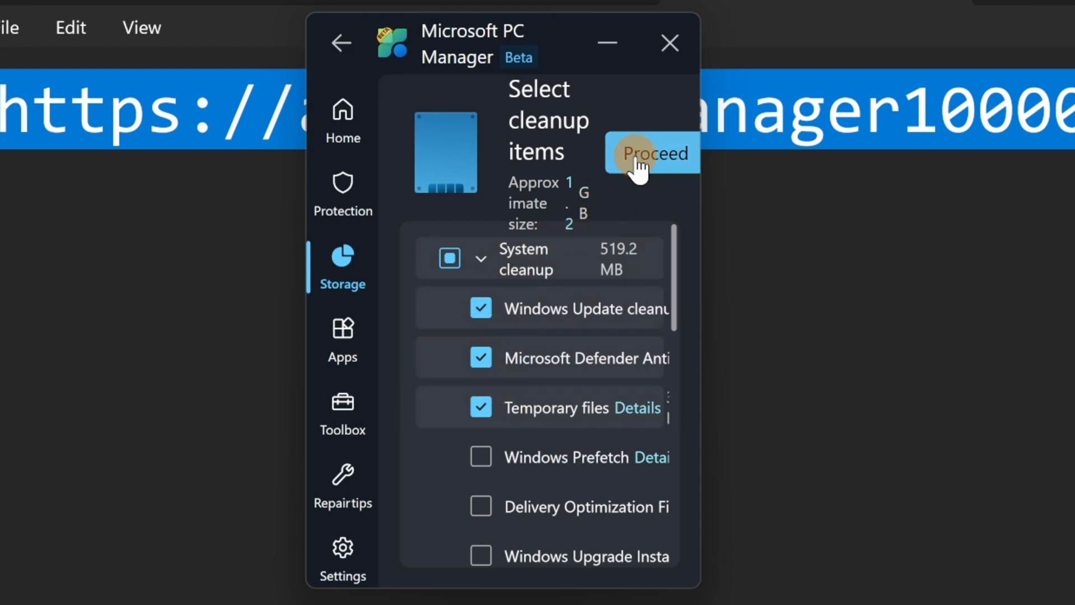
# Proceed with the cleanup, freeing 654.2 MB of drive space, and dismiss the results with Done.
pyautogui.click(652, 154)
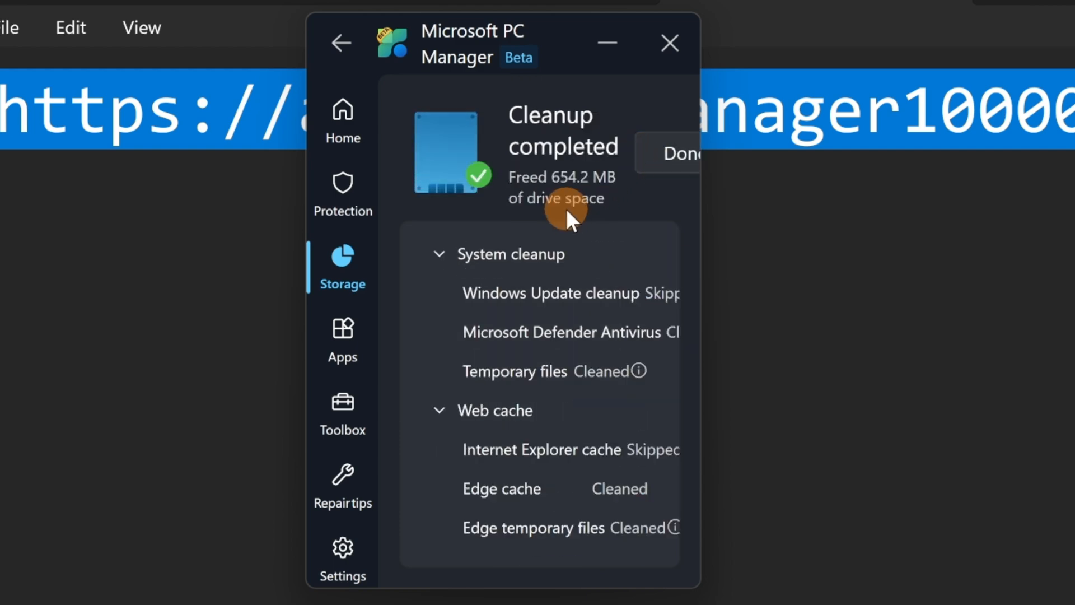
pyautogui.moveTo(555, 130)
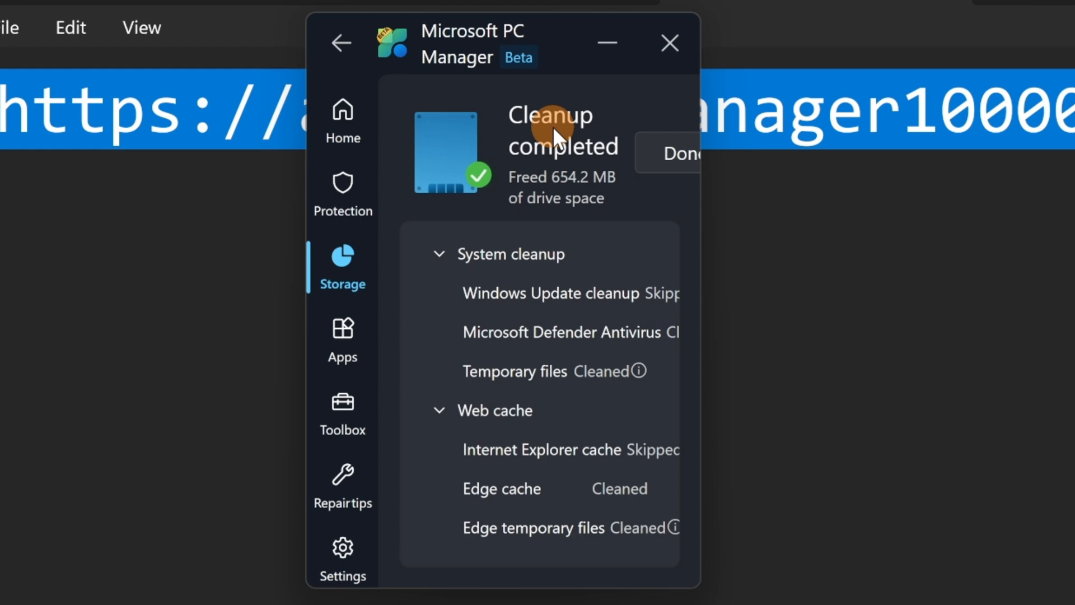
pyautogui.moveTo(582, 190)
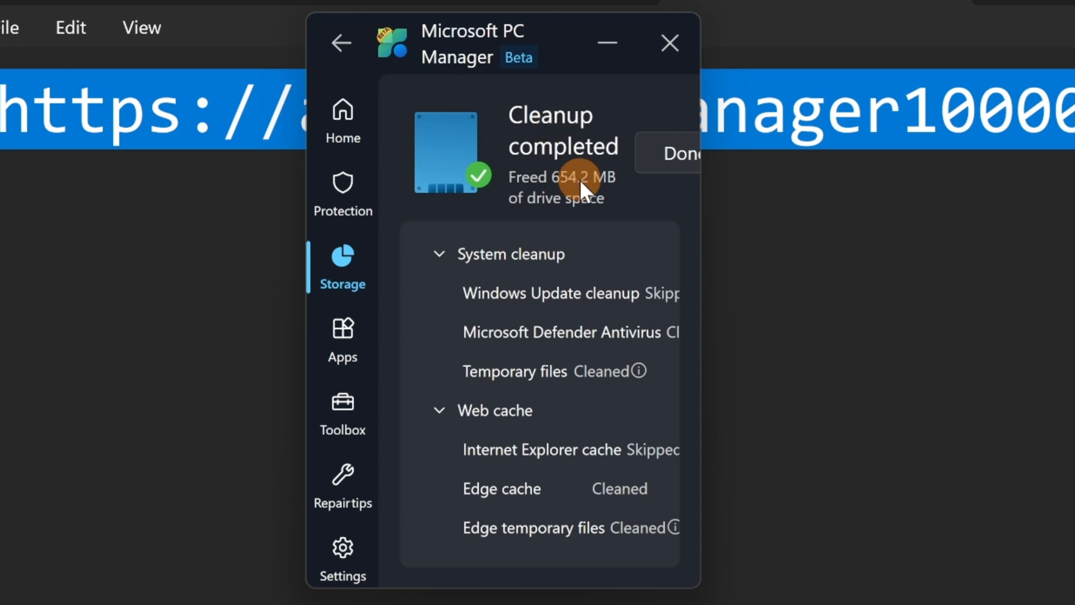
pyautogui.click(343, 123)
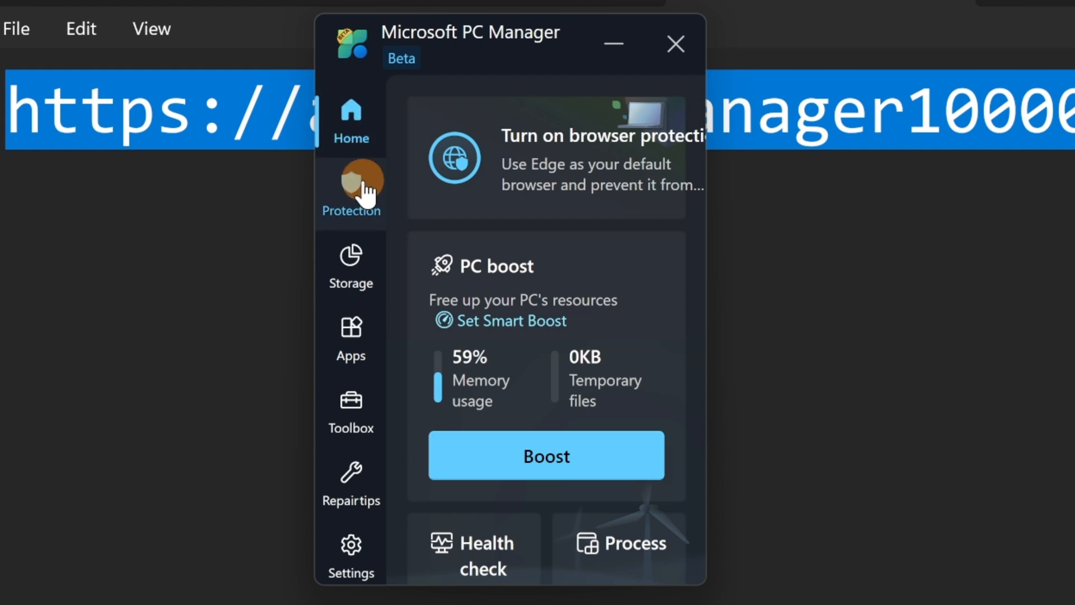
# Scroll the Home page, then switch to the System protection section from the sidebar.
pyautogui.scroll(-3)
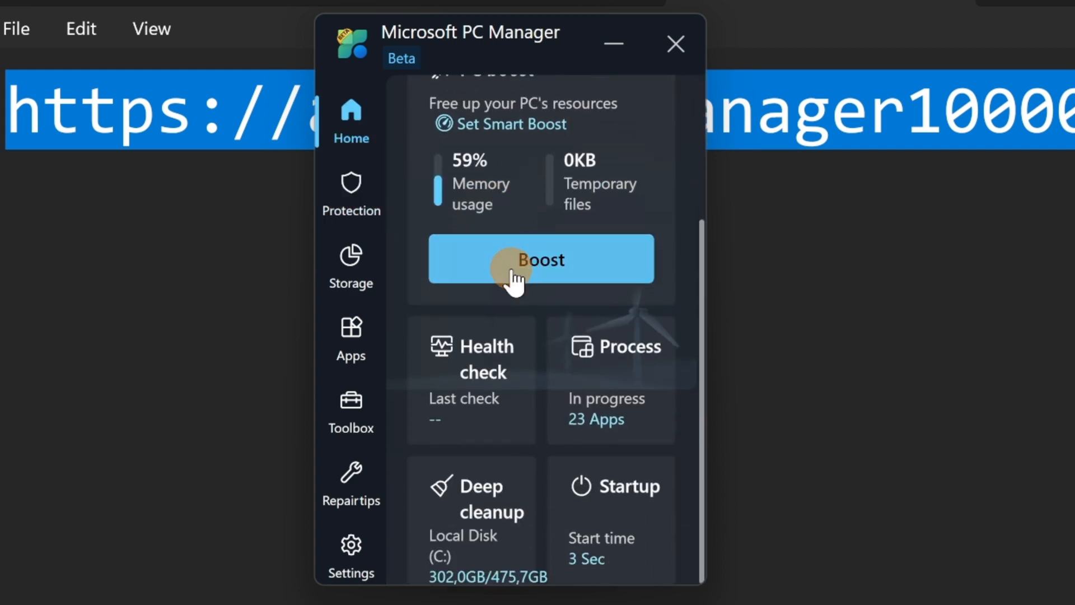
pyautogui.moveTo(349, 195)
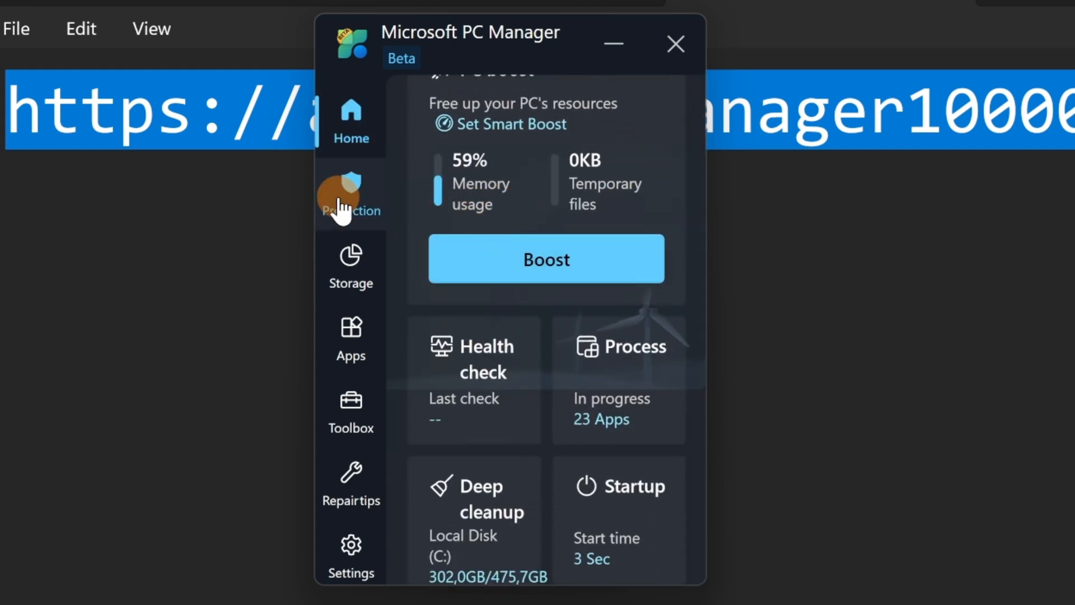
pyautogui.click(350, 195)
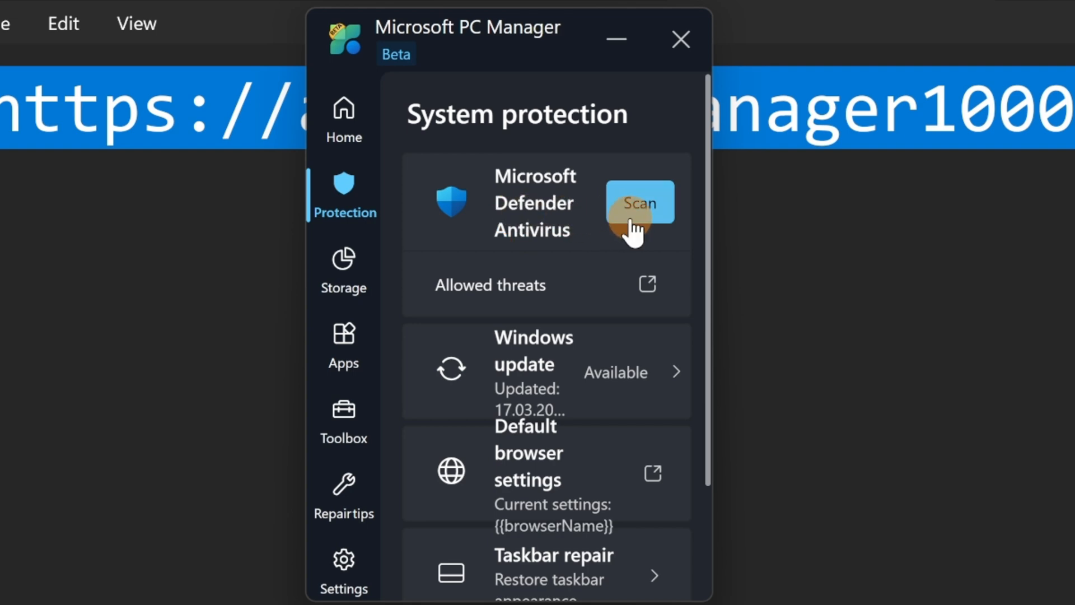
pyautogui.moveTo(617, 233)
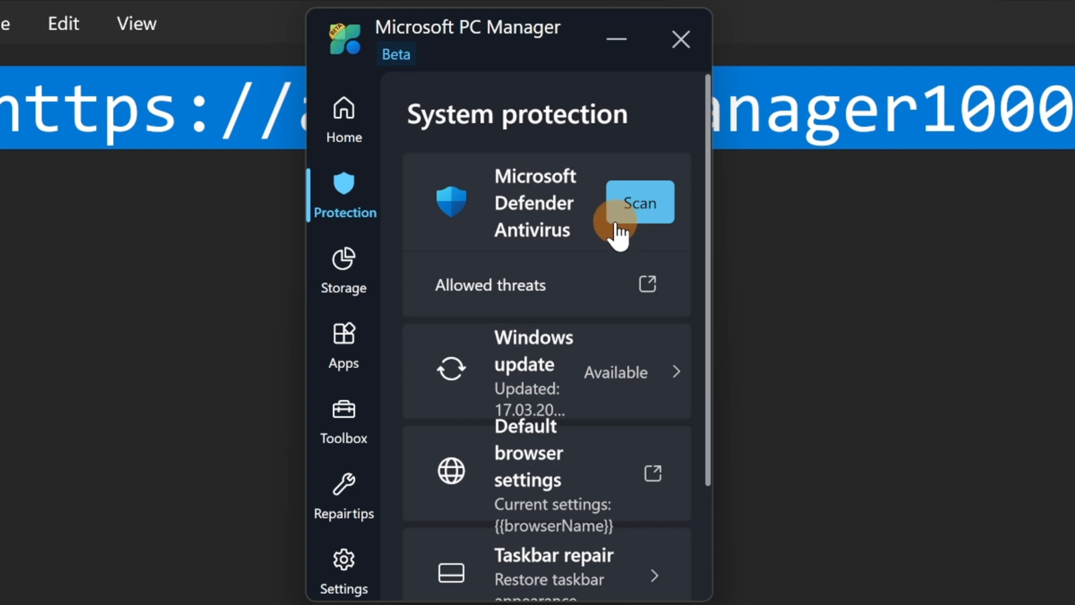
pyautogui.moveTo(516, 384)
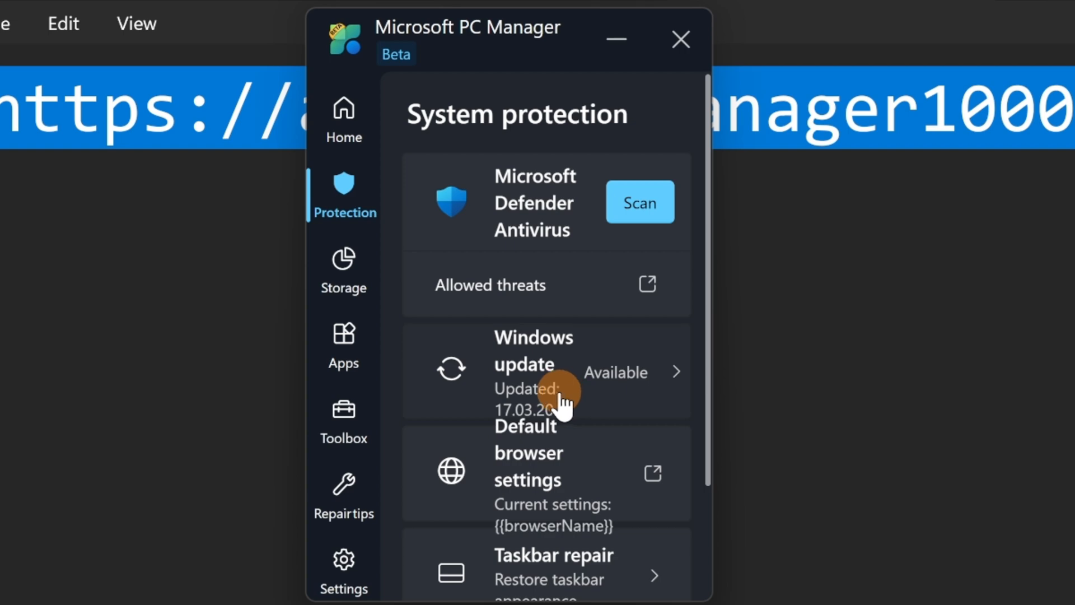
pyautogui.moveTo(562, 439)
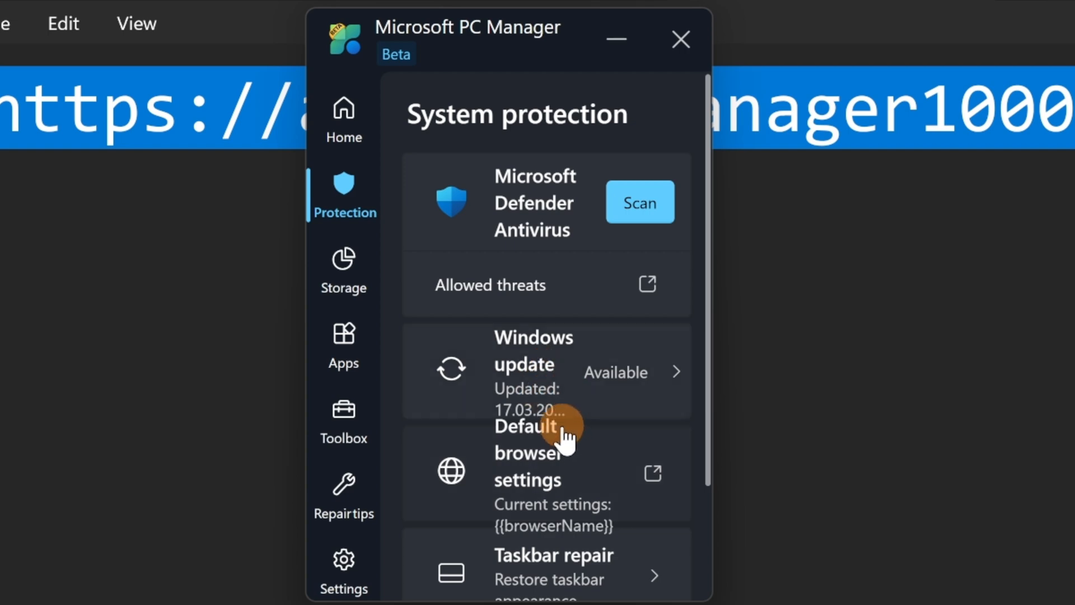
pyautogui.moveTo(463, 507)
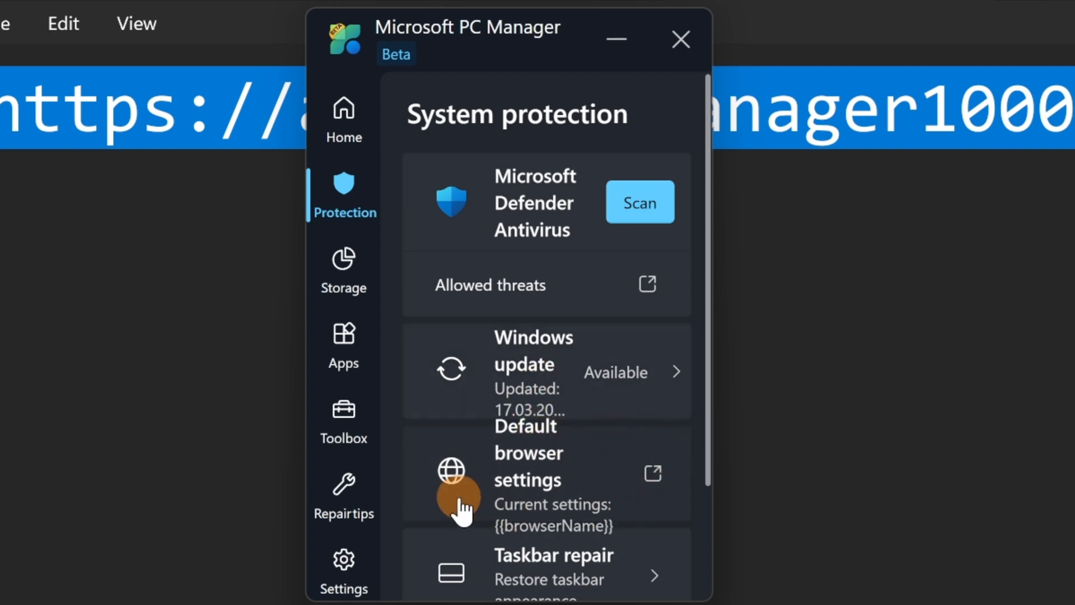
pyautogui.moveTo(578, 477)
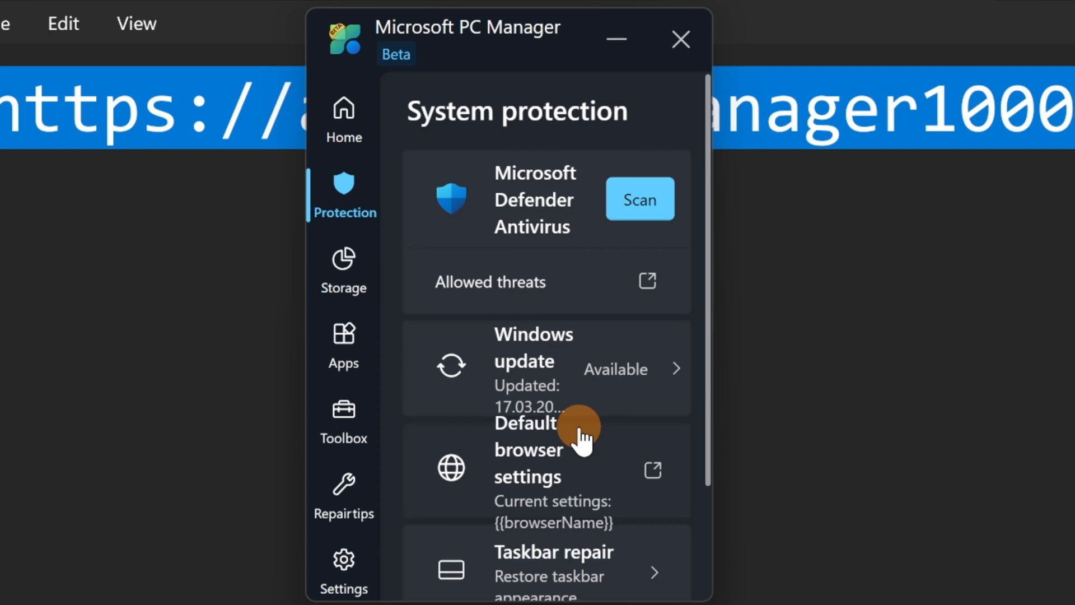
# Review the System protection options and move to Storage Management showing Local Disk C: usage.
pyautogui.scroll(-3)
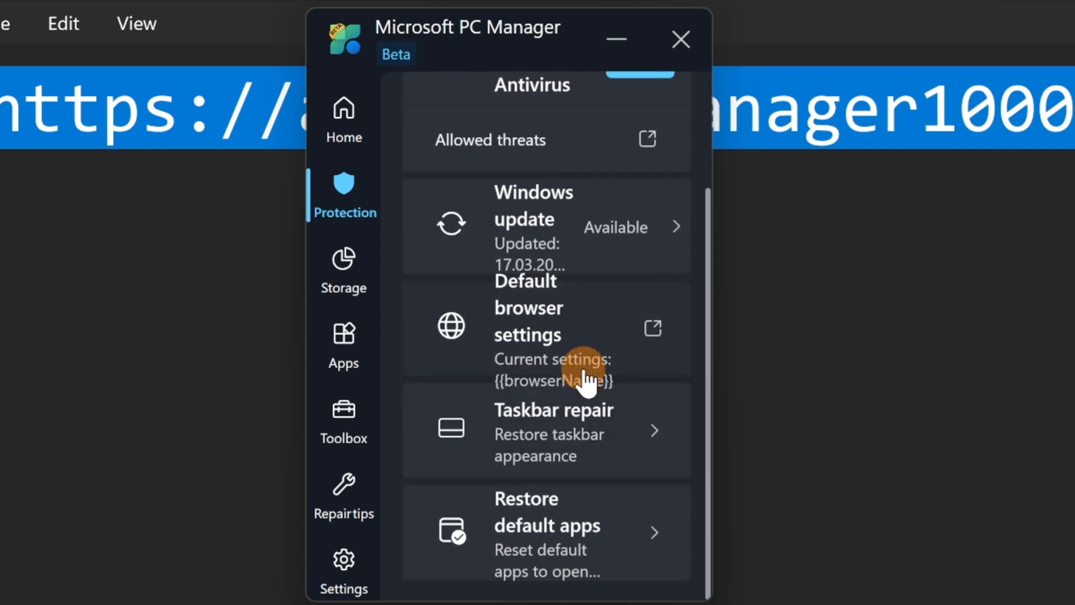
pyautogui.scroll(3)
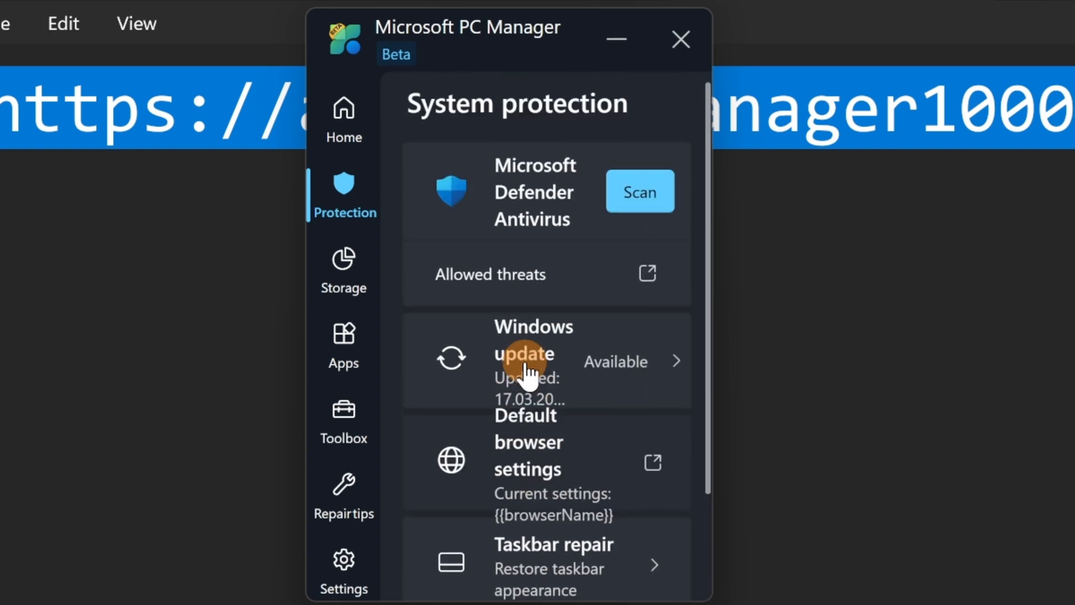
pyautogui.moveTo(586, 453)
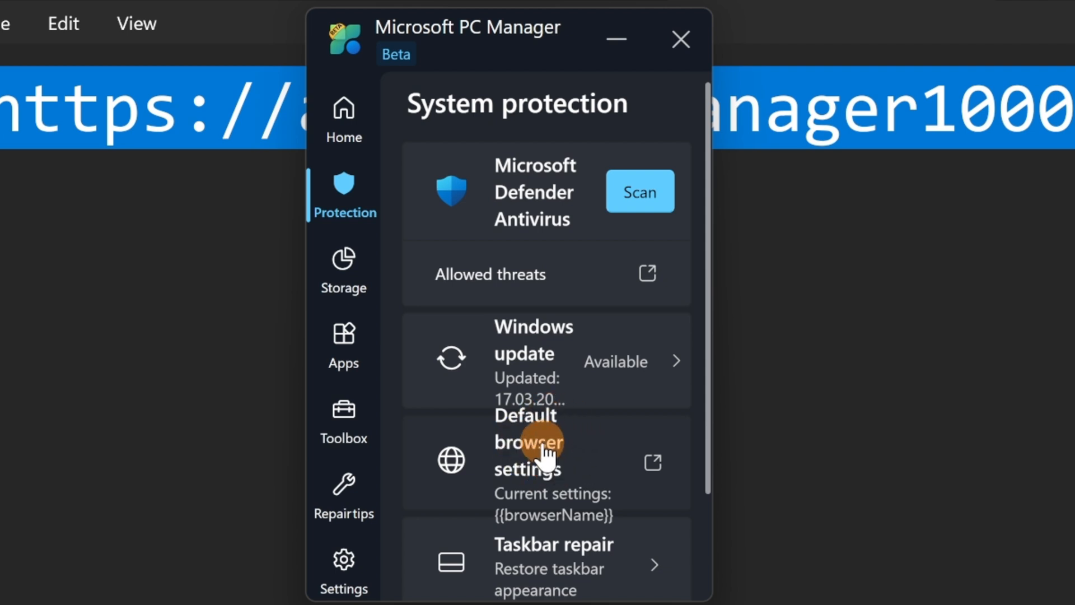
pyautogui.moveTo(552, 455)
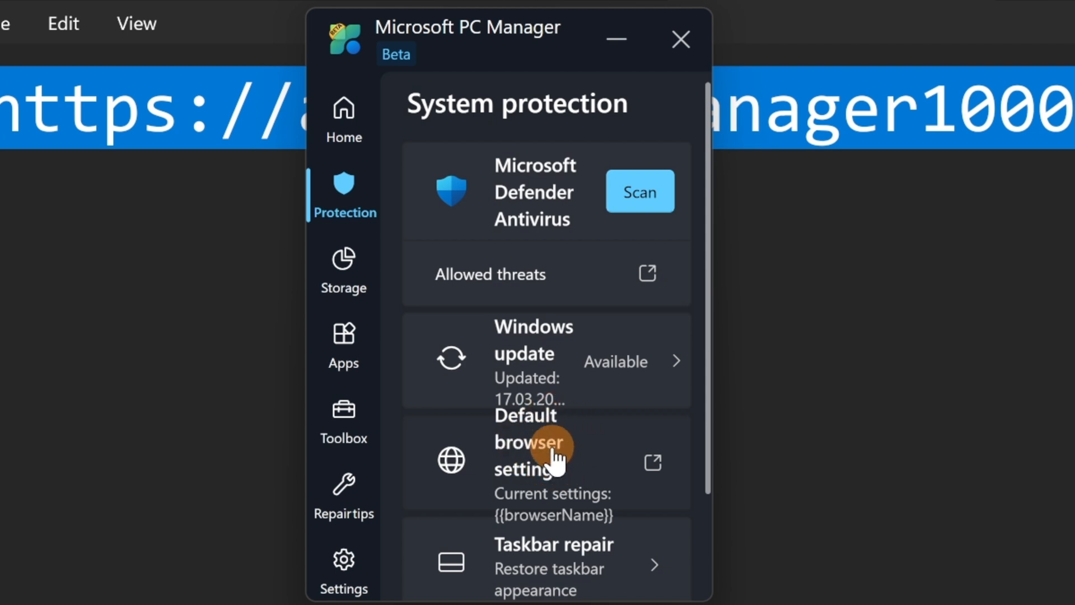
pyautogui.moveTo(575, 390)
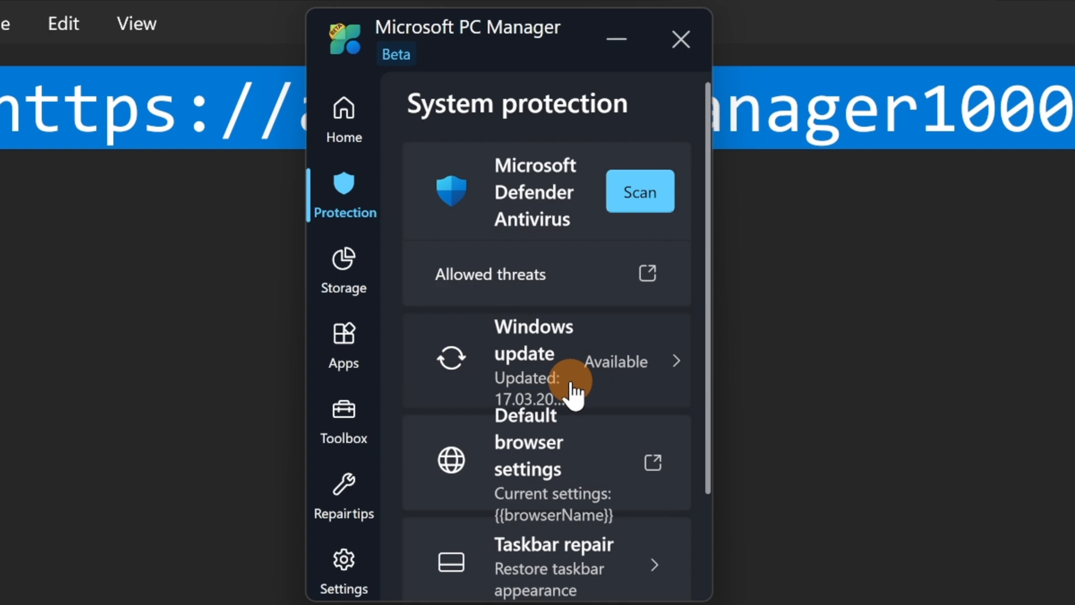
pyautogui.moveTo(617, 384)
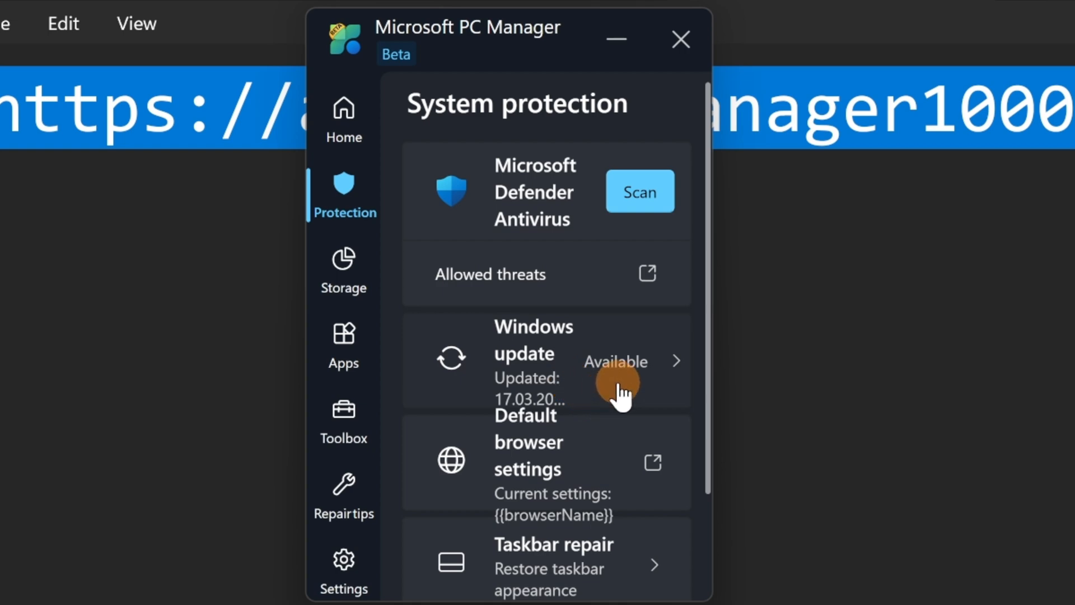
pyautogui.scroll(-3)
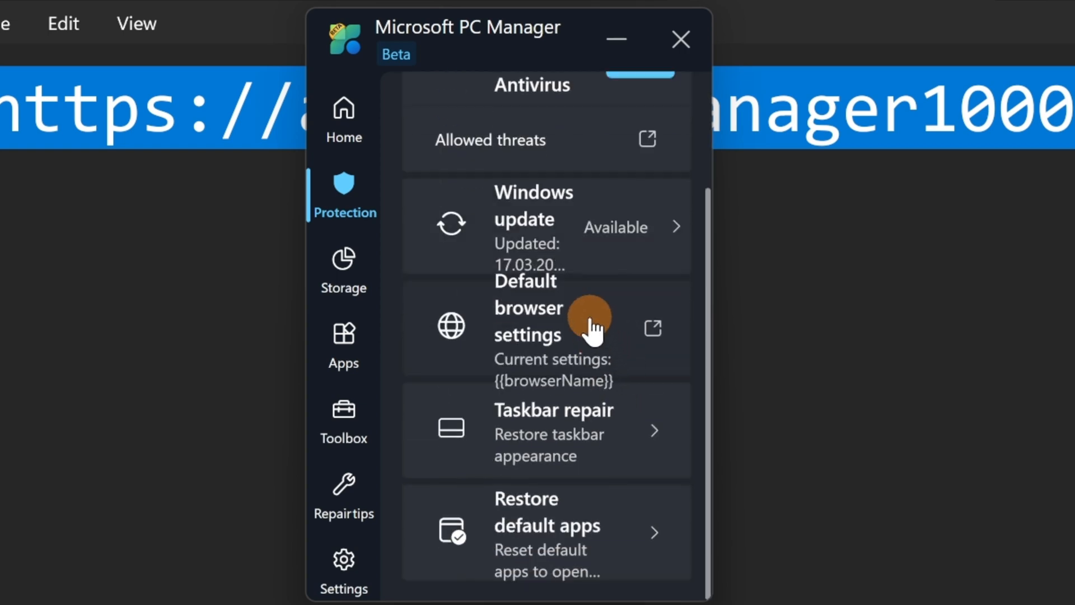
pyautogui.moveTo(655, 339)
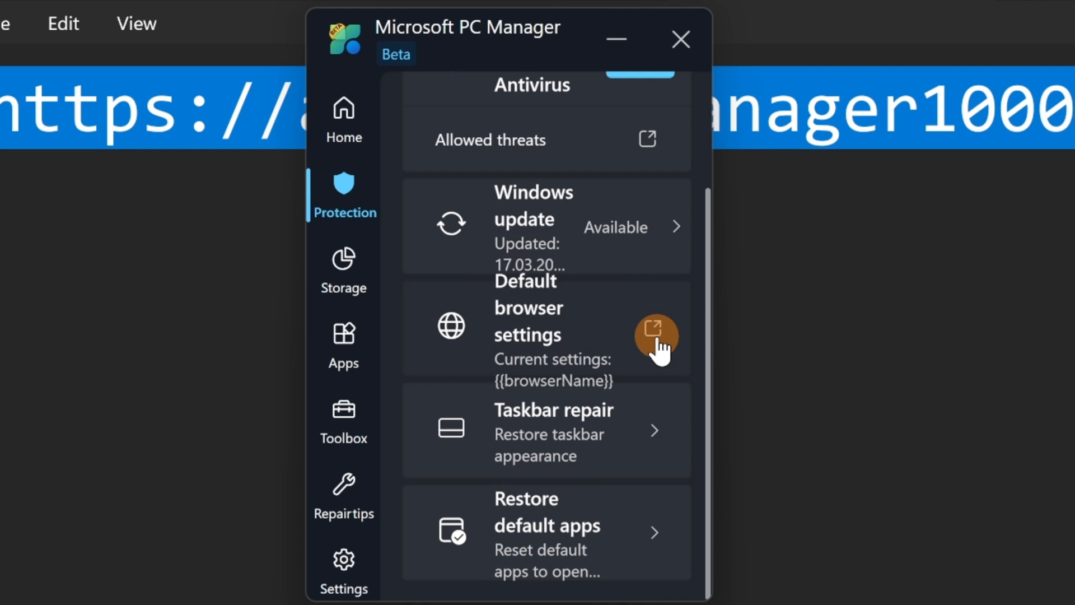
pyautogui.moveTo(556, 427)
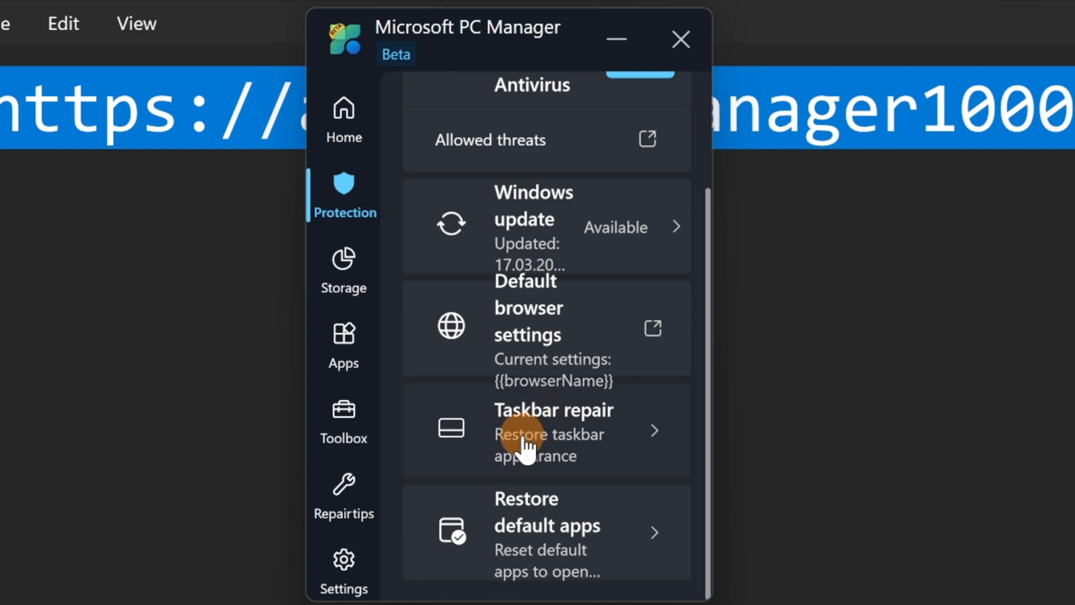
pyautogui.moveTo(626, 449)
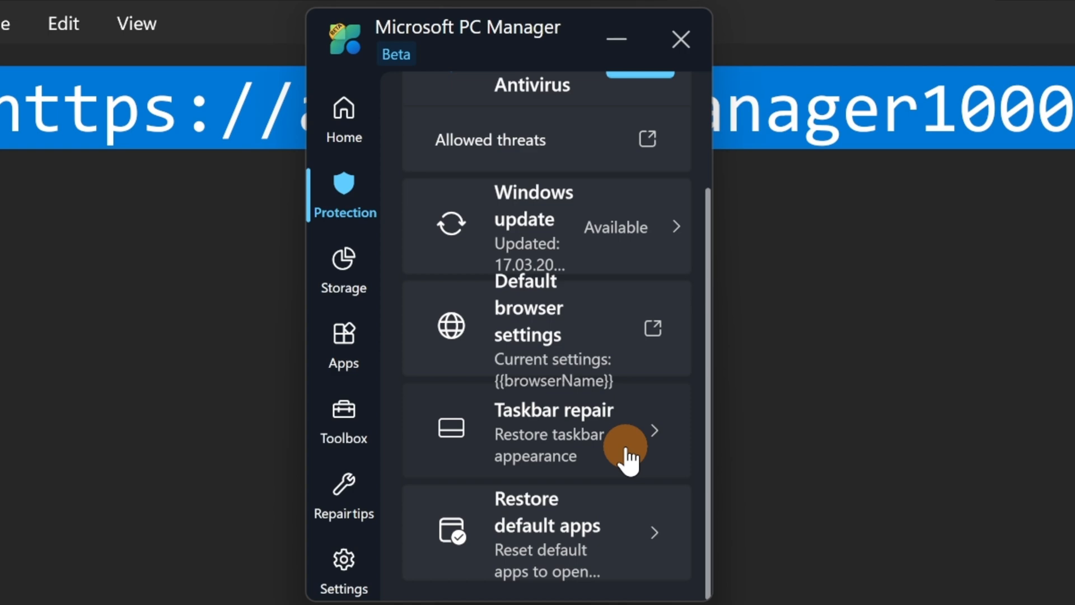
pyautogui.moveTo(545, 546)
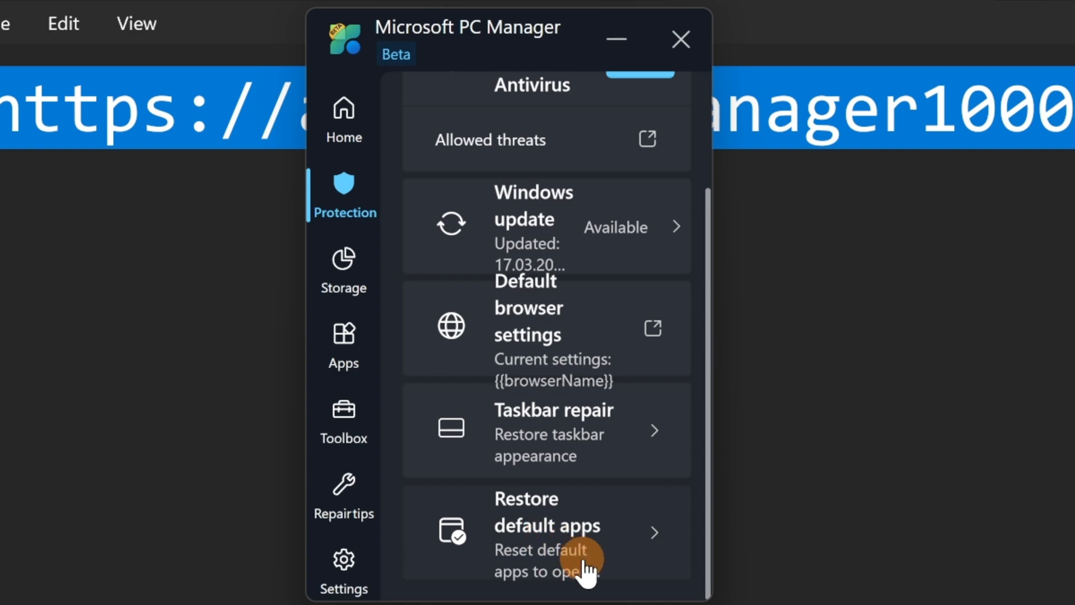
pyautogui.moveTo(613, 552)
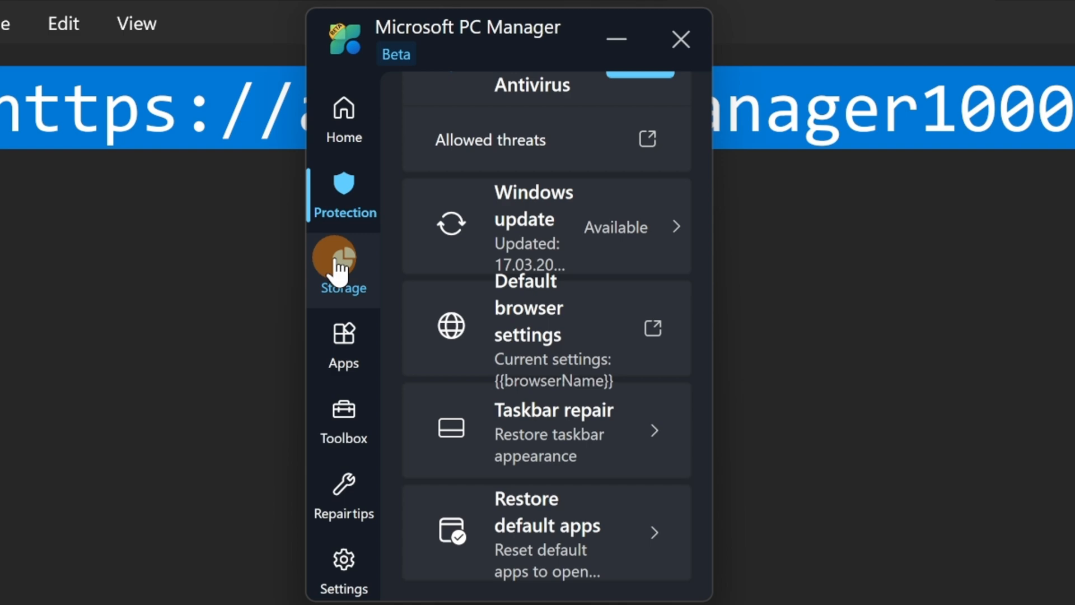
pyautogui.click(342, 268)
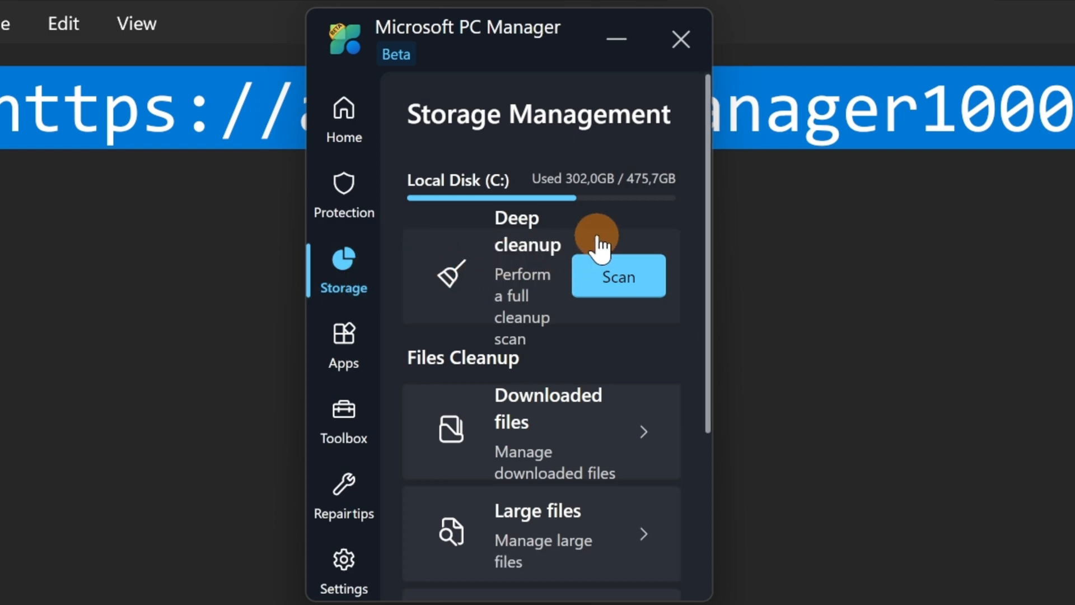
pyautogui.moveTo(607, 206)
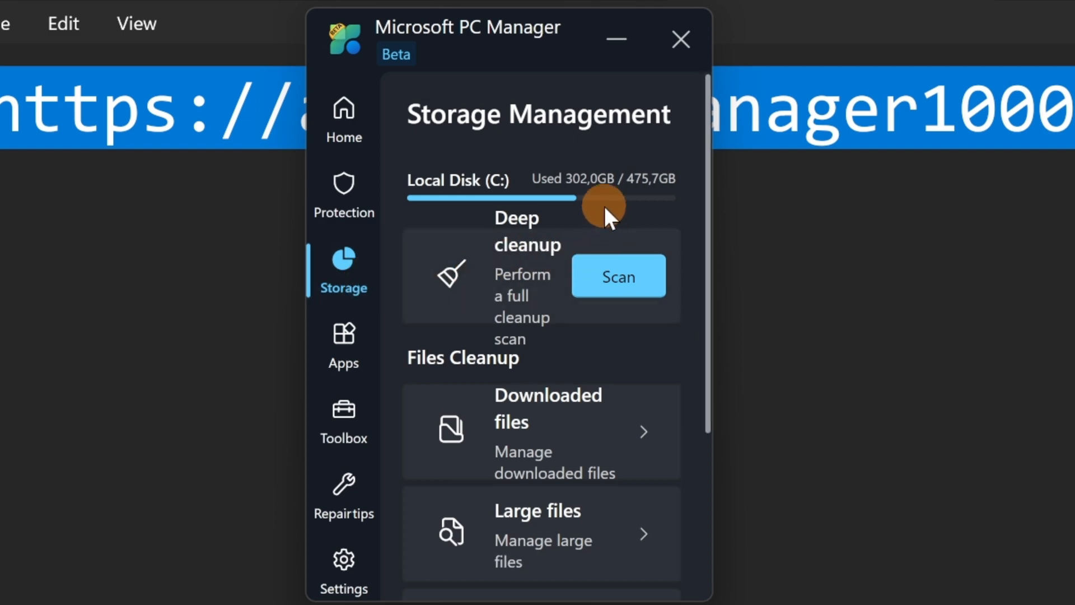
pyautogui.scroll(-3)
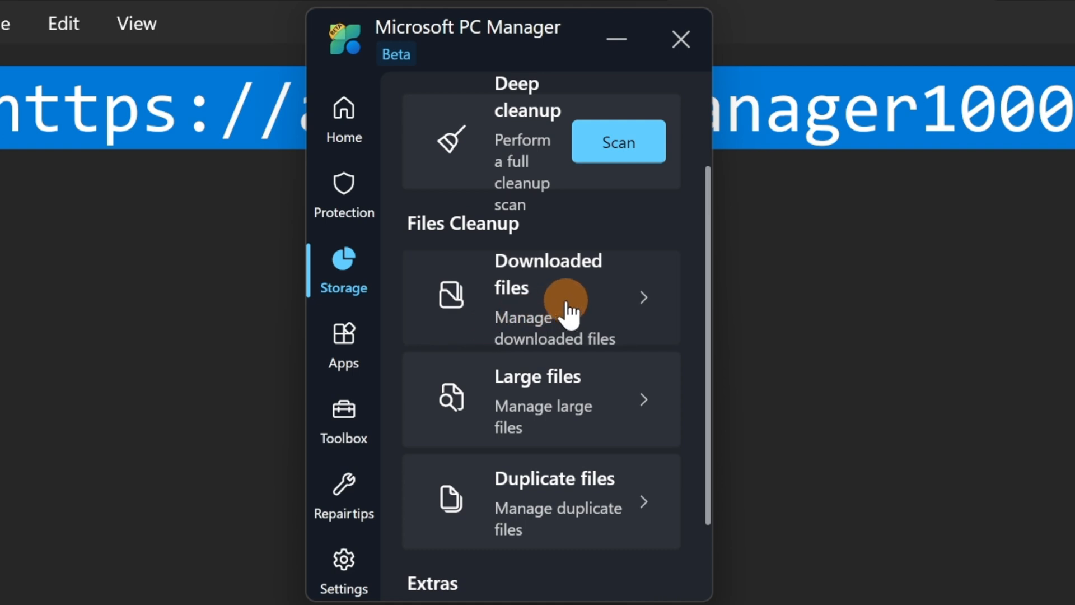
pyautogui.moveTo(613, 349)
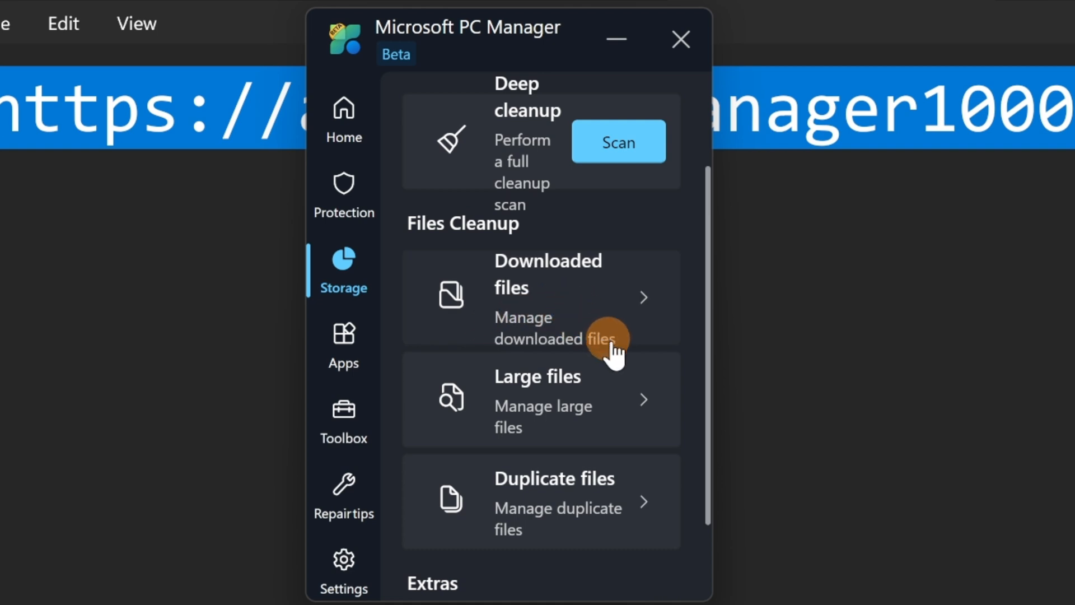
pyautogui.moveTo(531, 422)
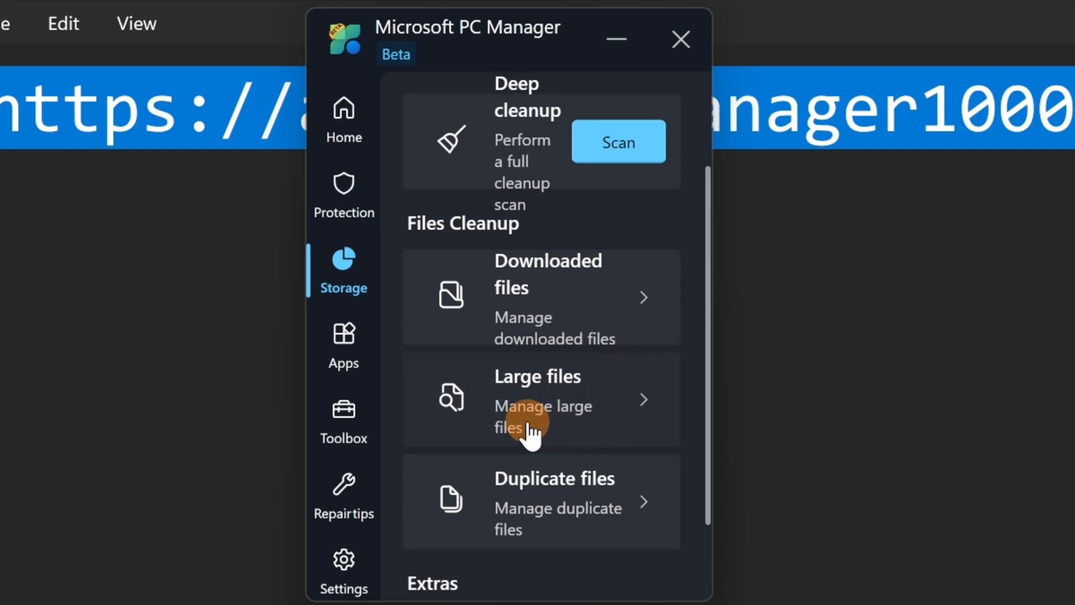
pyautogui.scroll(-3)
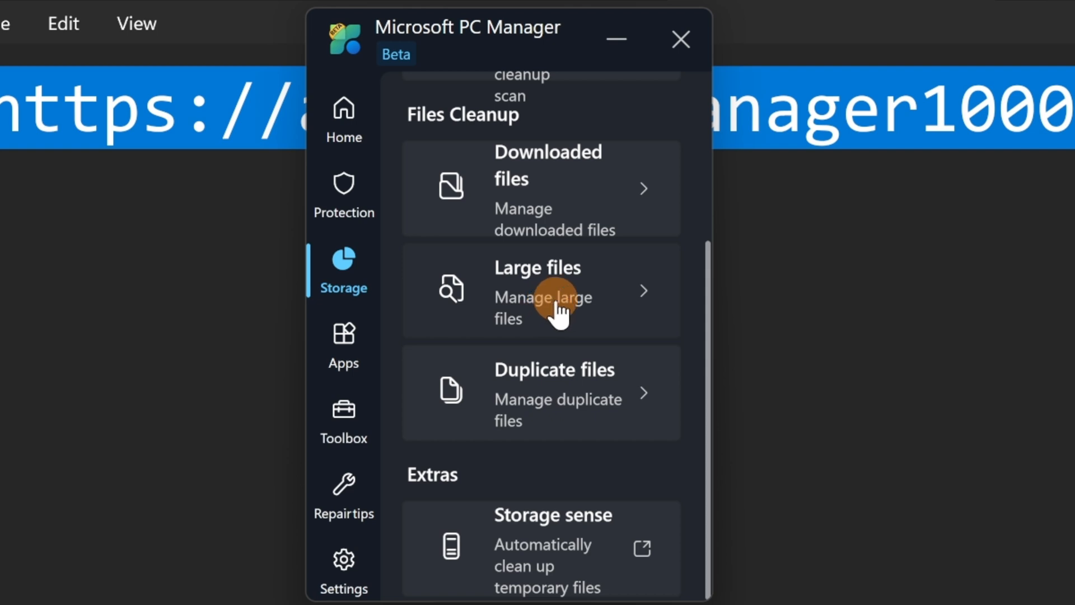
pyautogui.moveTo(563, 408)
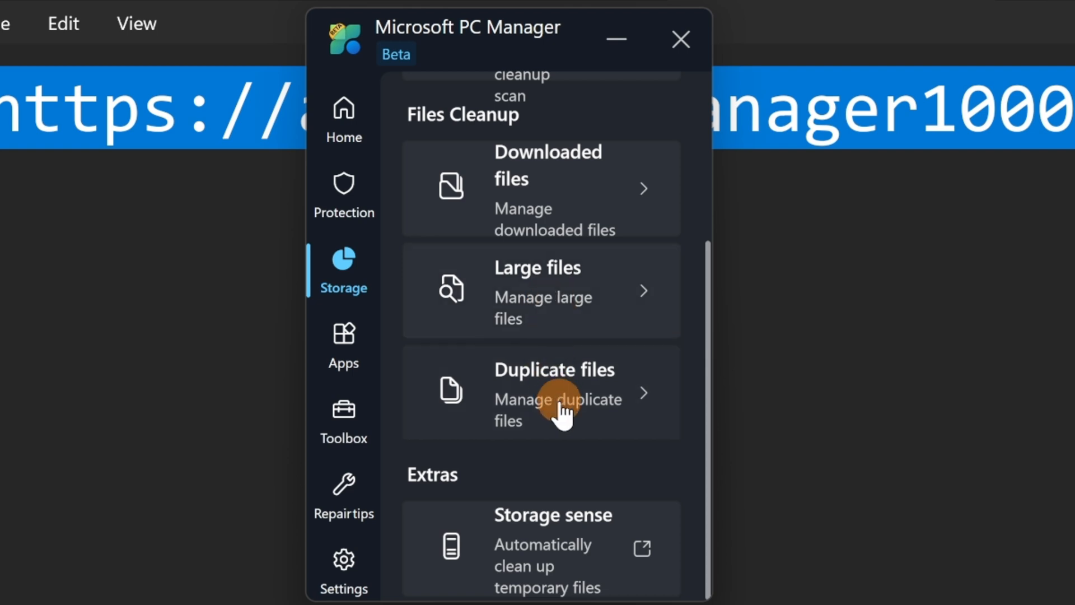
pyautogui.moveTo(548, 558)
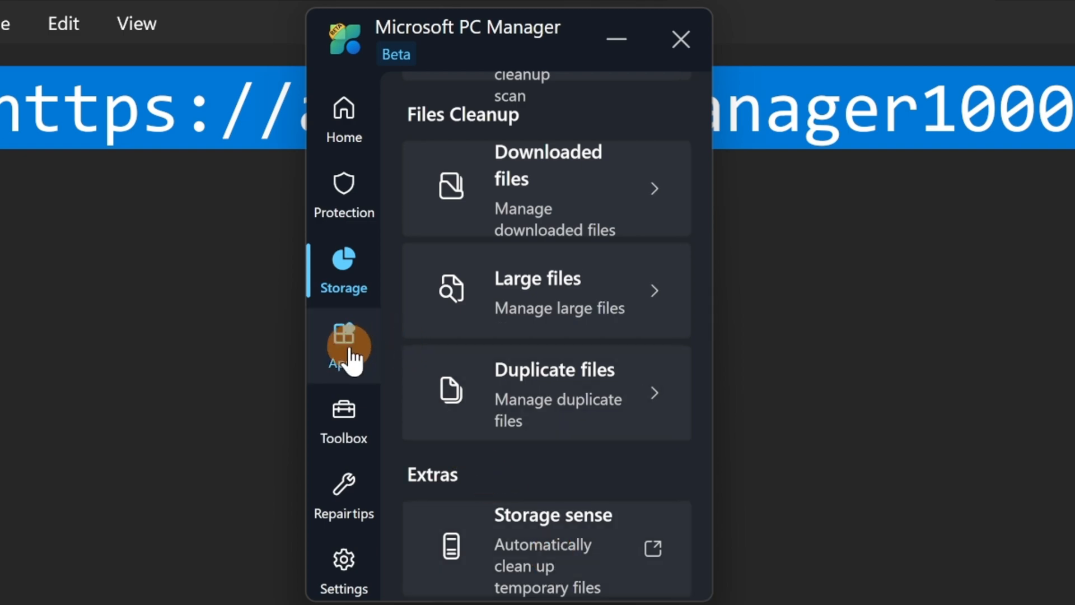
# Go to Apps, view Process management and scroll through running apps like Microsoft Edge with memory usage.
pyautogui.click(342, 346)
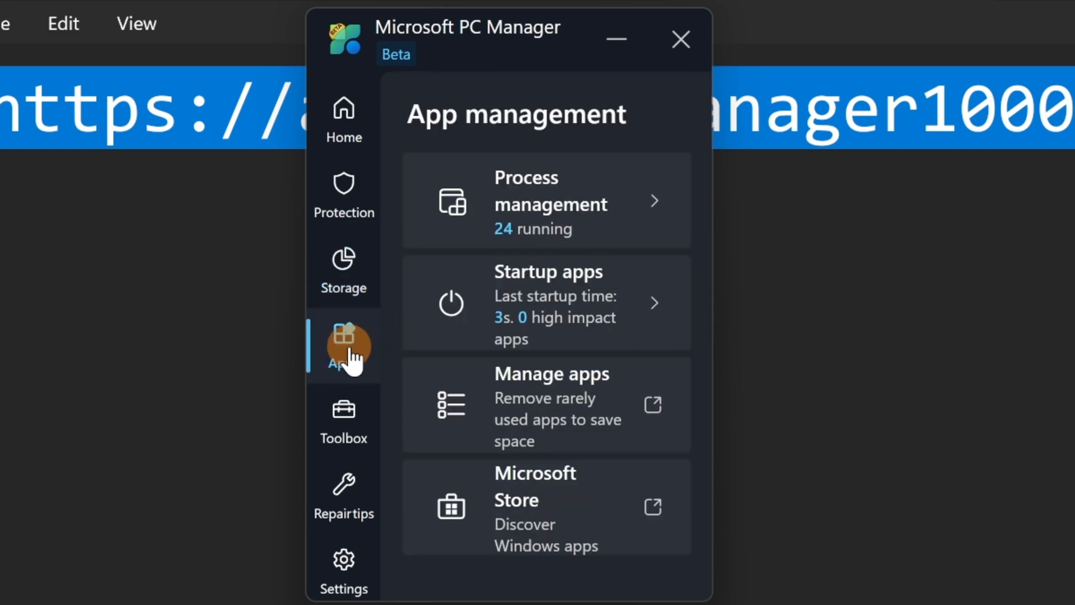
pyautogui.moveTo(640, 246)
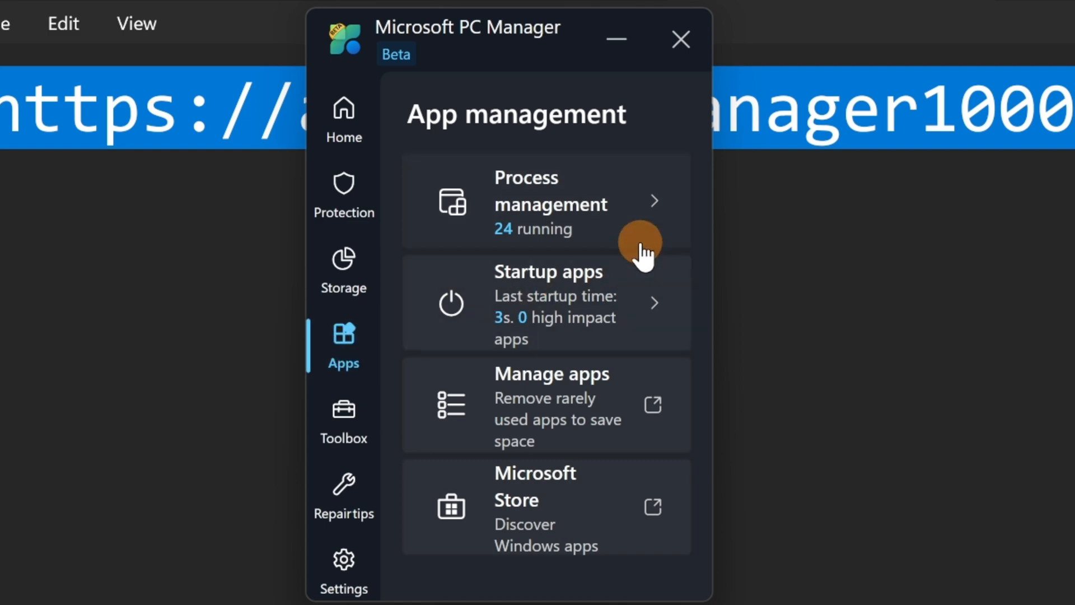
pyautogui.moveTo(630, 232)
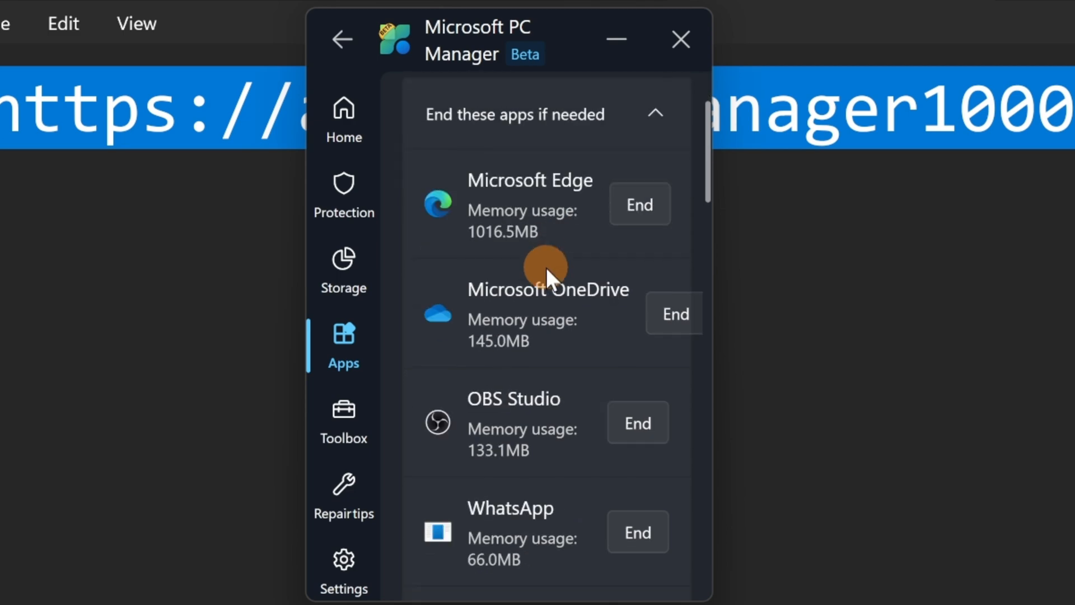
pyautogui.scroll(-3)
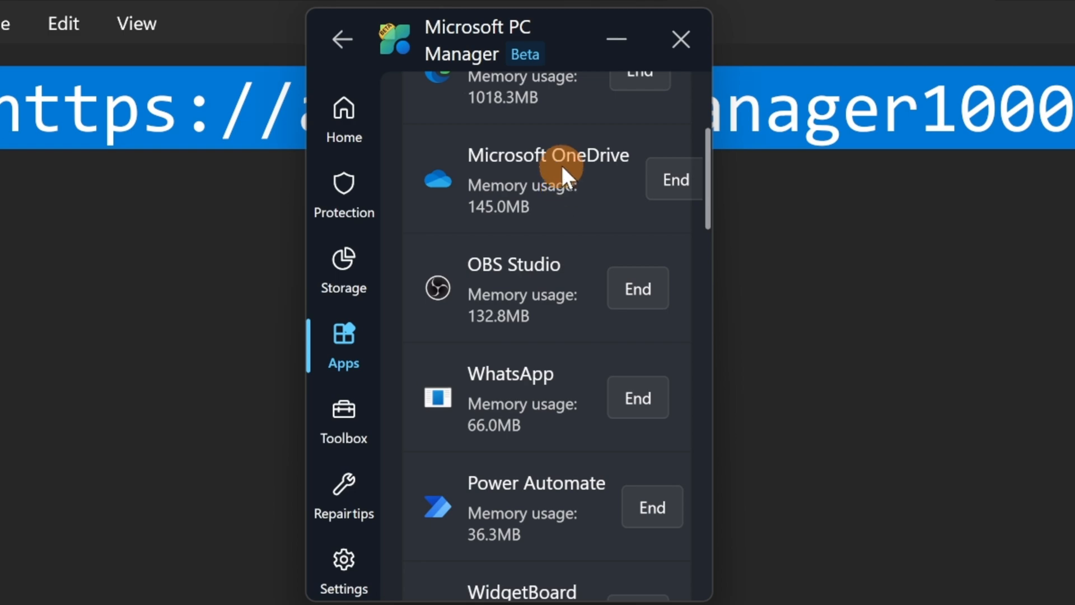
pyautogui.moveTo(572, 226)
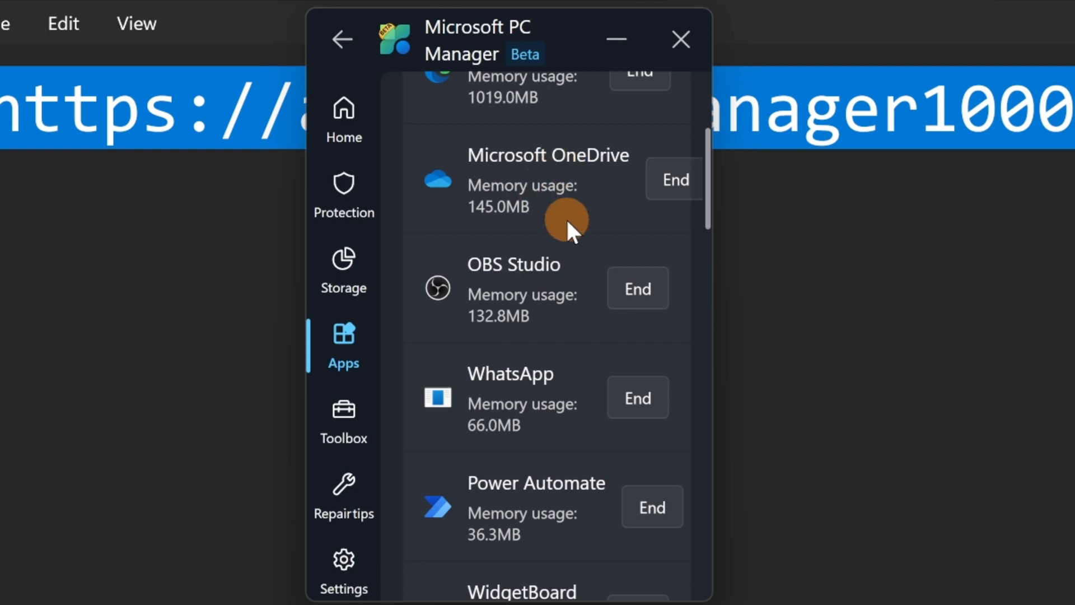
pyautogui.scroll(-3)
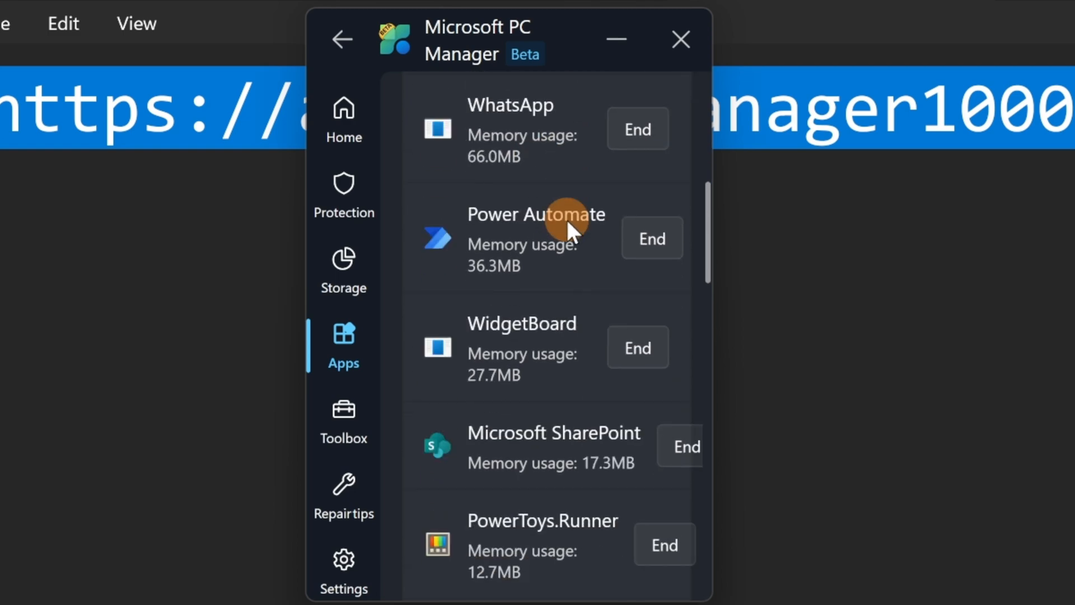
pyautogui.scroll(-3)
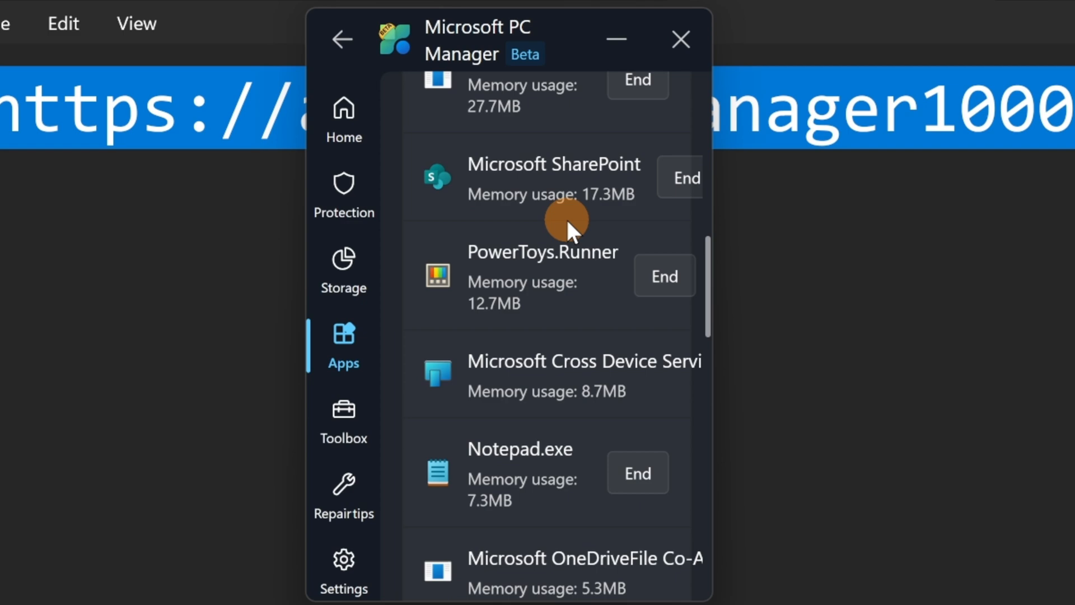
pyautogui.scroll(-3)
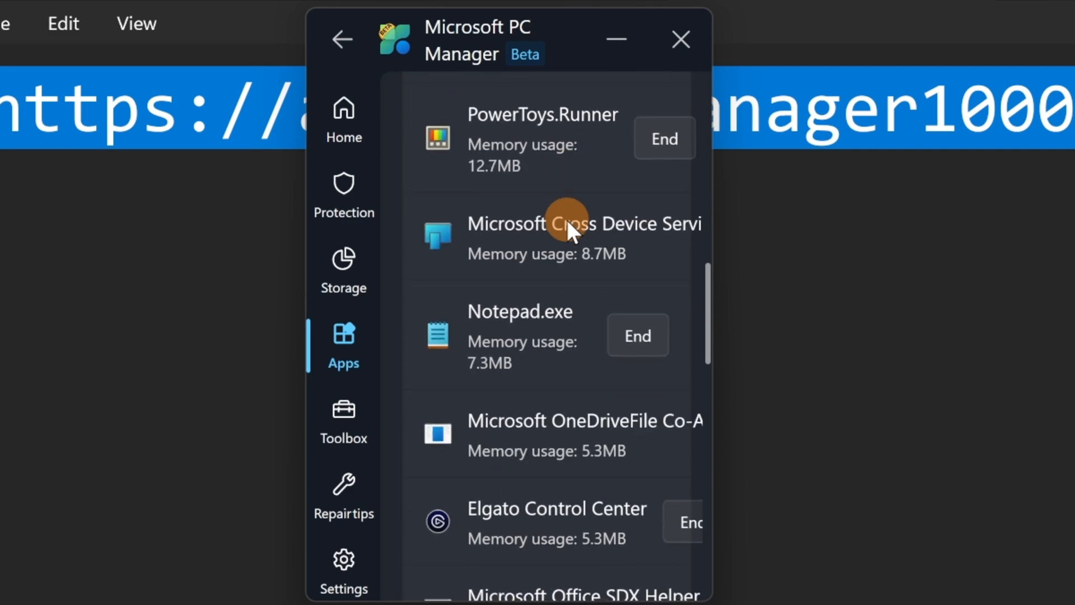
pyautogui.scroll(-3)
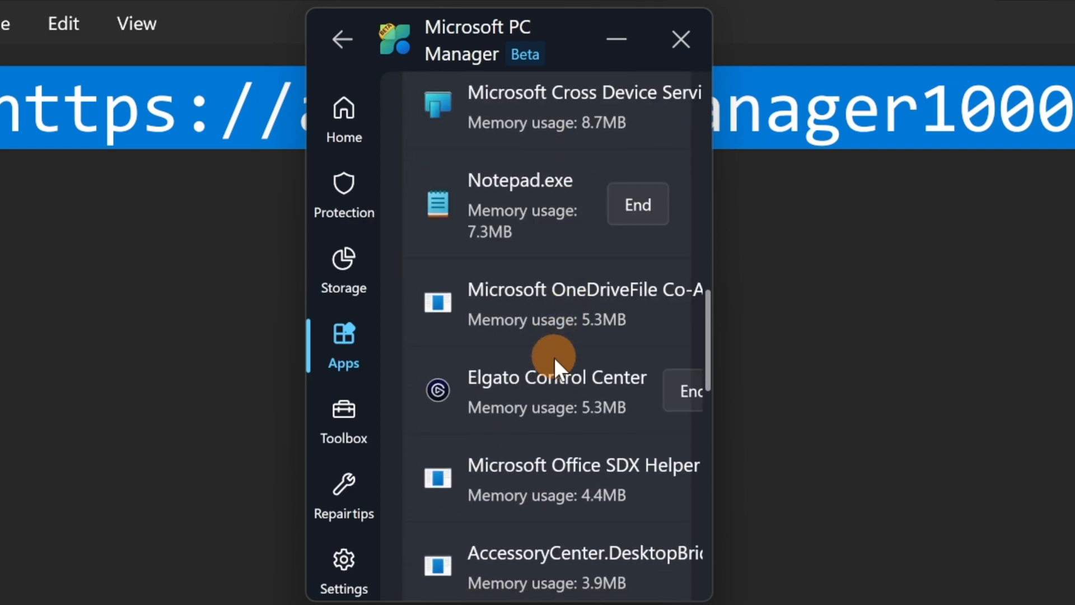
pyautogui.scroll(3)
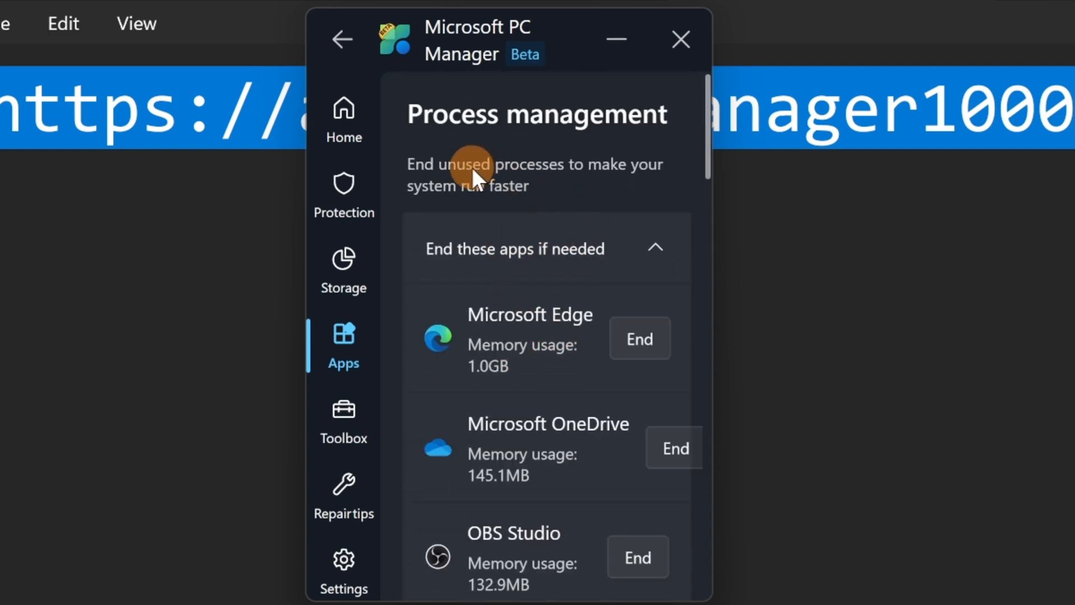
# Return to App management and review the Startup apps list (Canon, Cisco Webex, EA, Epson) and their impact.
pyautogui.click(341, 39)
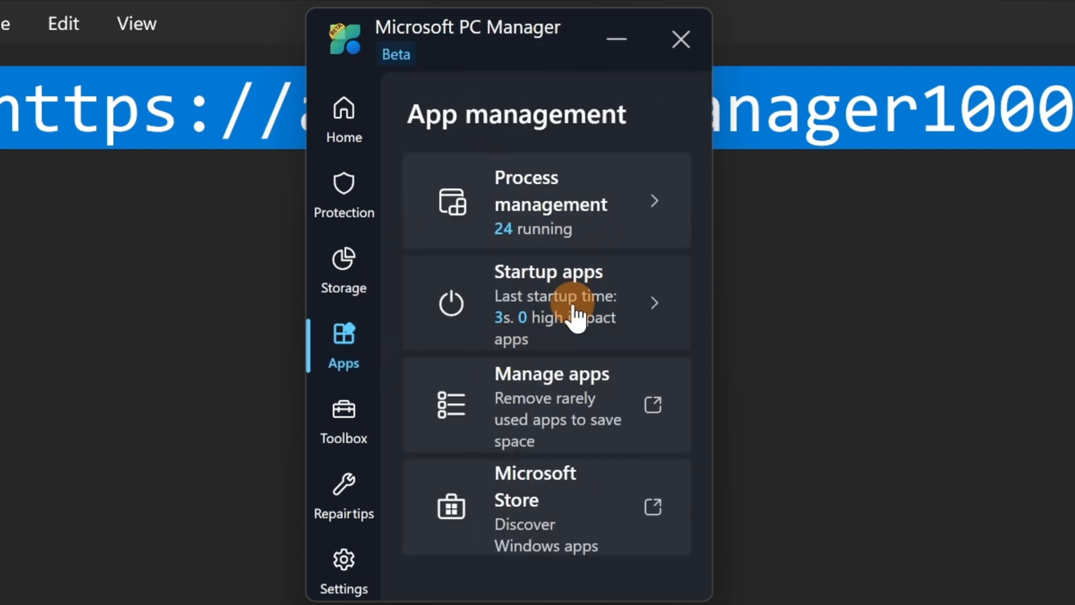
pyautogui.click(547, 302)
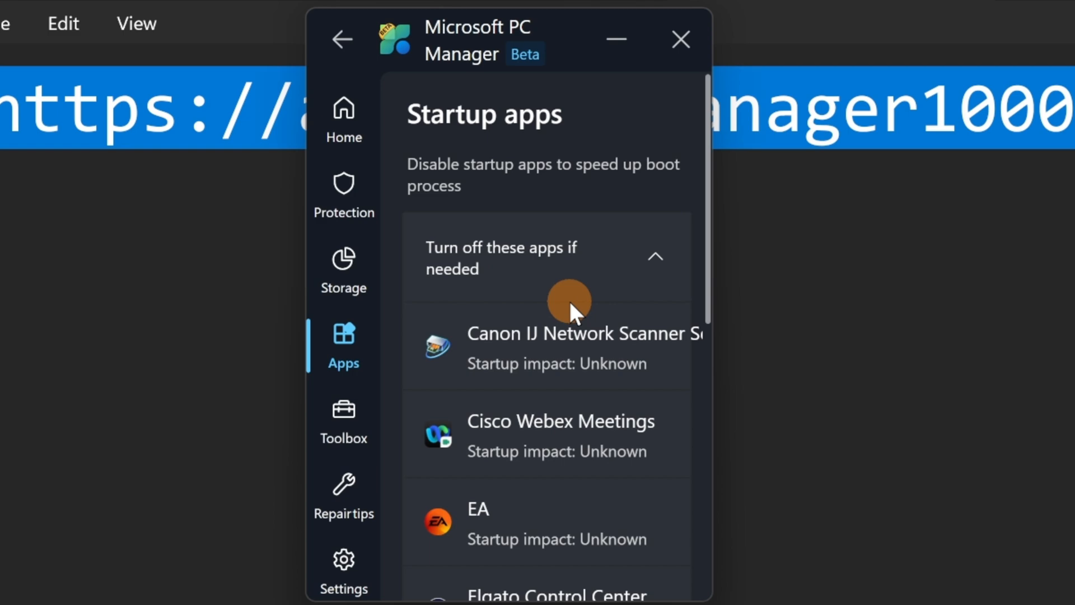
pyautogui.moveTo(568, 348)
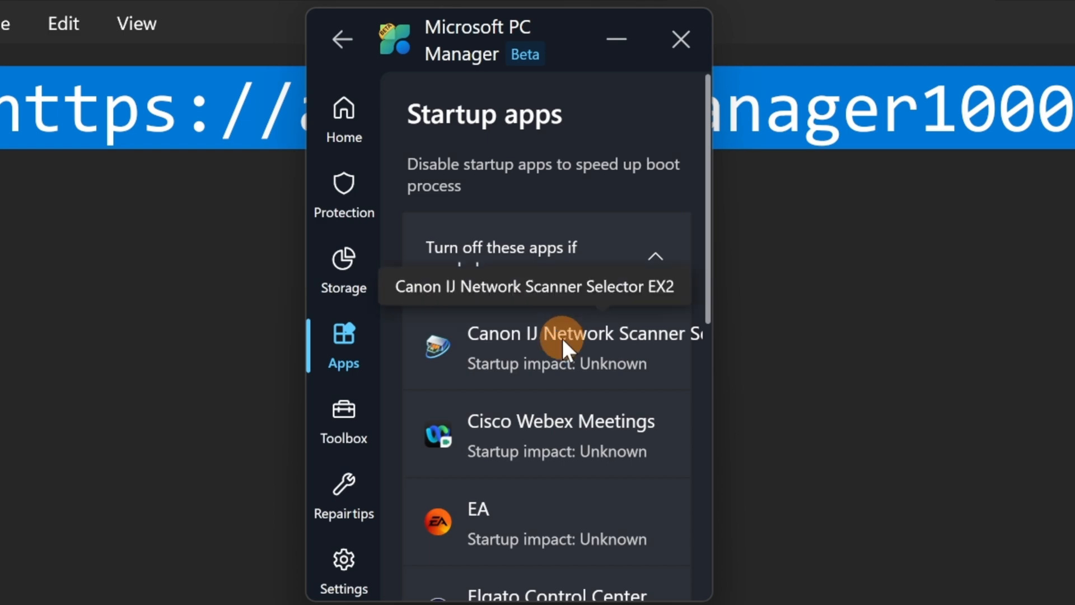
pyautogui.scroll(-3)
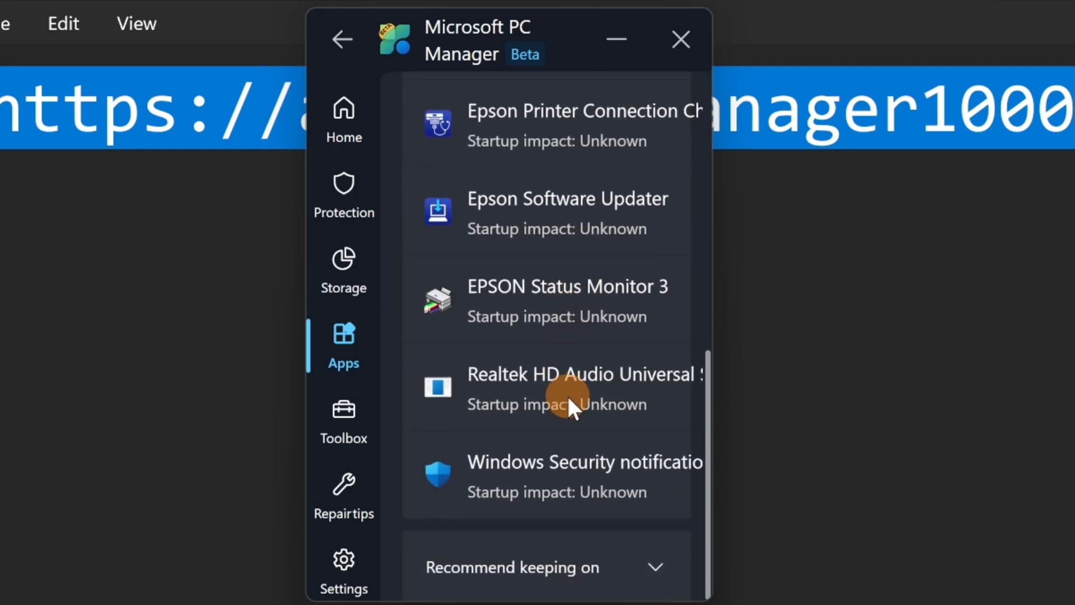
pyautogui.scroll(3)
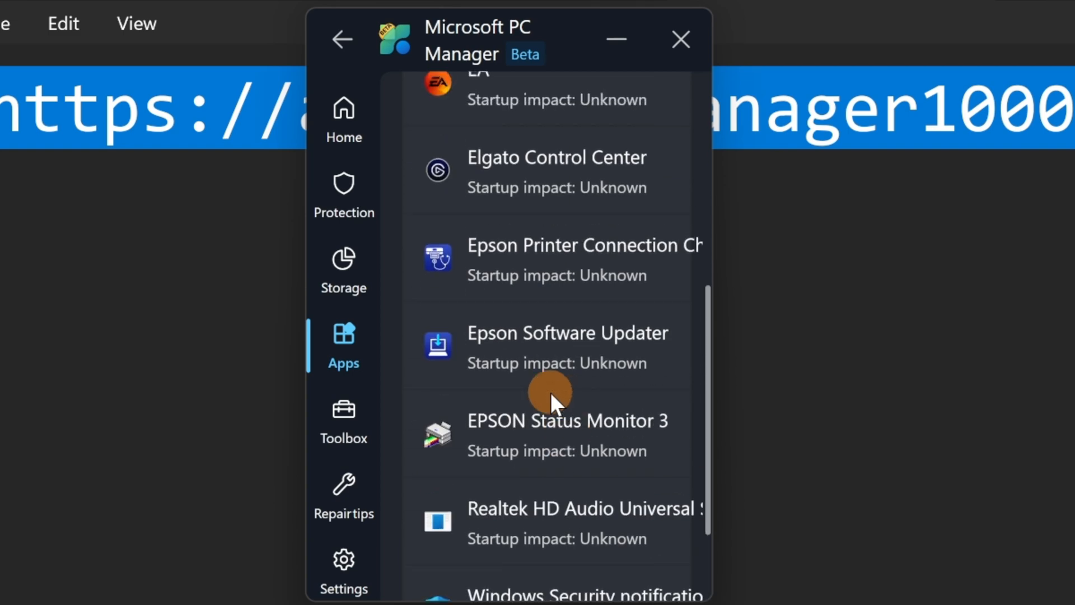
pyautogui.scroll(-3)
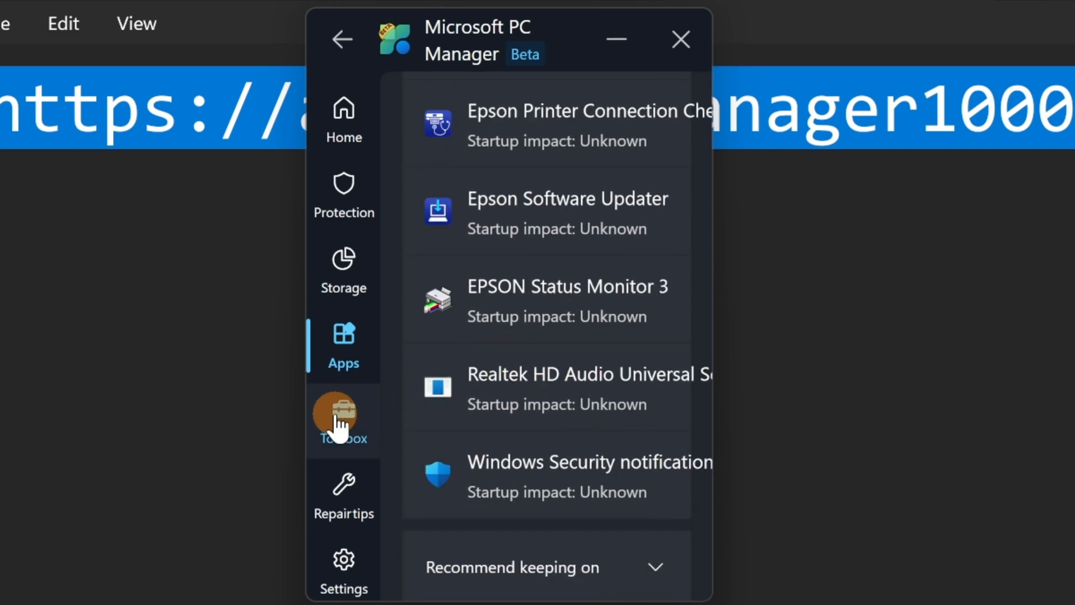
pyautogui.moveTo(342, 316)
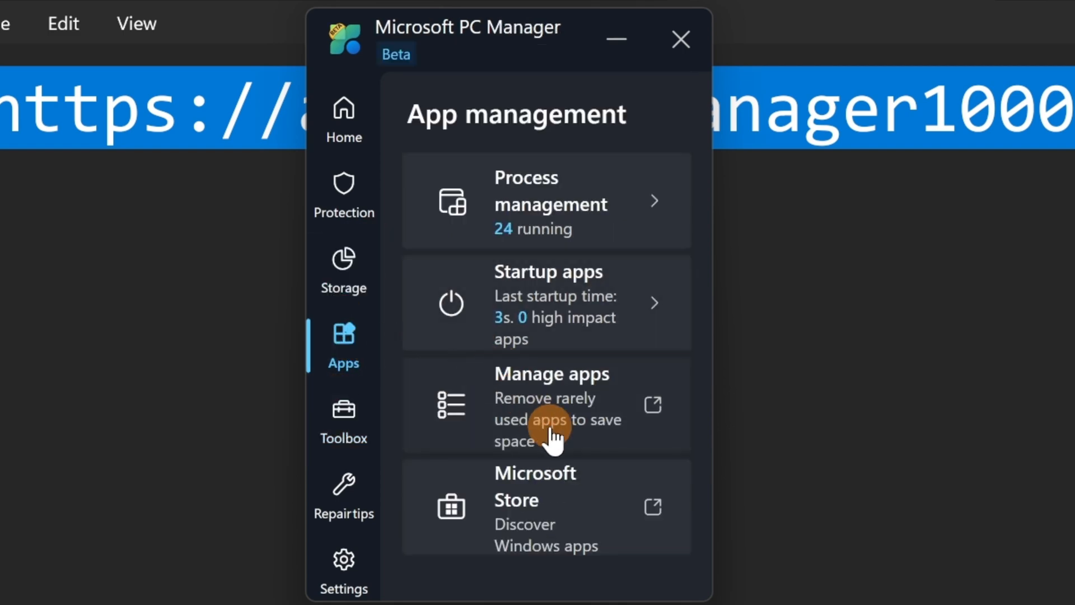
pyautogui.moveTo(645, 418)
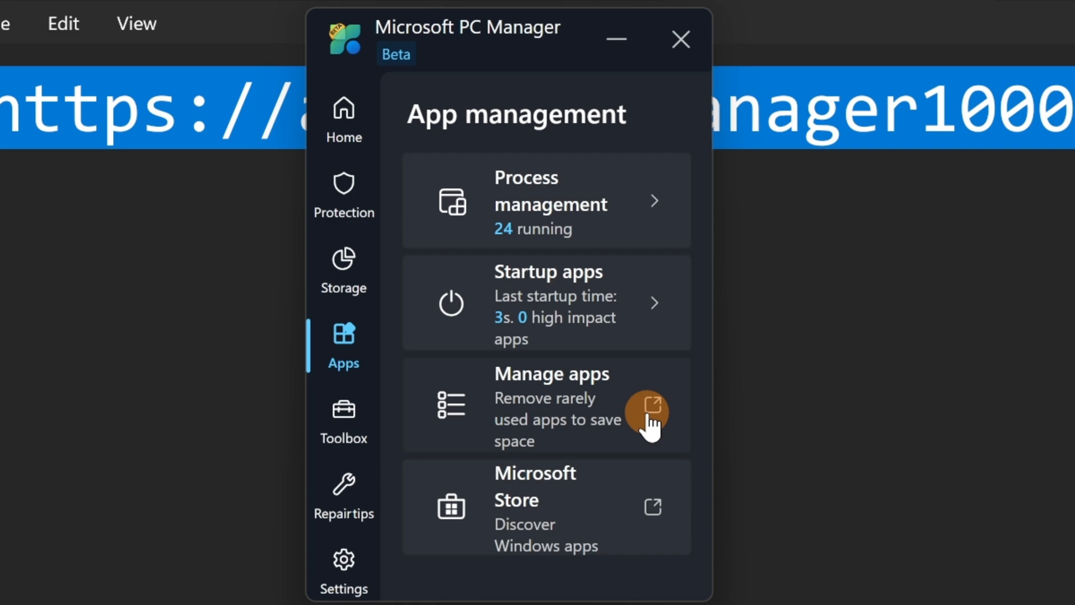
pyautogui.moveTo(542, 507)
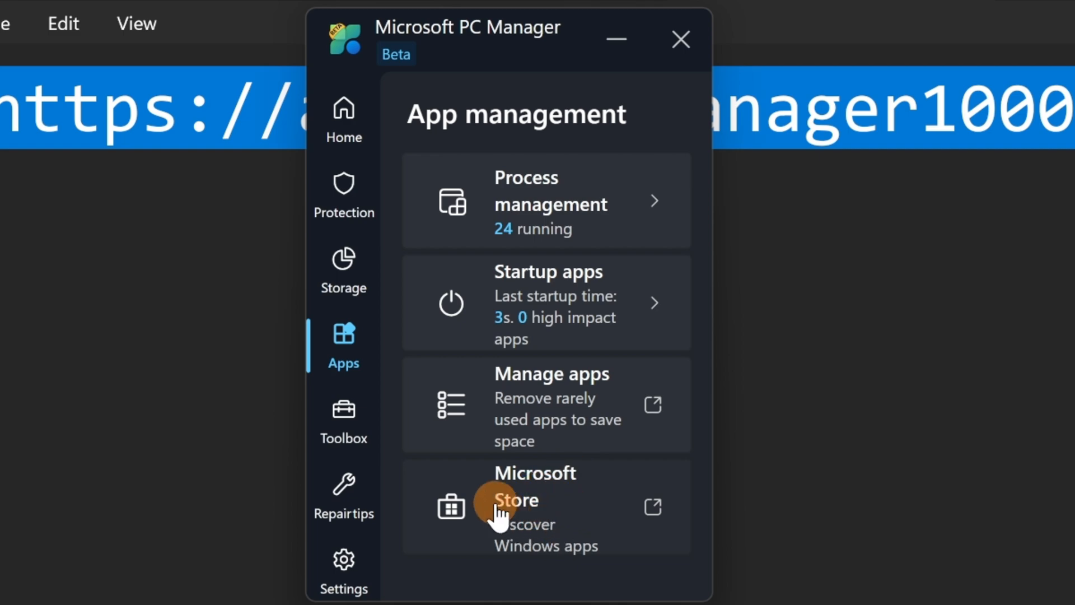
# Switch on 'Show toolbar on the desktop' in Toolbox and bring up the toolbar's gear menu.
pyautogui.click(343, 422)
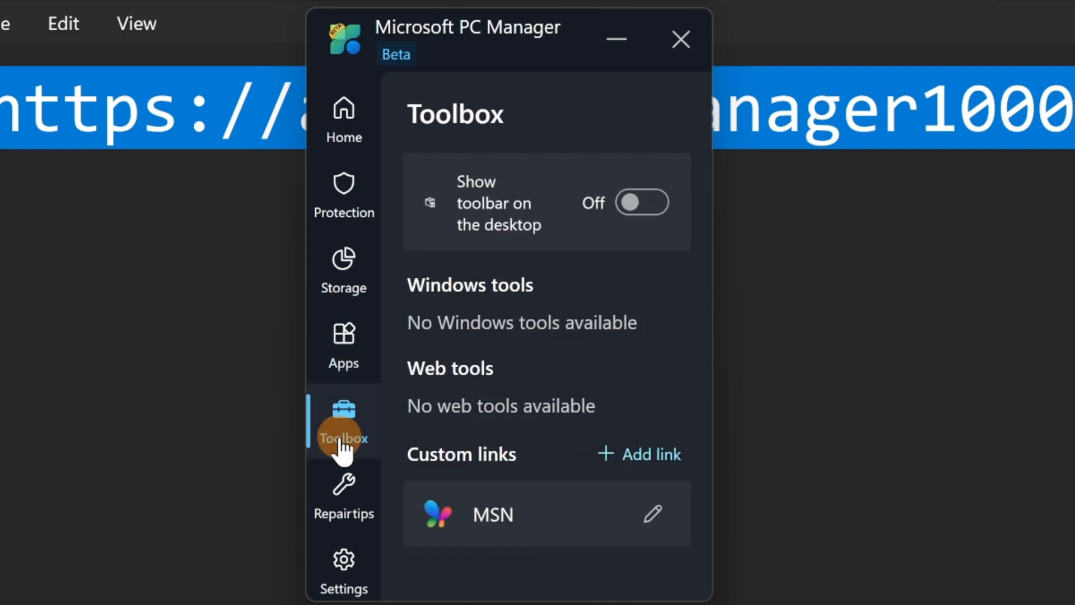
pyautogui.moveTo(601, 264)
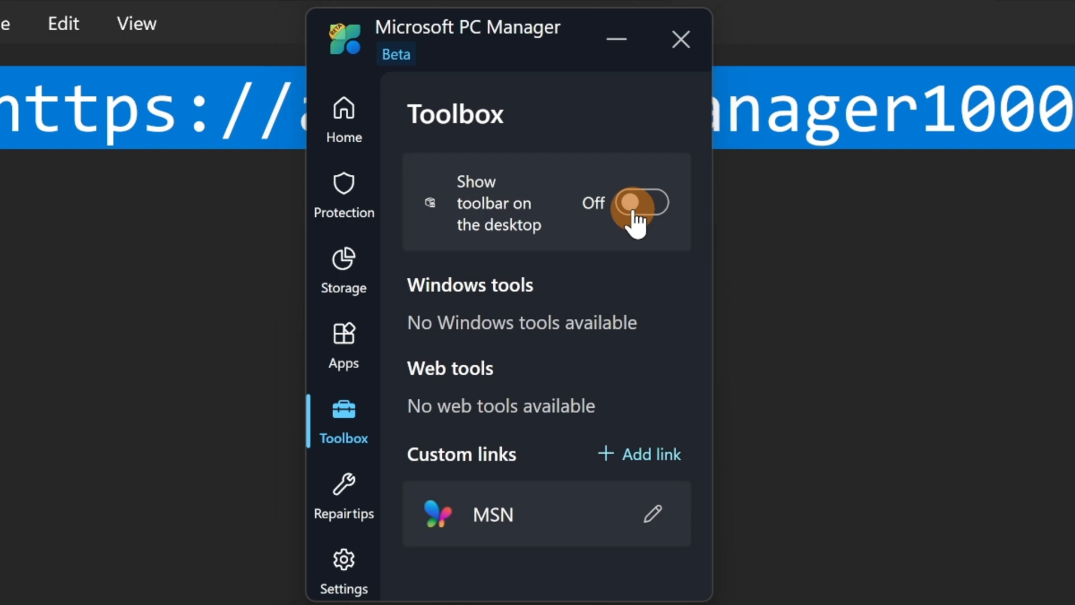
pyautogui.click(641, 203)
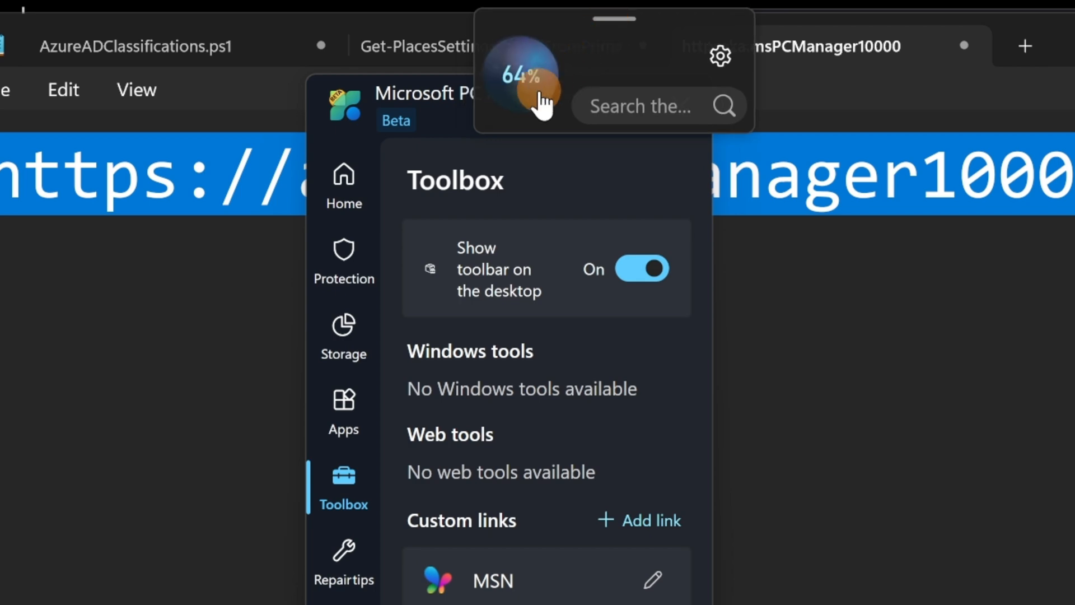
pyautogui.moveTo(524, 75)
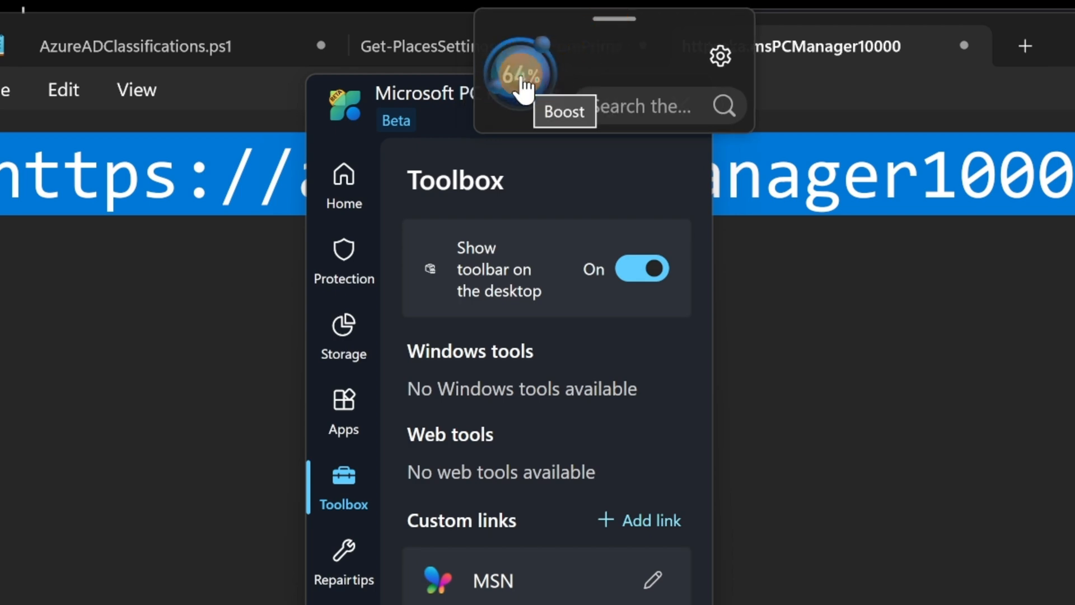
pyautogui.moveTo(645, 75)
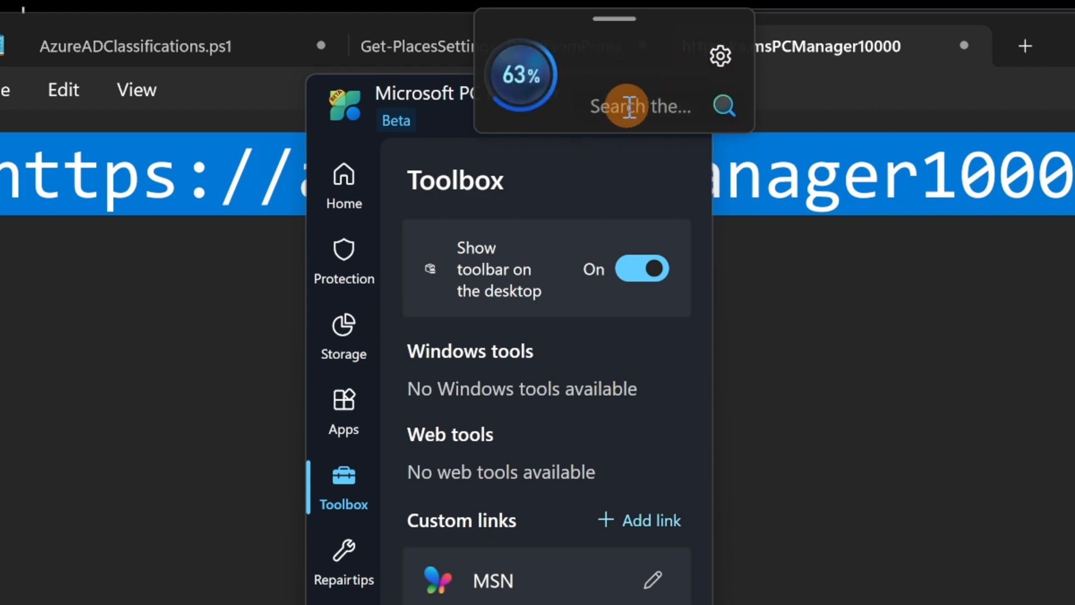
pyautogui.click(720, 56)
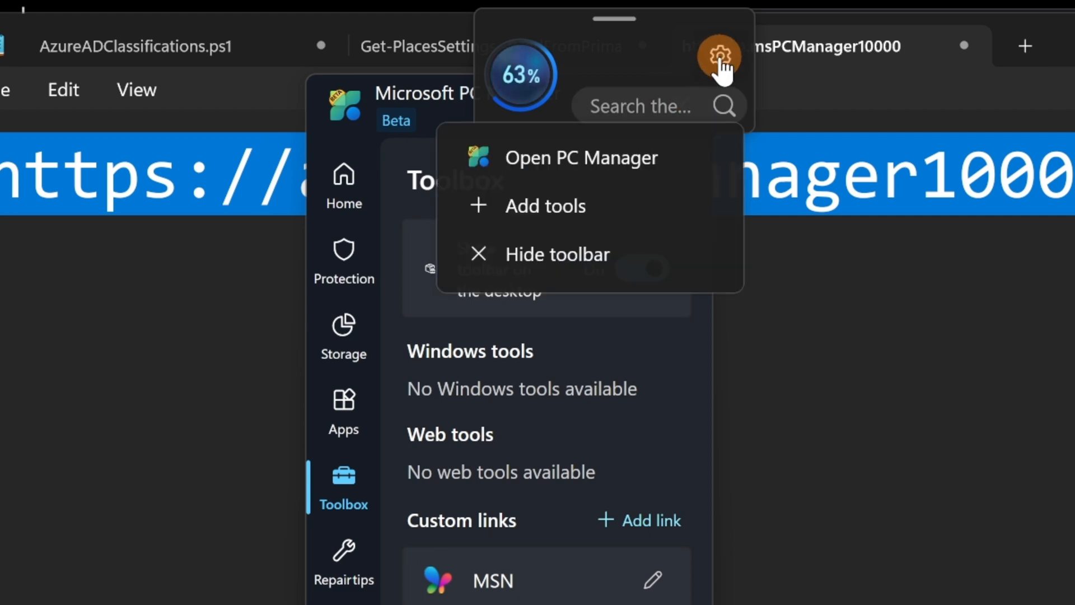
pyautogui.moveTo(582, 216)
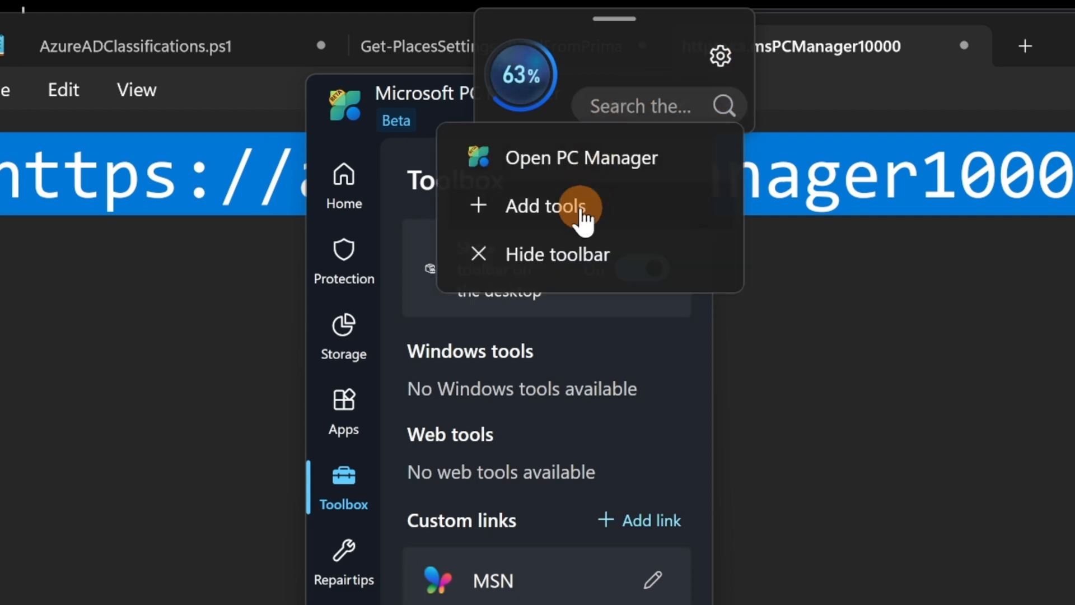
pyautogui.moveTo(668, 78)
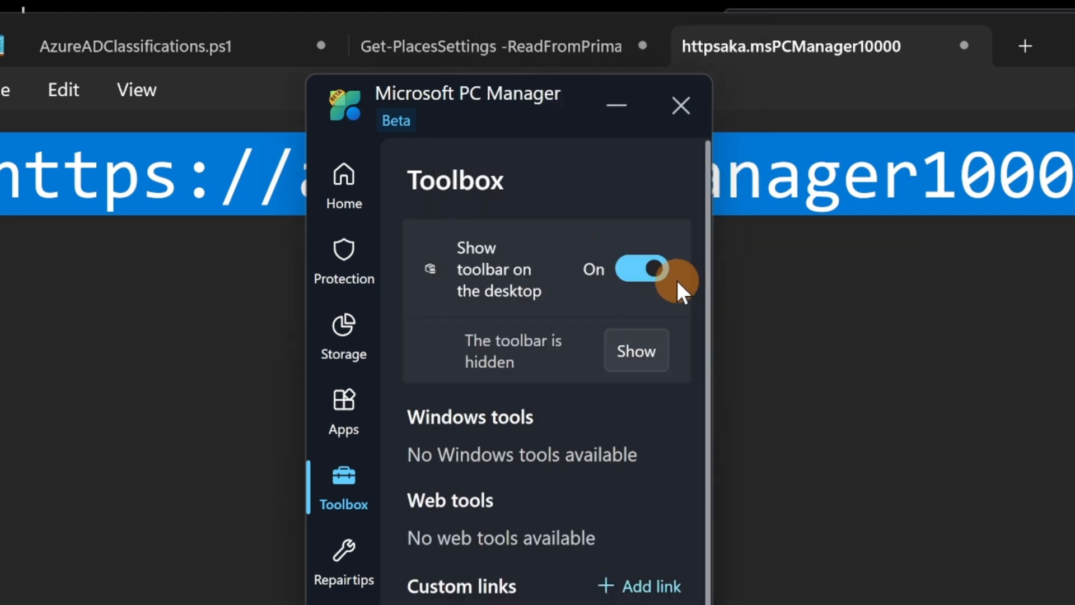
# Switch the desktop toolbar setting off again in Toolbox.
pyautogui.click(642, 268)
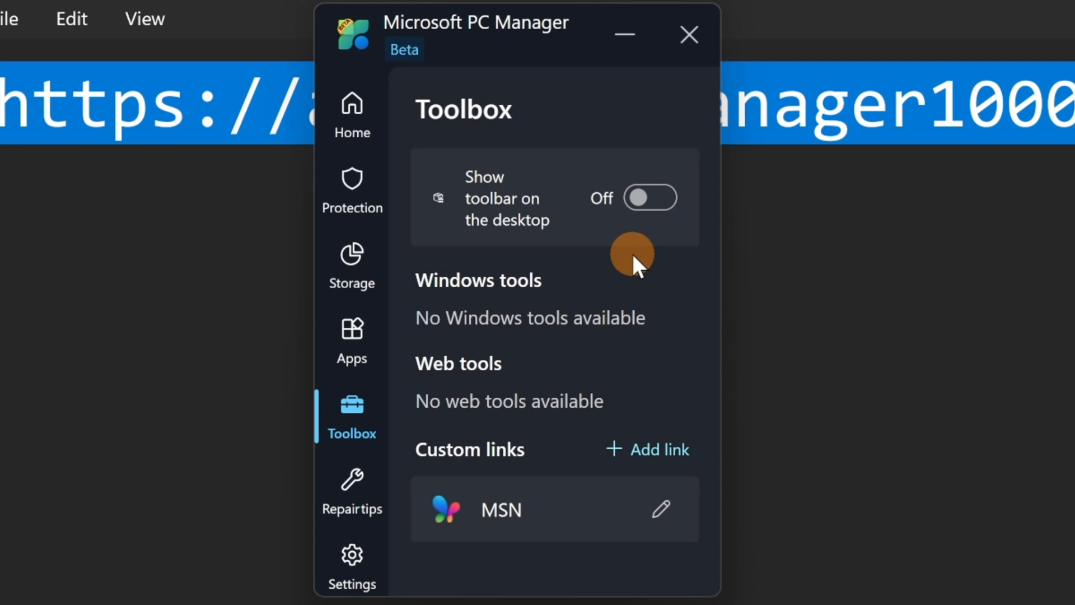
pyautogui.moveTo(657, 449)
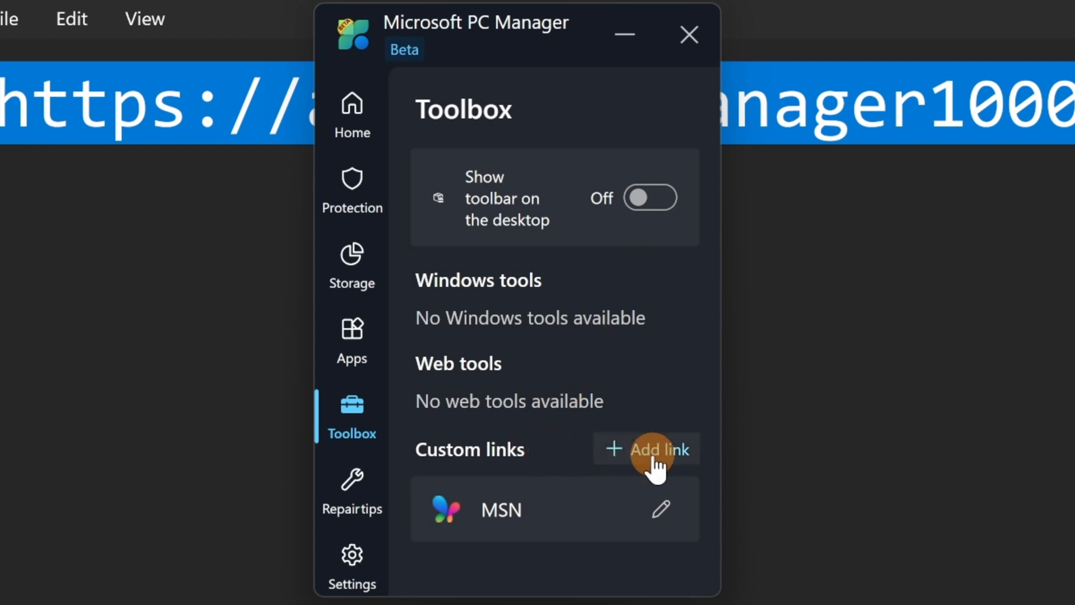
pyautogui.moveTo(507, 512)
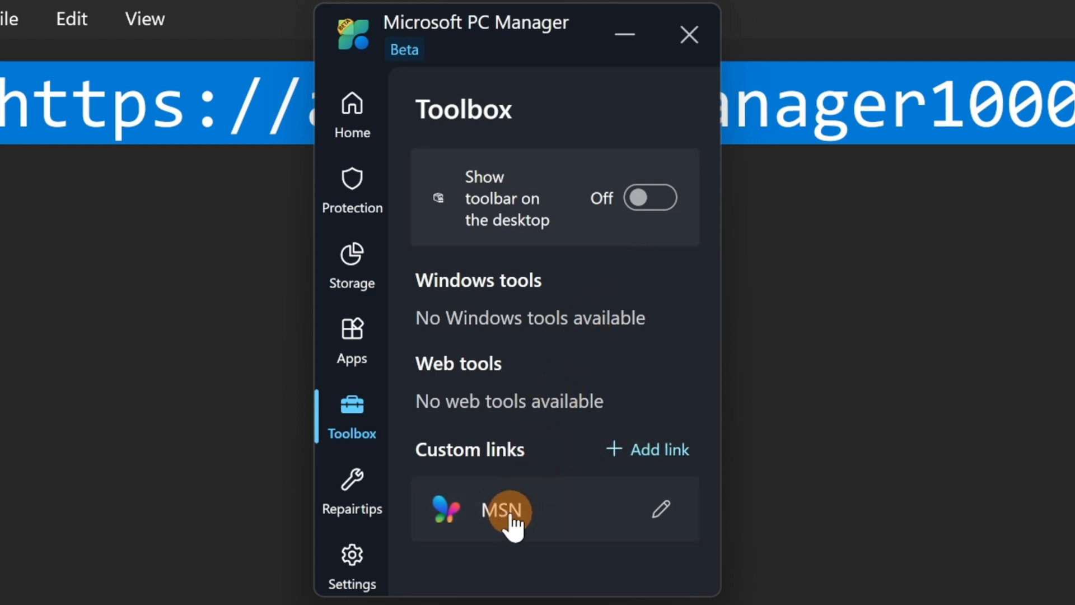
pyautogui.moveTo(586, 455)
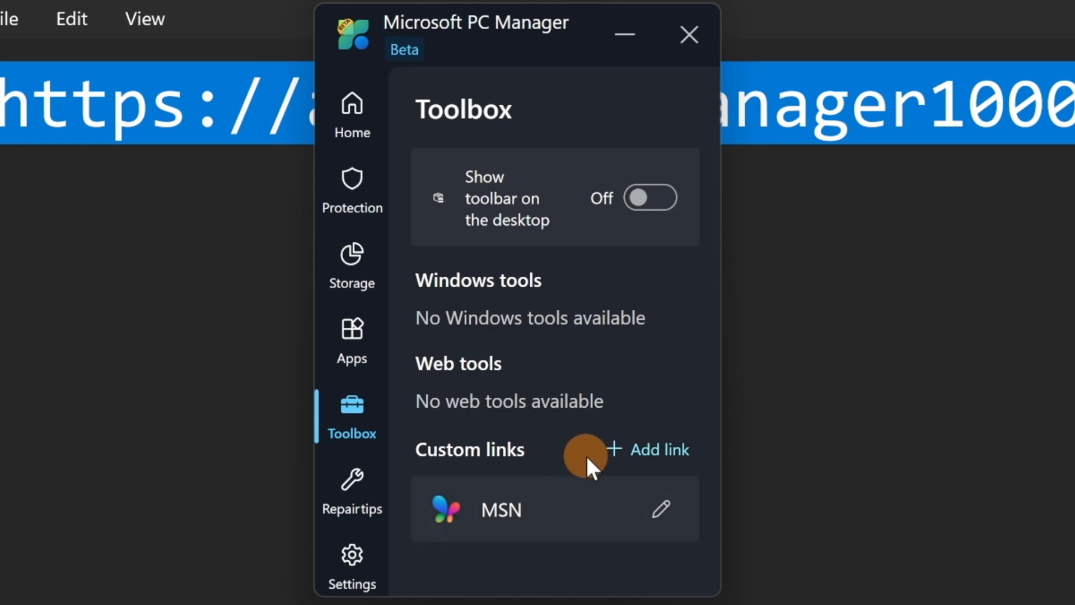
pyautogui.moveTo(459, 376)
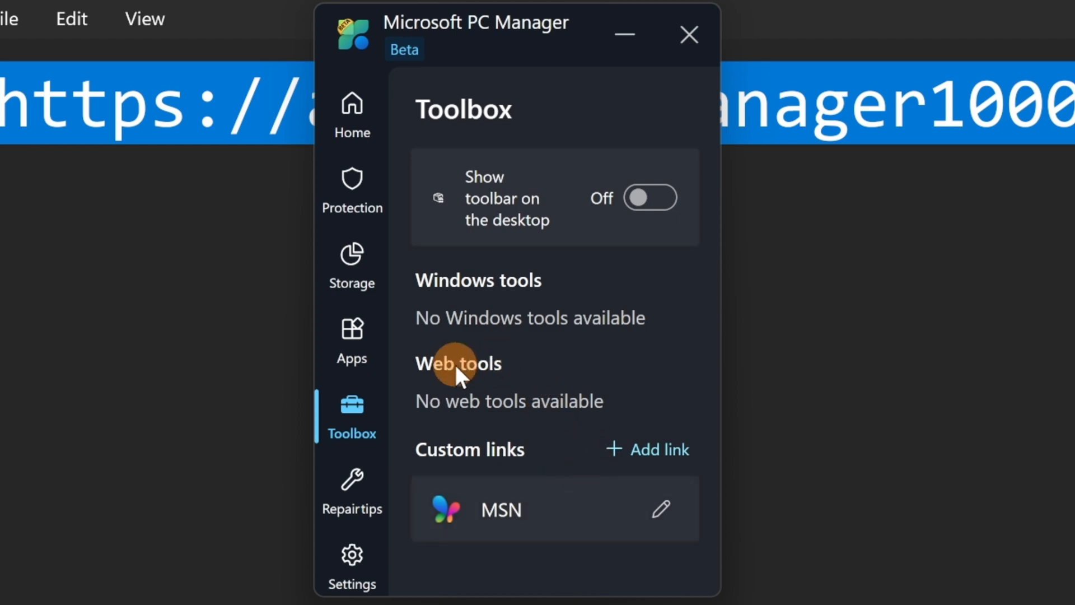
pyautogui.moveTo(350, 491)
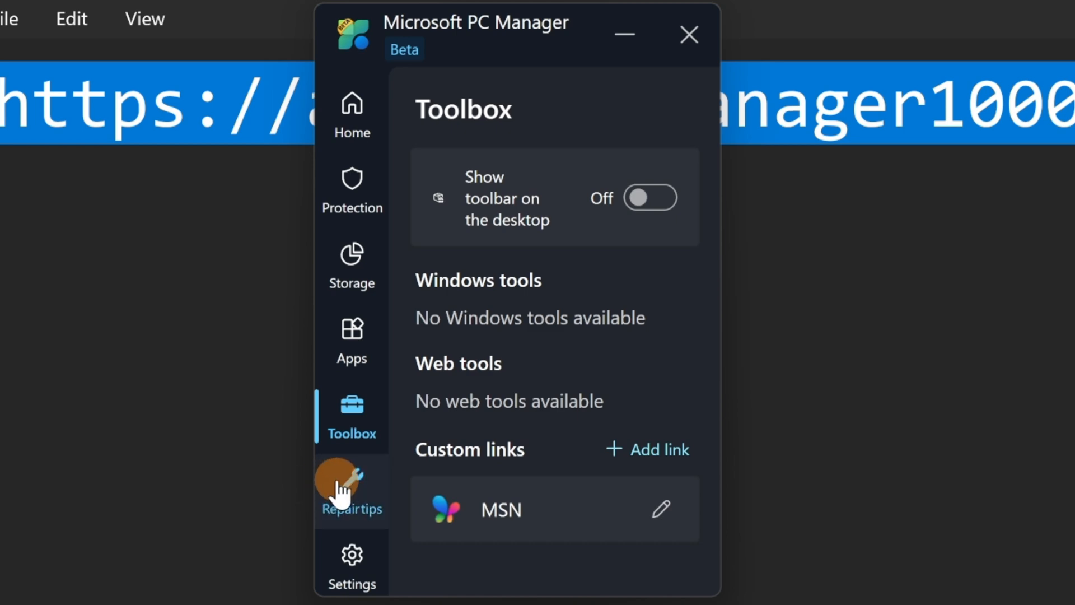
pyautogui.moveTo(367, 493)
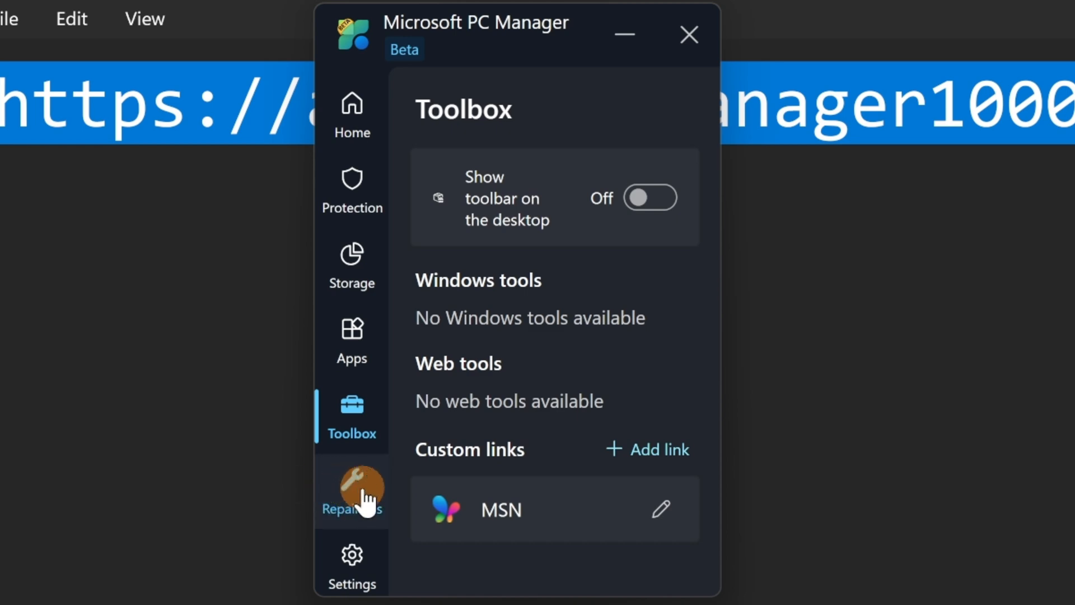
# Show the Repair tips page reporting the PC is all set.
pyautogui.click(350, 491)
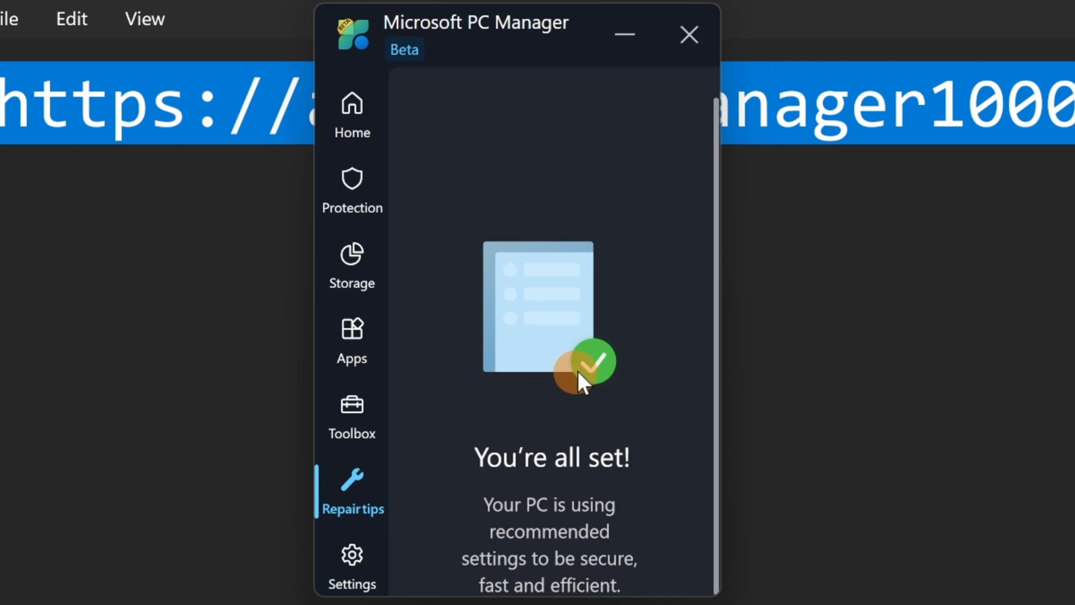
pyautogui.moveTo(574, 390)
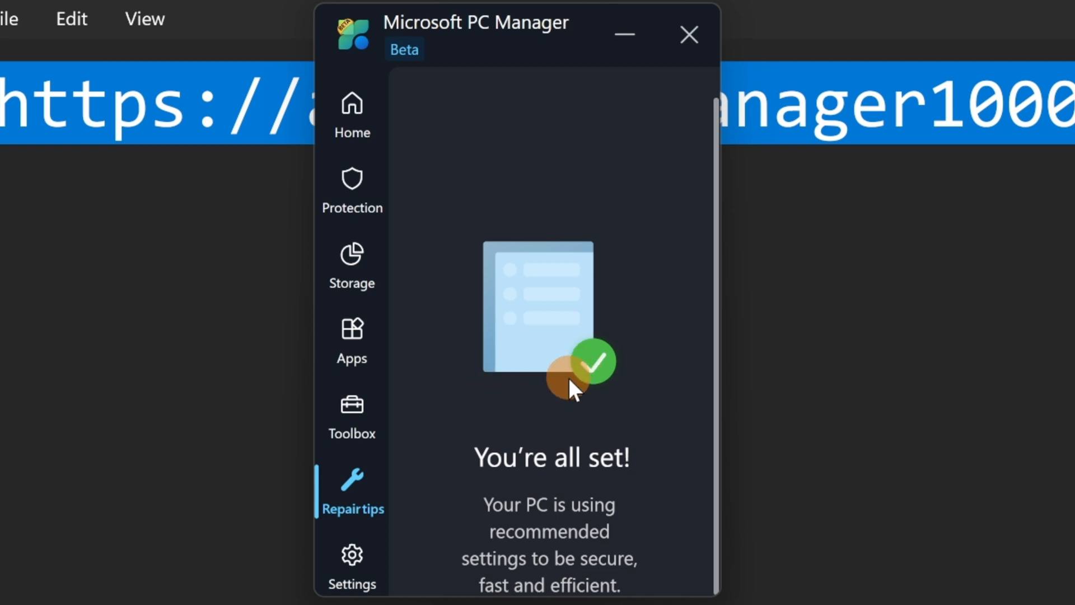
pyautogui.moveTo(555, 453)
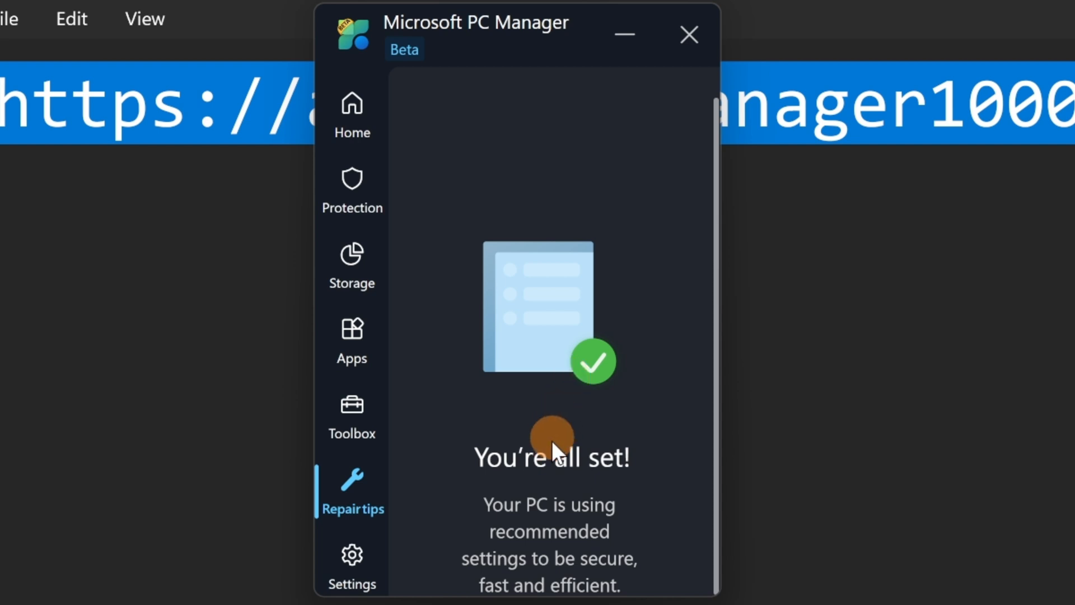
pyautogui.moveTo(572, 466)
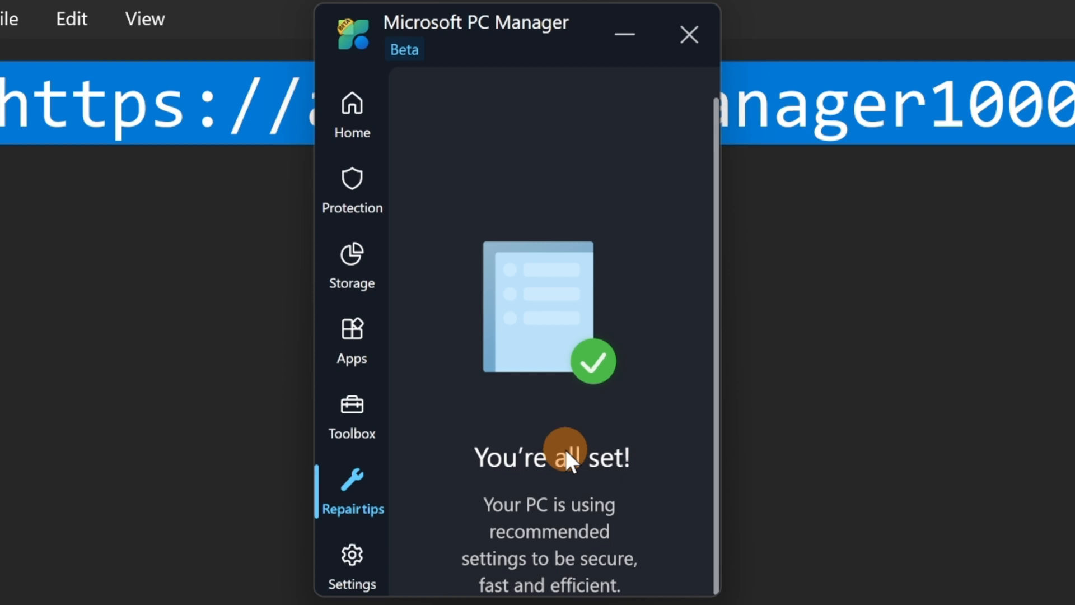
pyautogui.moveTo(574, 506)
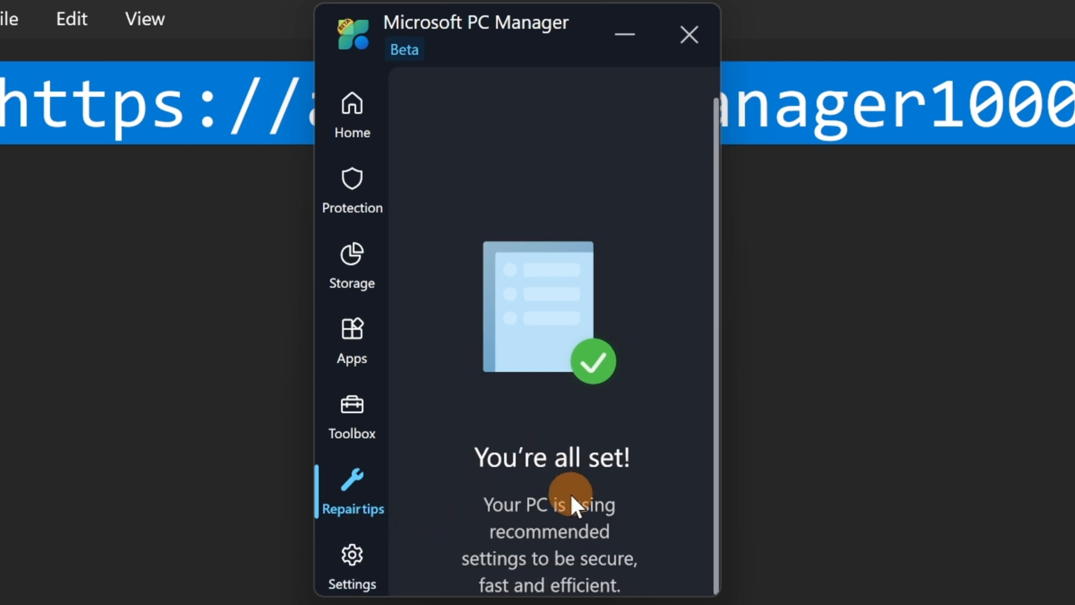
pyautogui.moveTo(390, 545)
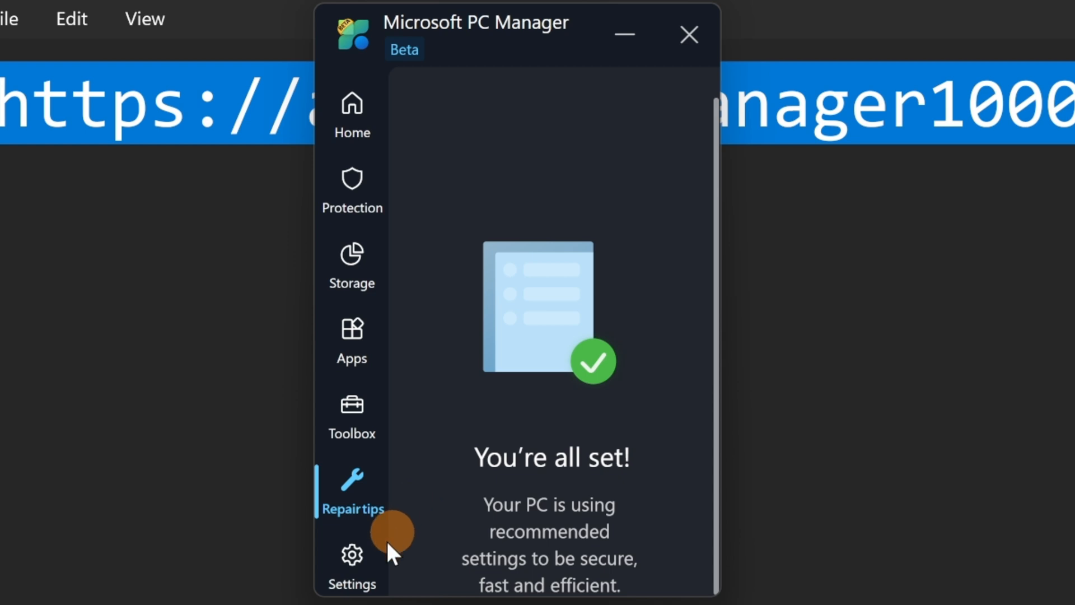
# Turn Smart boost on in Settings and review the Shortcuts and General settings below it.
pyautogui.click(351, 562)
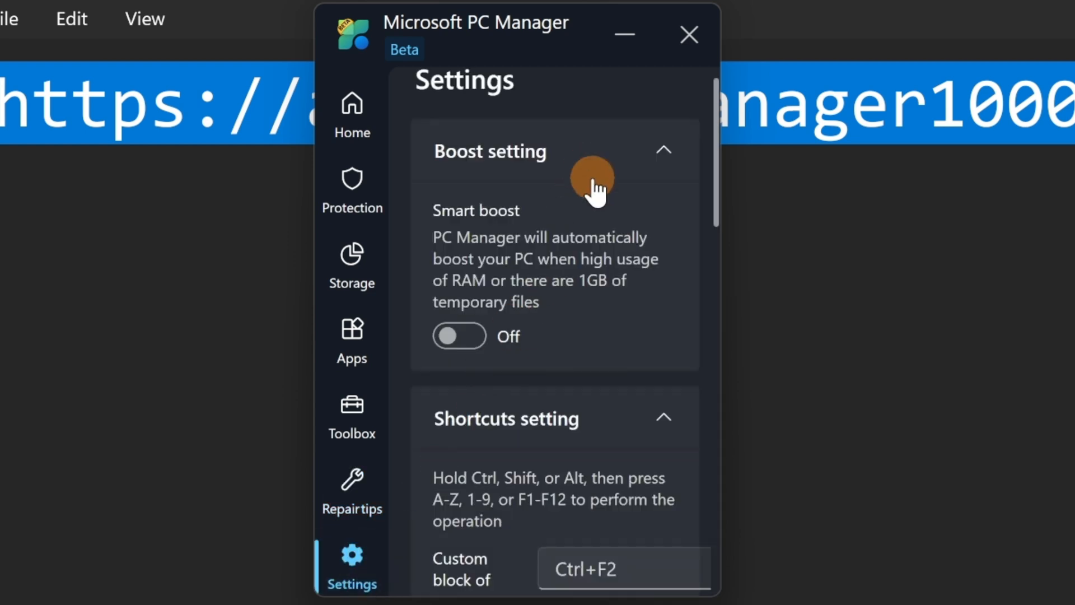
pyautogui.moveTo(588, 185)
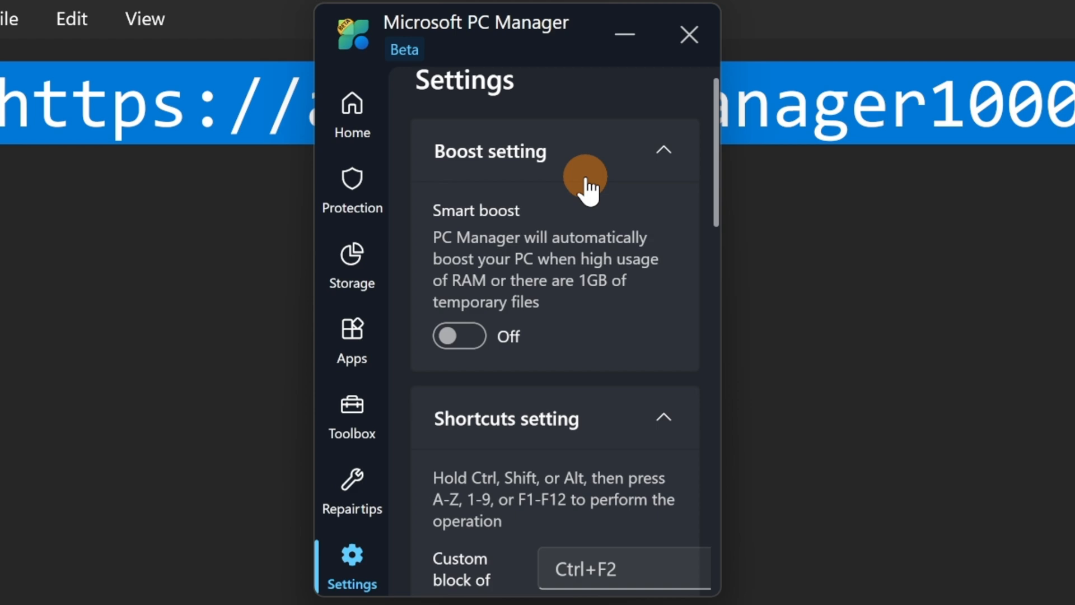
pyautogui.moveTo(590, 188)
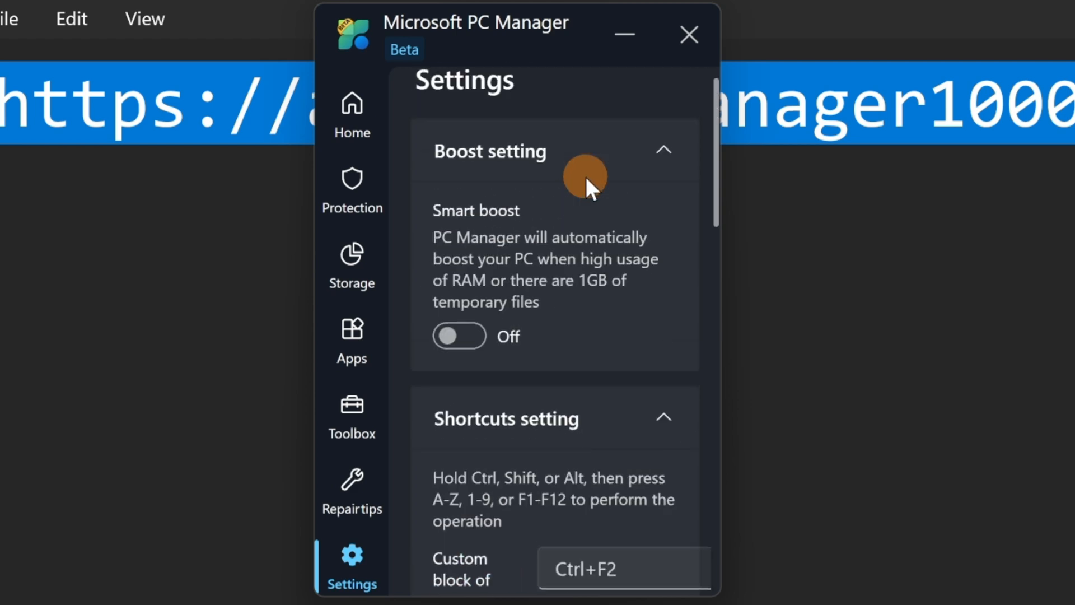
pyautogui.moveTo(565, 207)
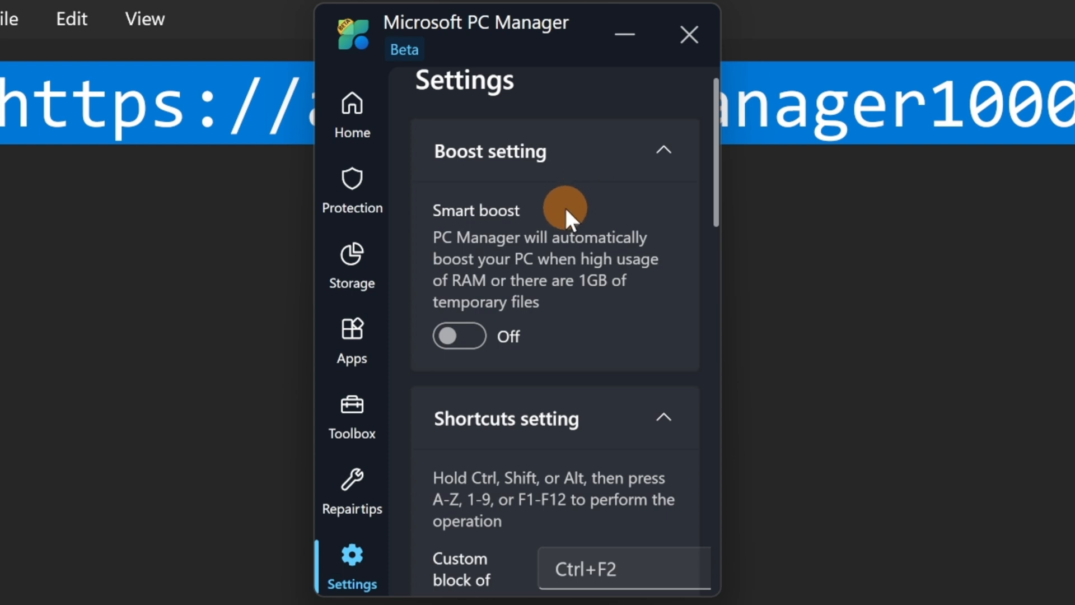
pyautogui.moveTo(459, 336)
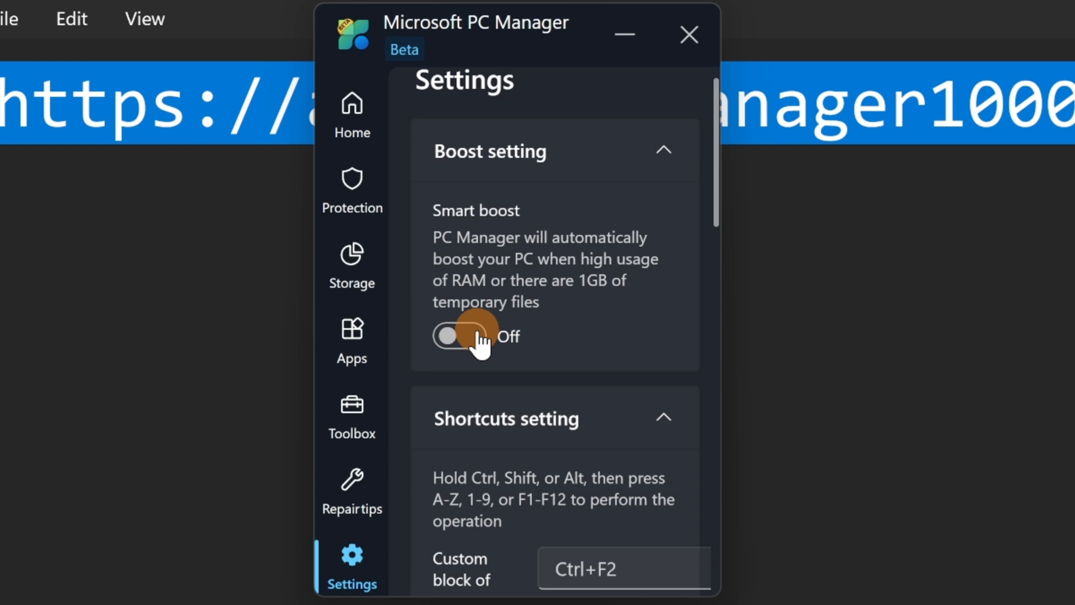
pyautogui.click(459, 335)
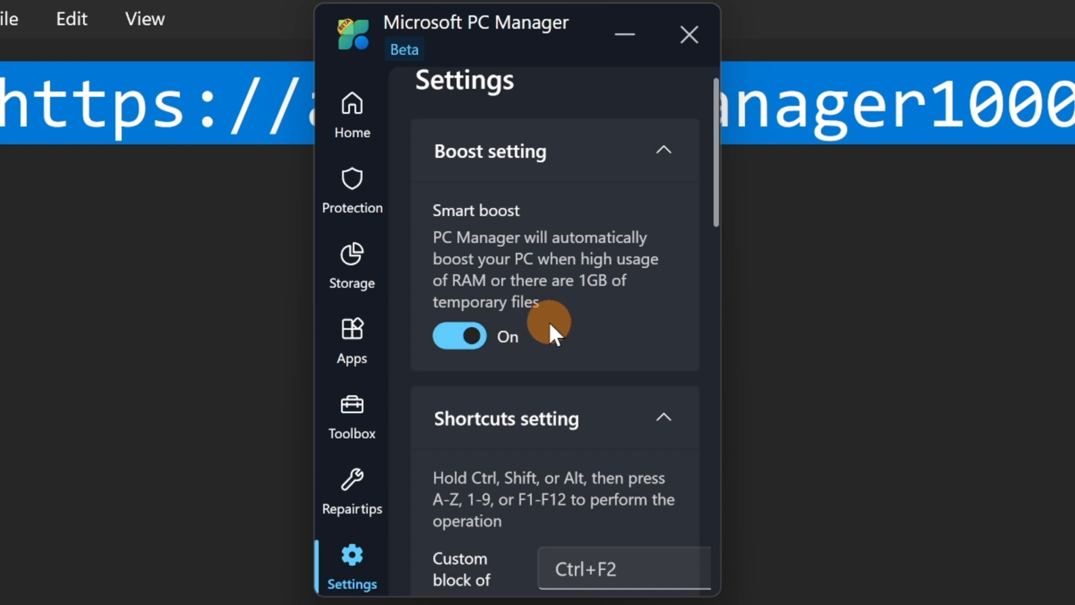
pyautogui.scroll(-3)
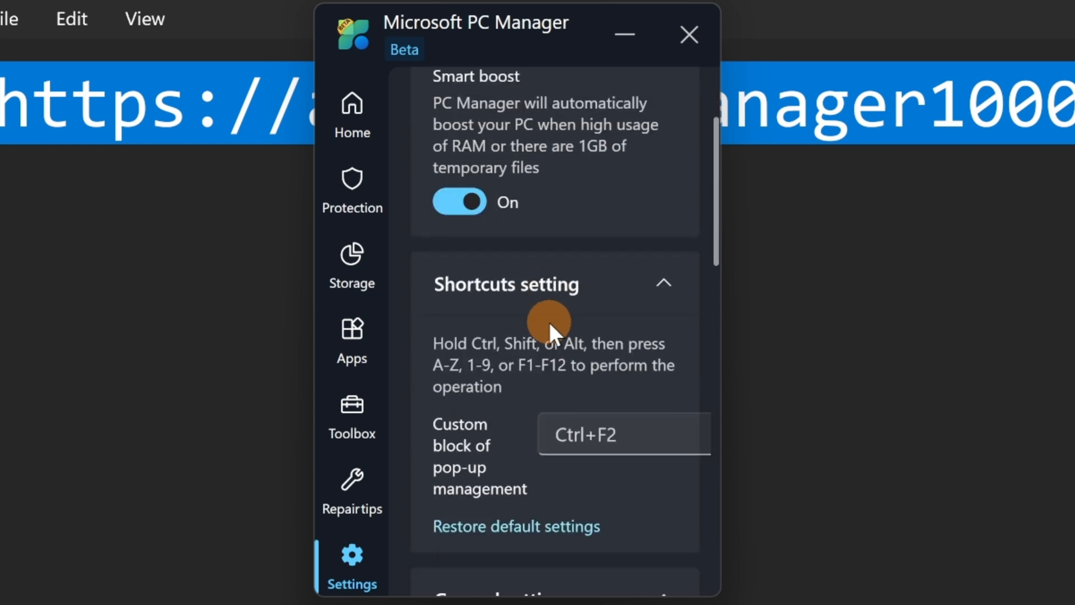
pyautogui.scroll(-3)
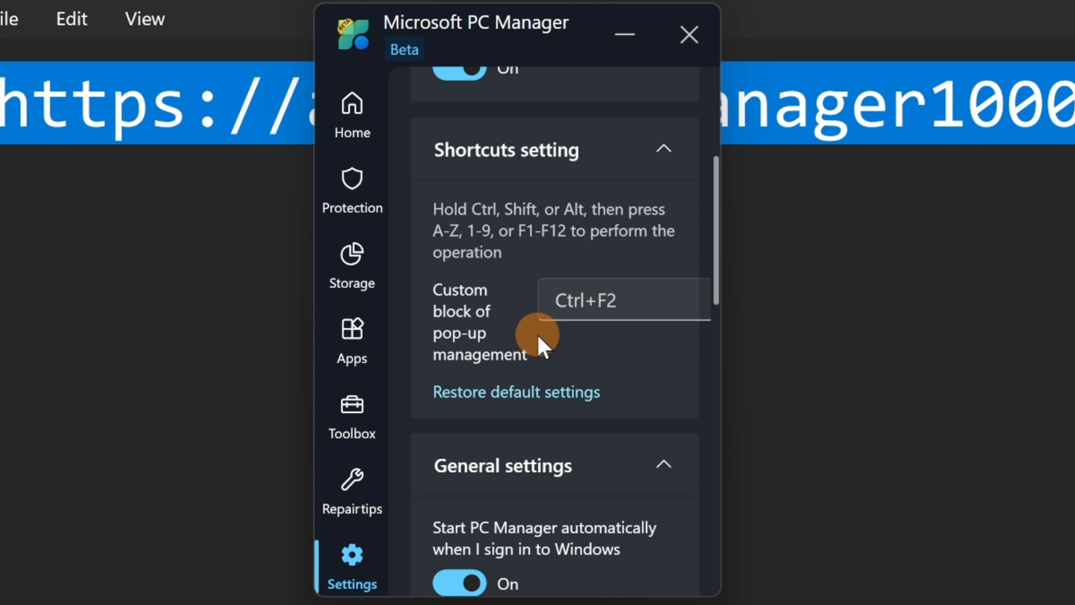
pyautogui.moveTo(502, 339)
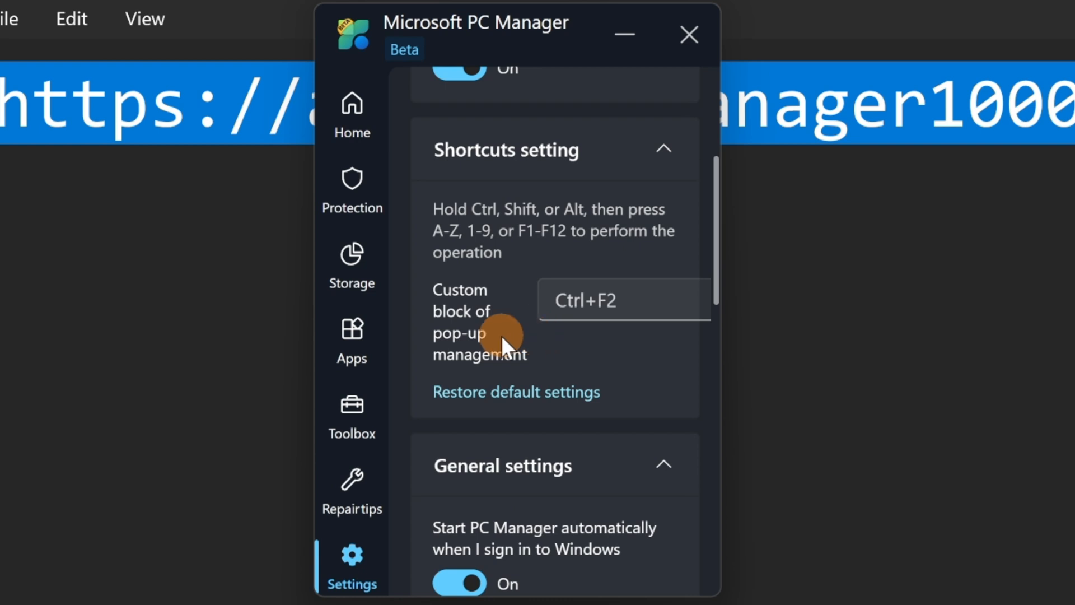
pyautogui.moveTo(592, 300)
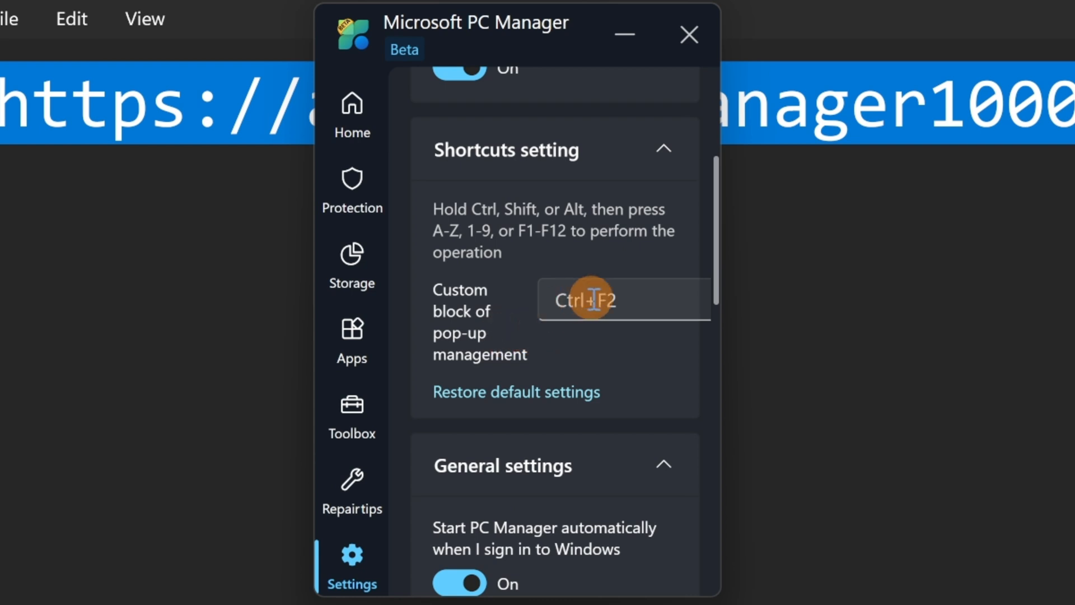
pyautogui.moveTo(603, 346)
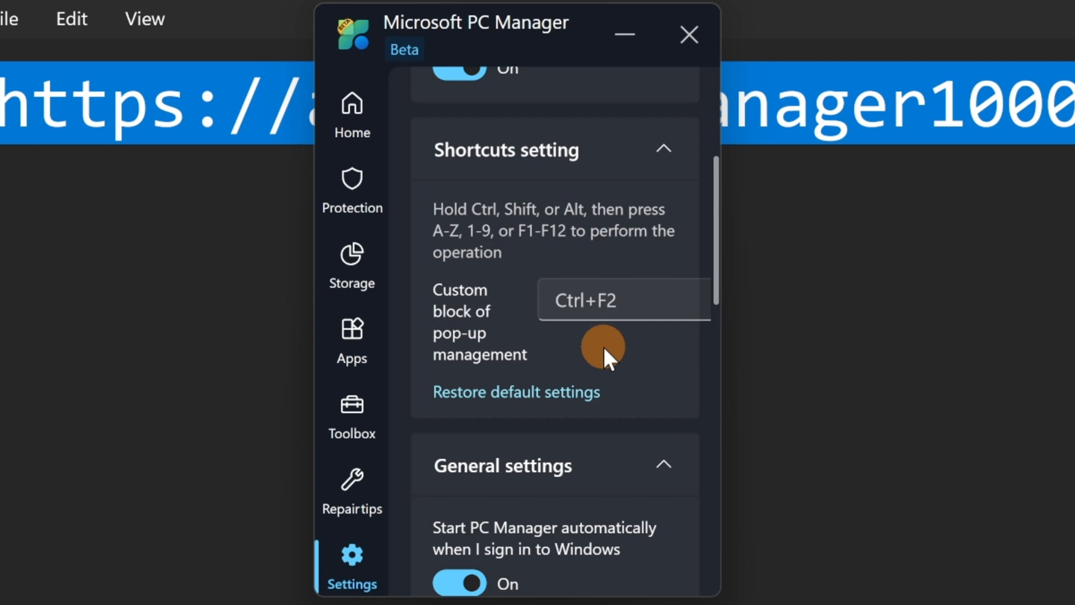
pyautogui.scroll(-3)
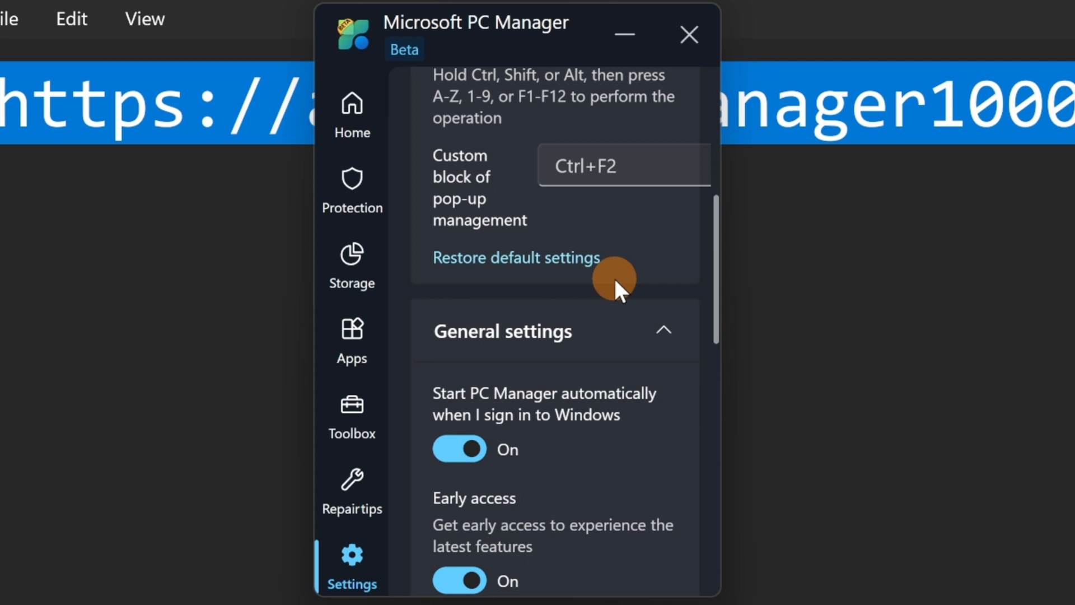
pyautogui.scroll(-3)
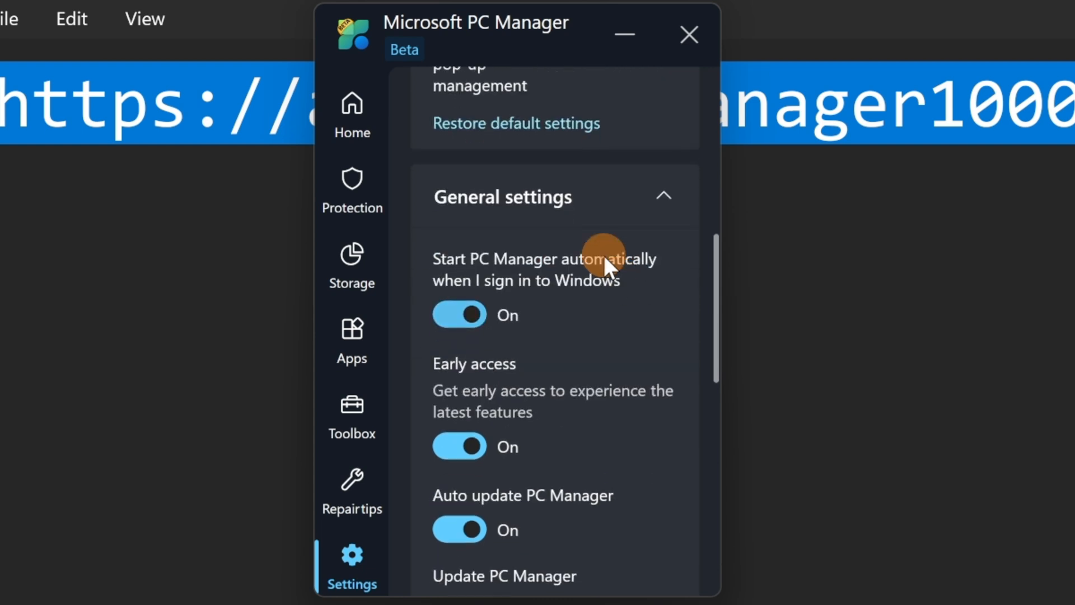
pyautogui.moveTo(481, 226)
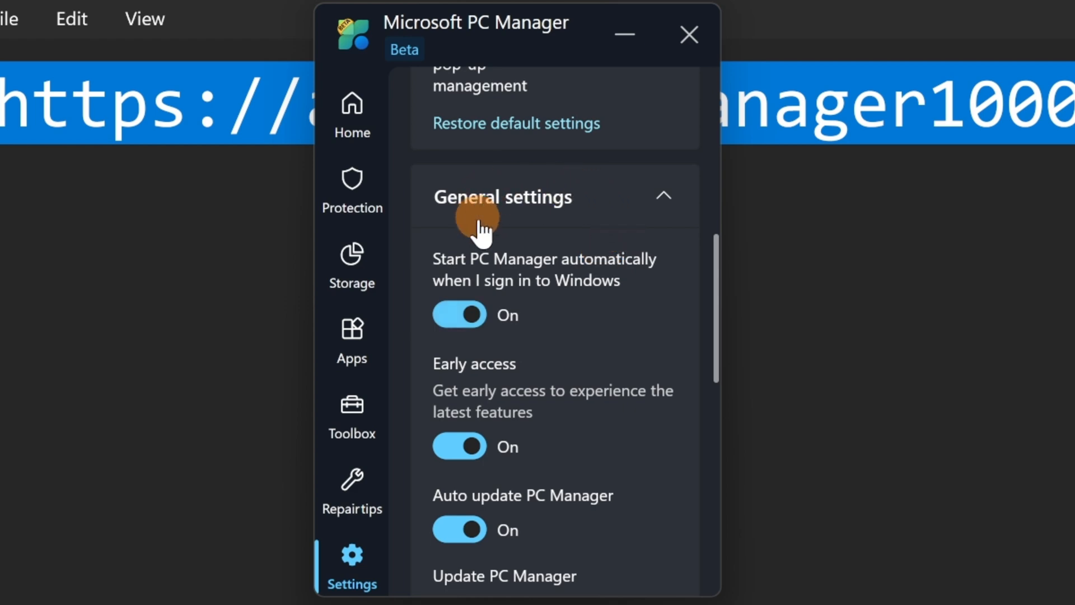
pyautogui.moveTo(555, 243)
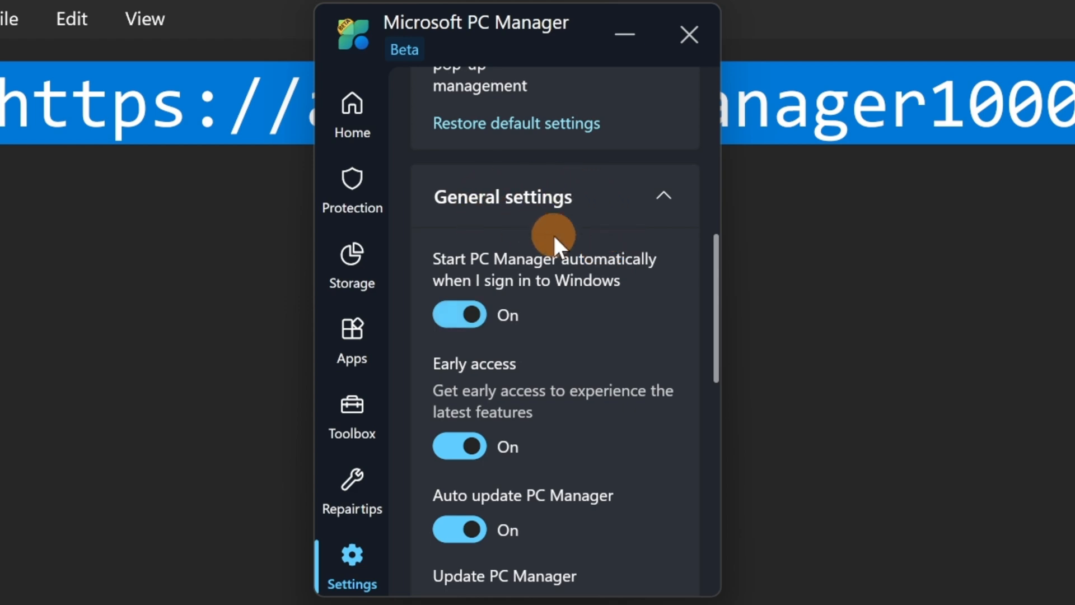
pyautogui.scroll(-3)
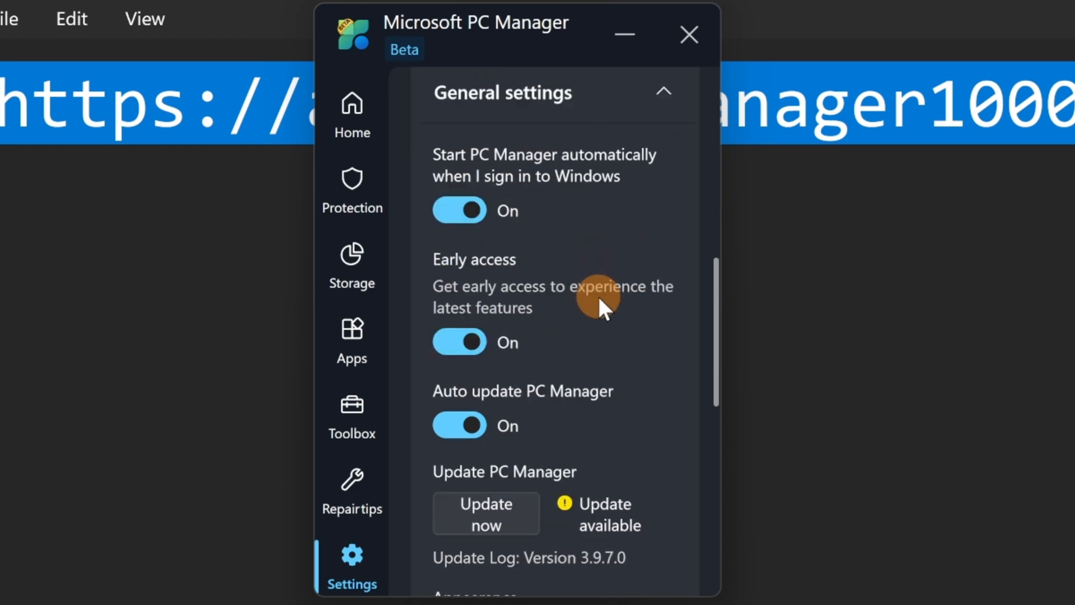
pyautogui.scroll(-3)
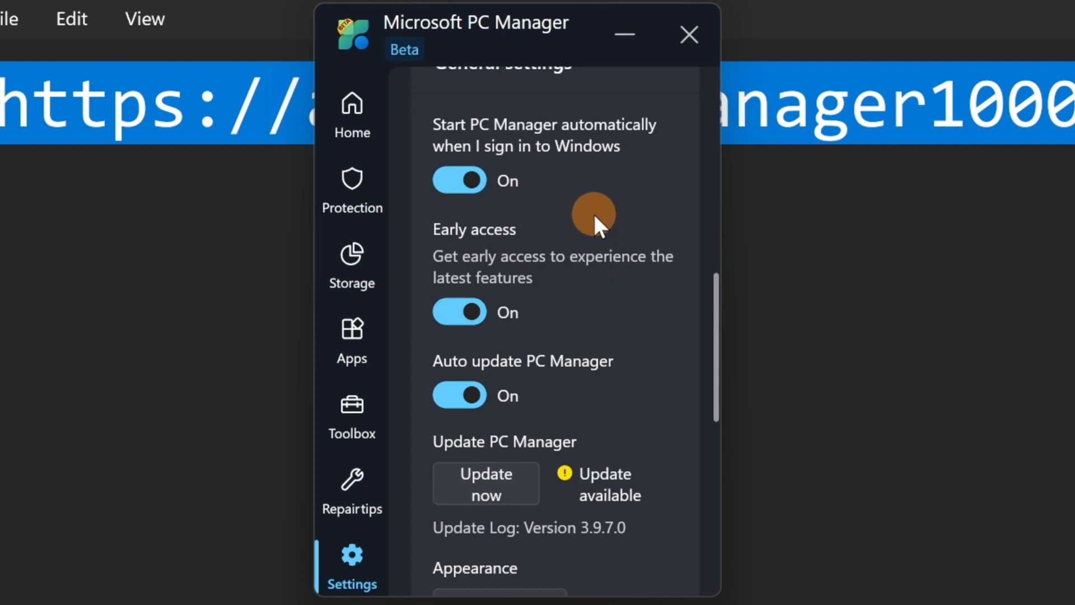
pyautogui.moveTo(527, 158)
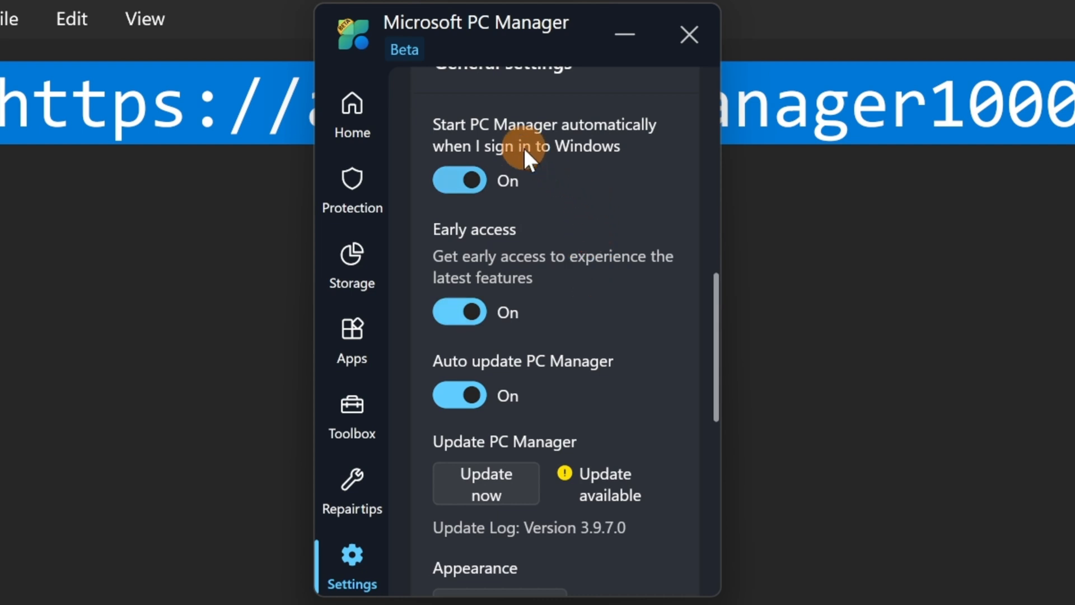
pyautogui.moveTo(545, 168)
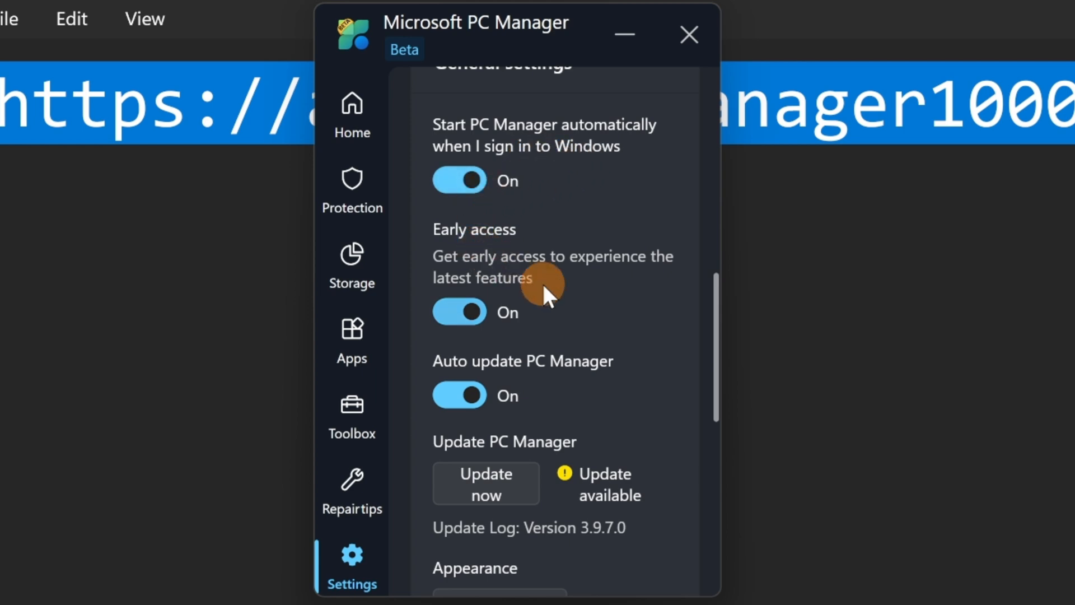
pyautogui.moveTo(561, 287)
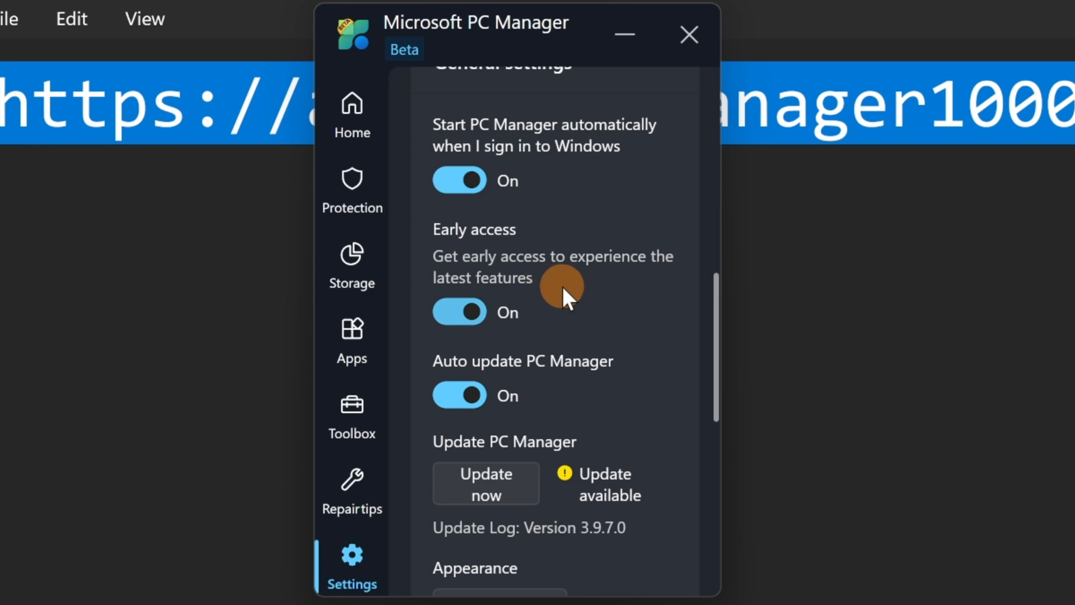
pyautogui.moveTo(545, 301)
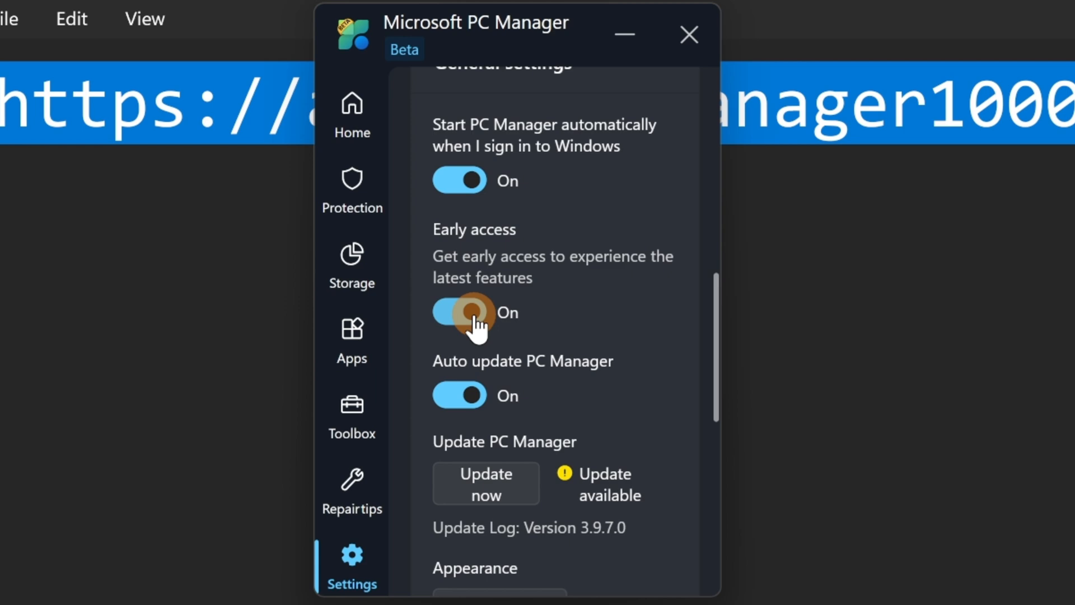
pyautogui.moveTo(510, 390)
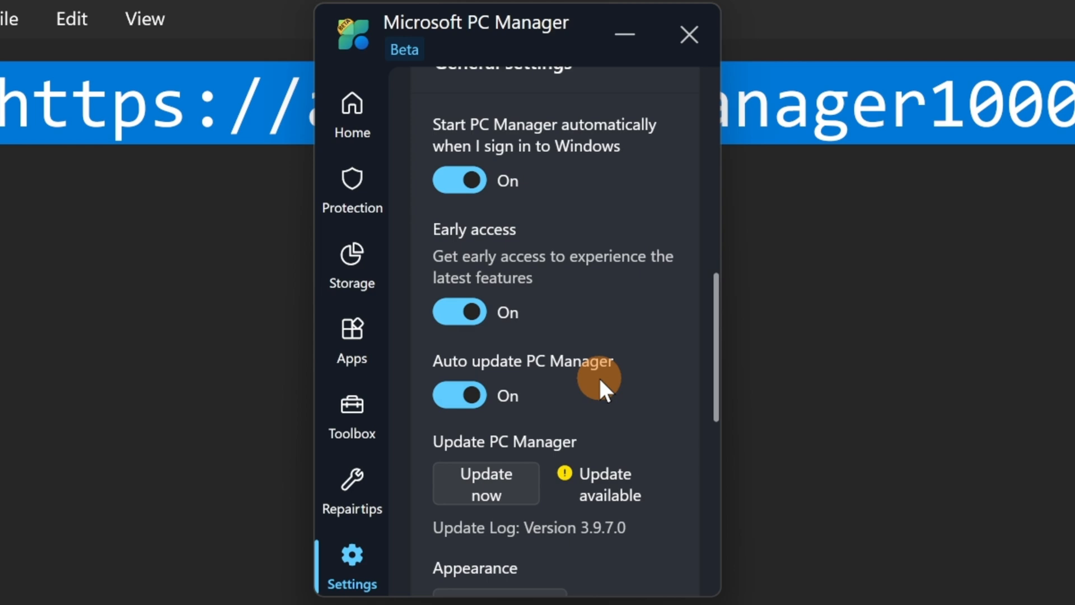
pyautogui.scroll(-3)
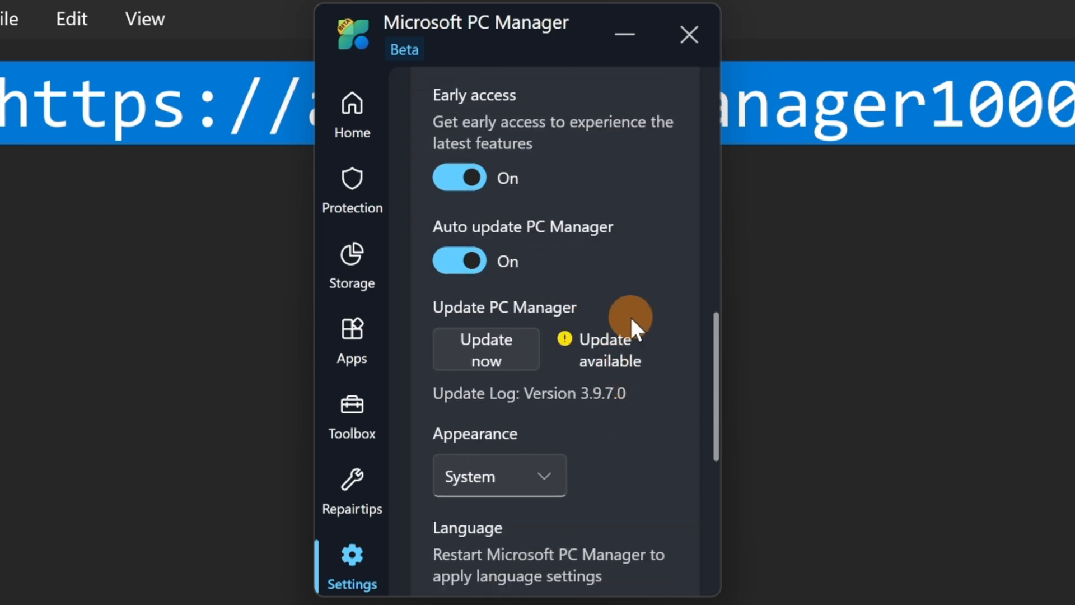
pyautogui.scroll(-3)
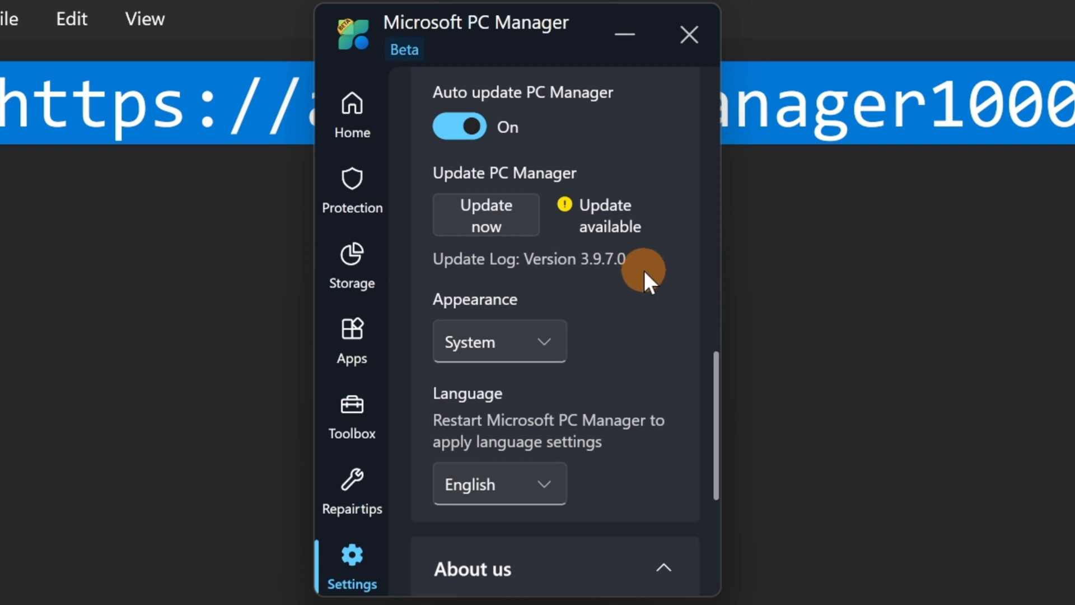
pyautogui.moveTo(535, 214)
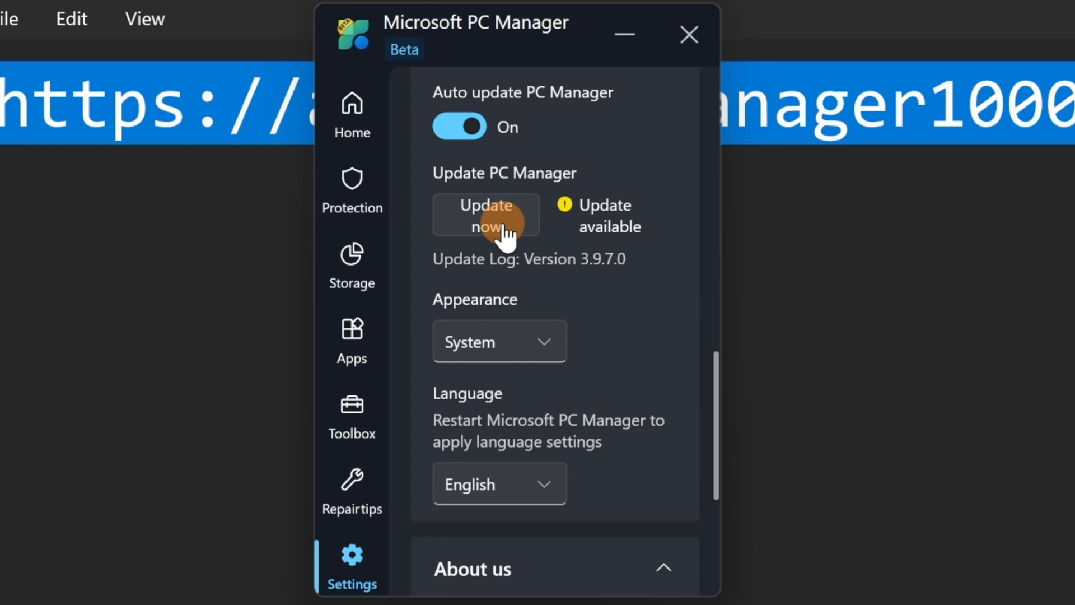
pyautogui.scroll(-3)
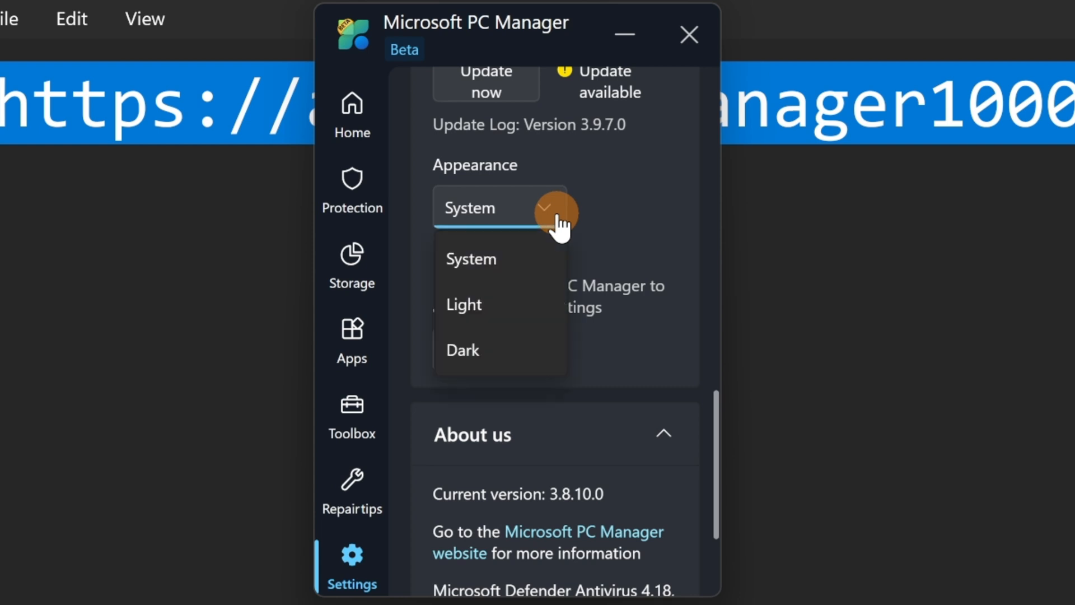
pyautogui.moveTo(544, 281)
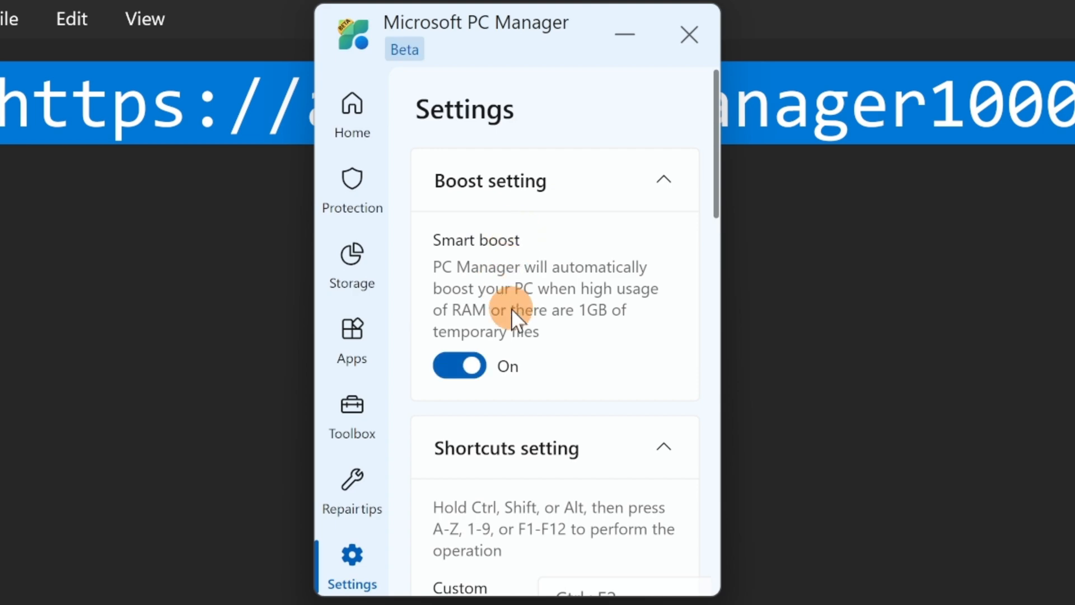
pyautogui.scroll(-3)
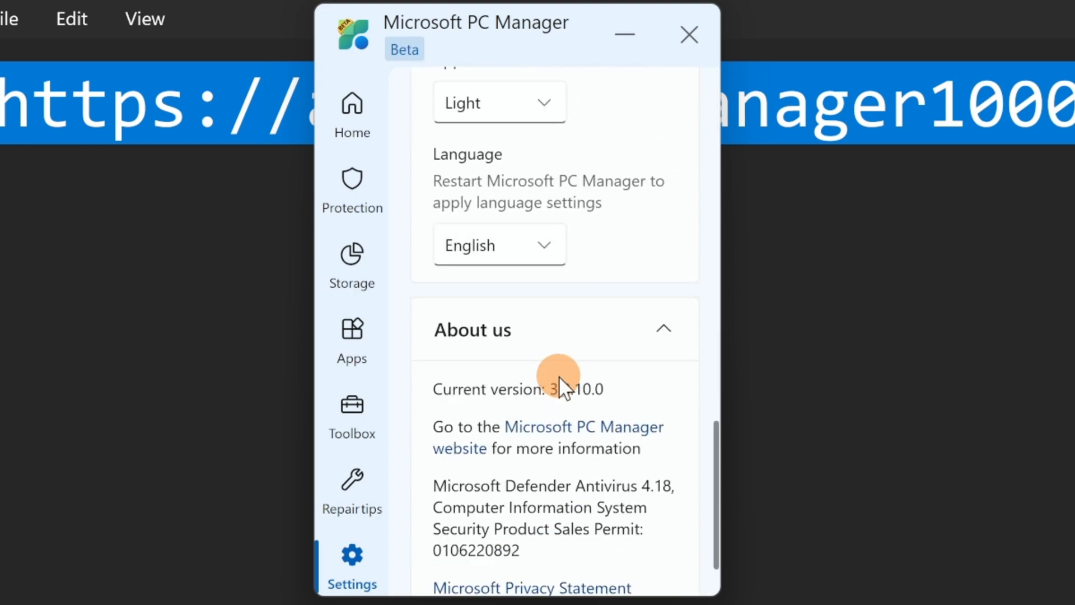
pyautogui.scroll(3)
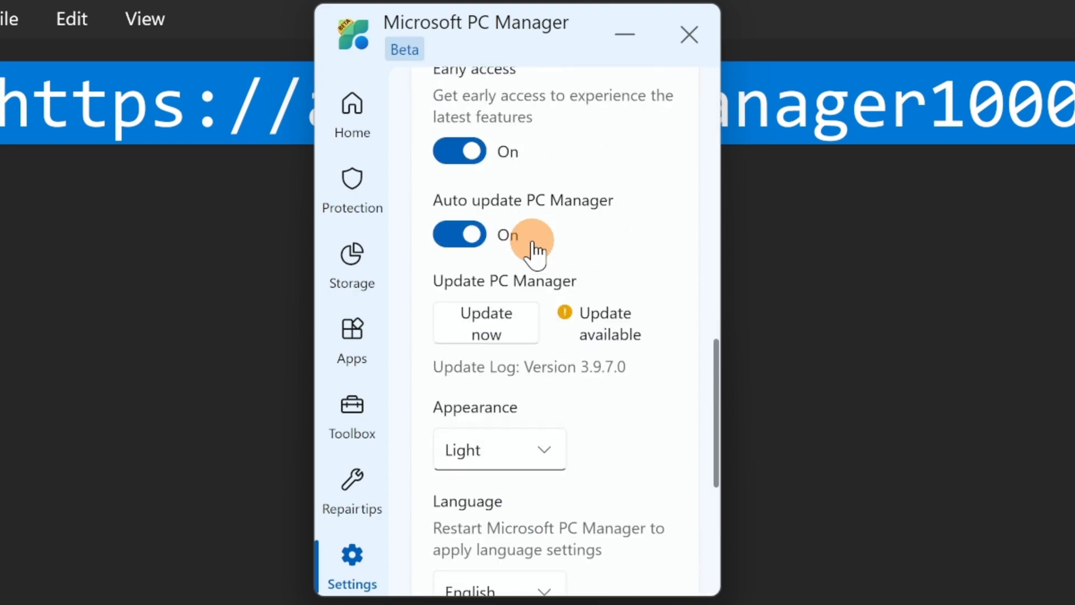
pyautogui.scroll(3)
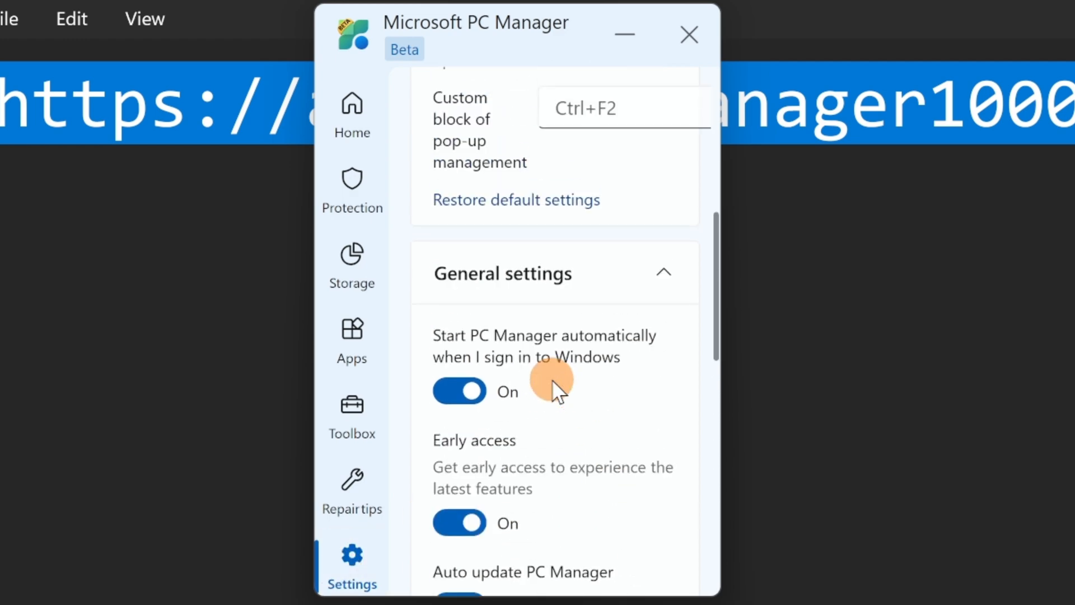
pyautogui.scroll(-3)
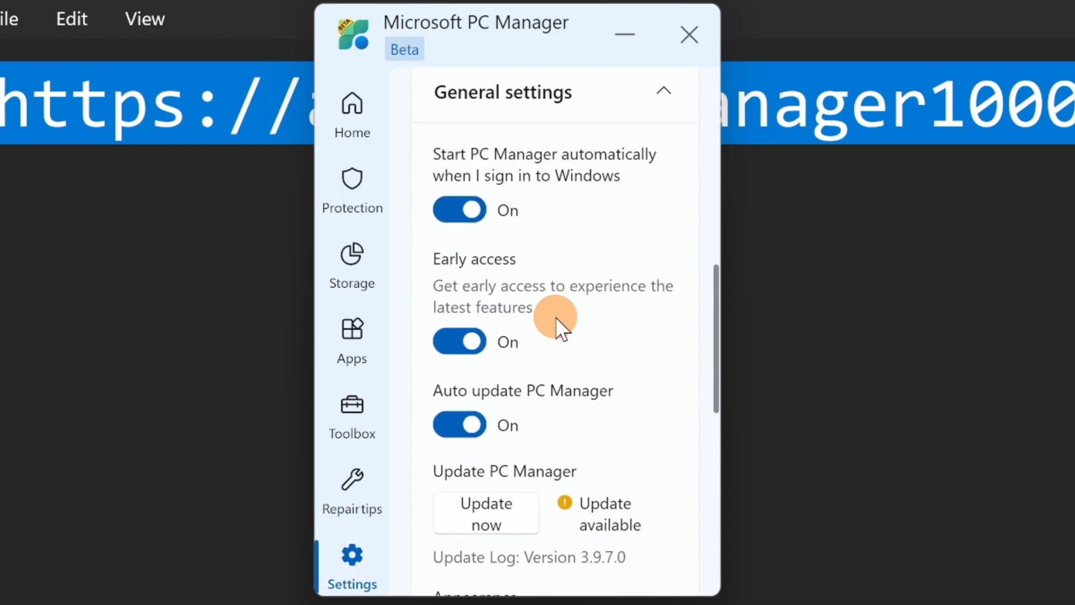
pyautogui.scroll(-3)
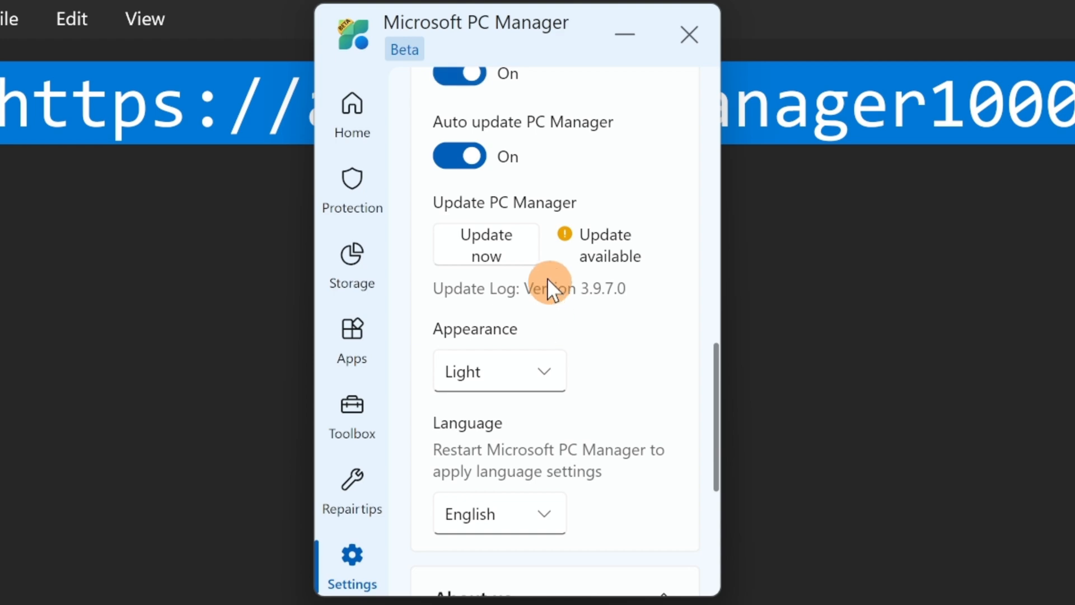
pyautogui.click(499, 371)
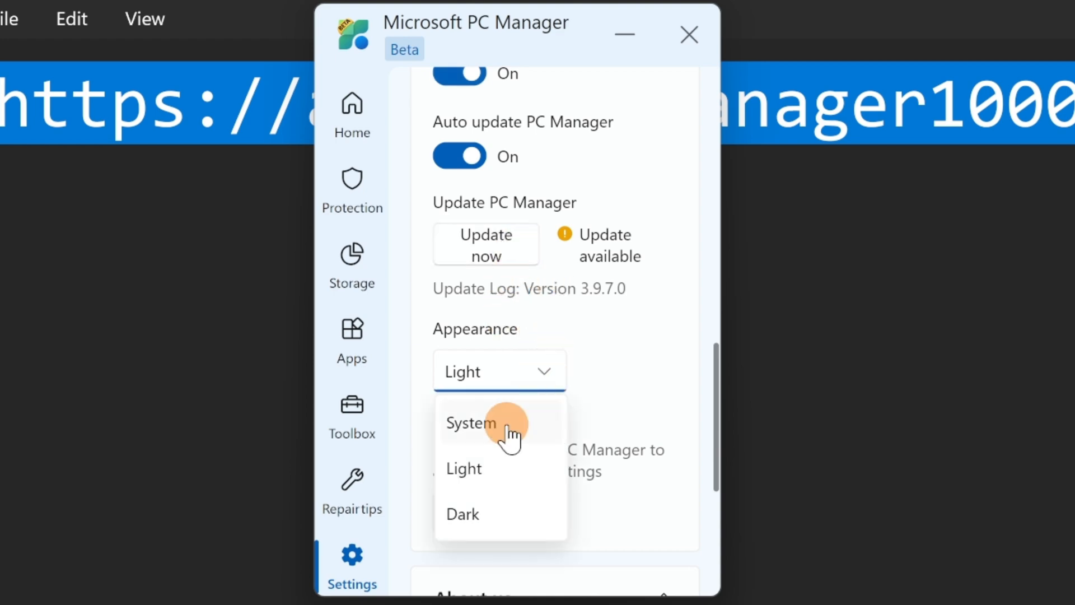
pyautogui.click(470, 422)
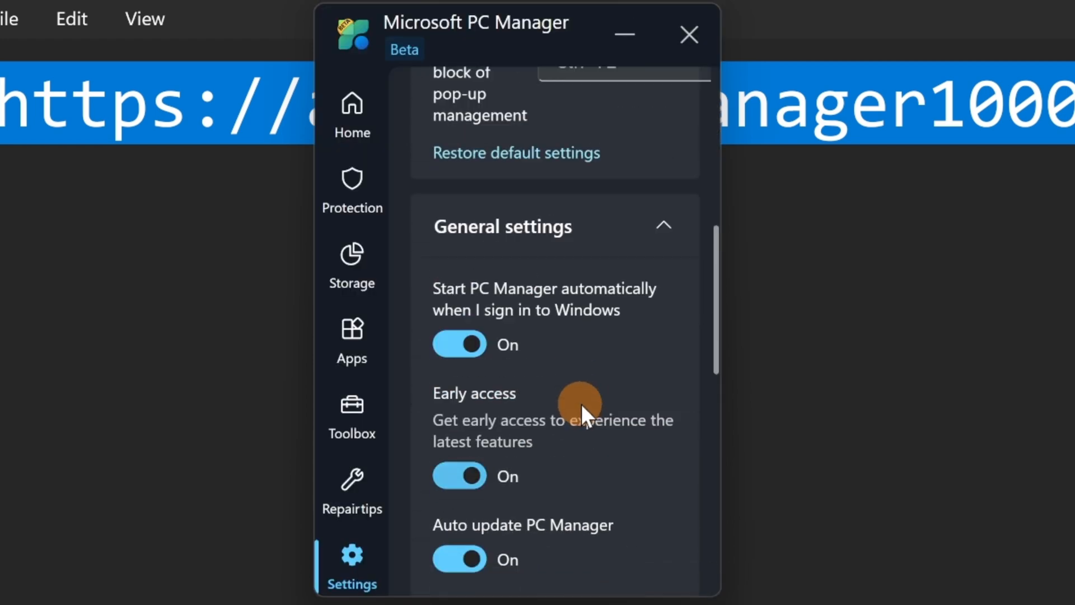
pyautogui.scroll(-3)
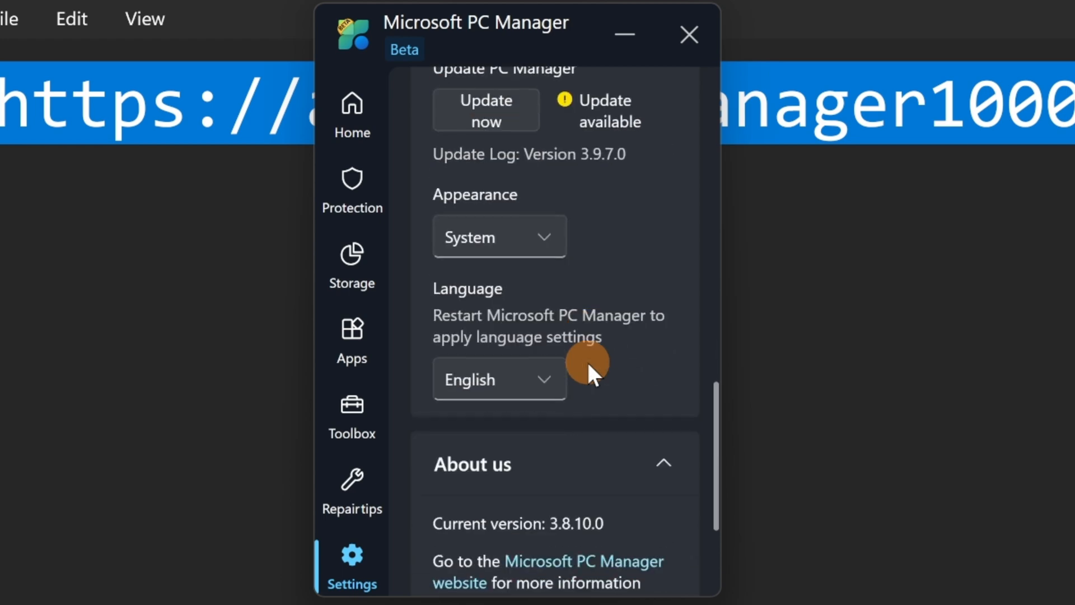
pyautogui.click(498, 379)
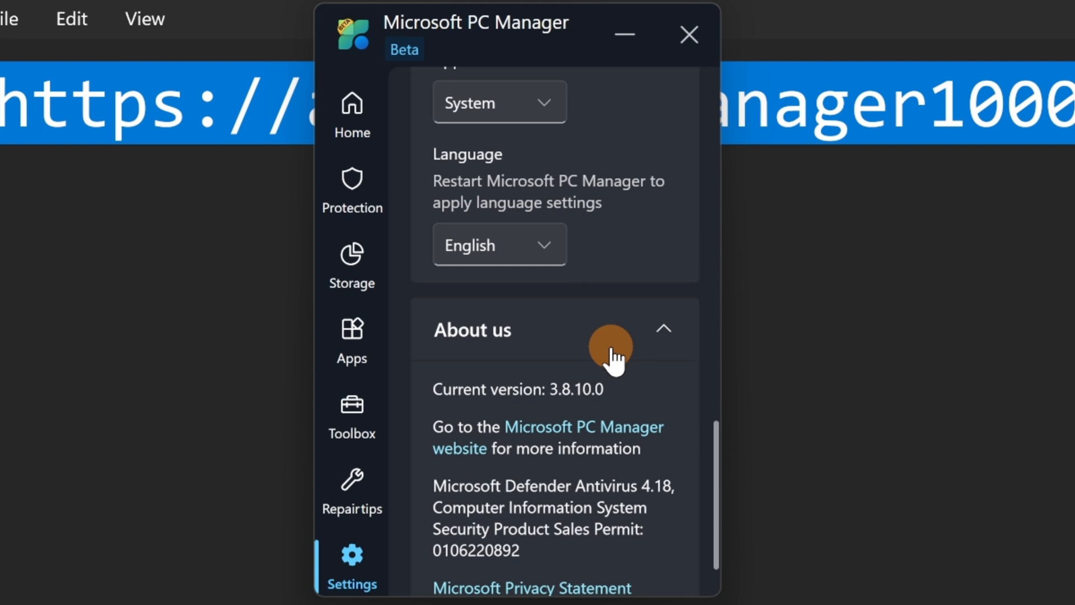
# Scroll Settings down to the About us section with the PC Manager website link.
pyautogui.scroll(-3)
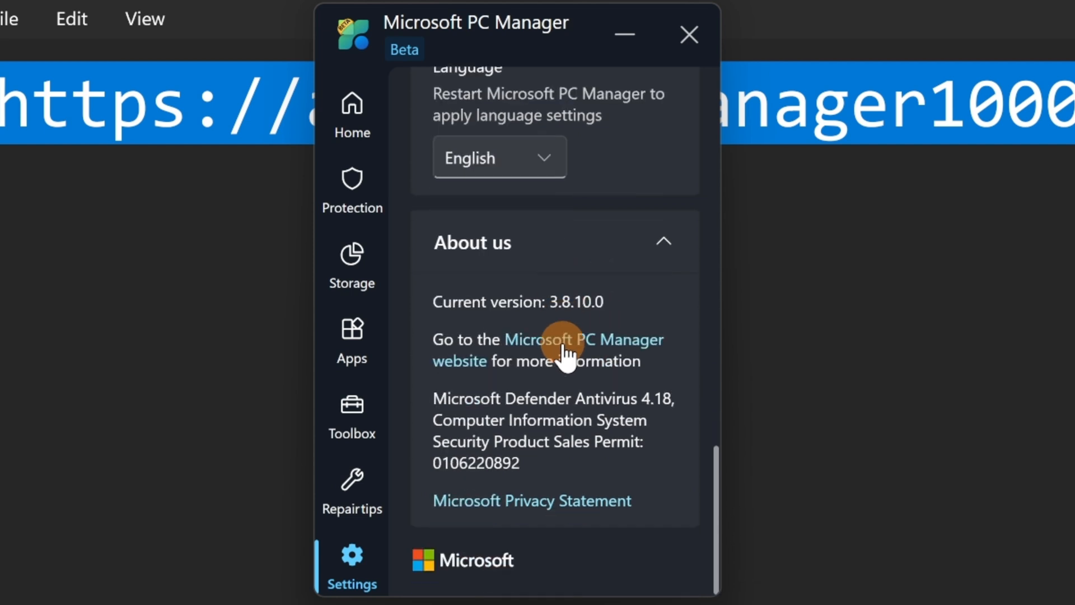
pyautogui.moveTo(572, 303)
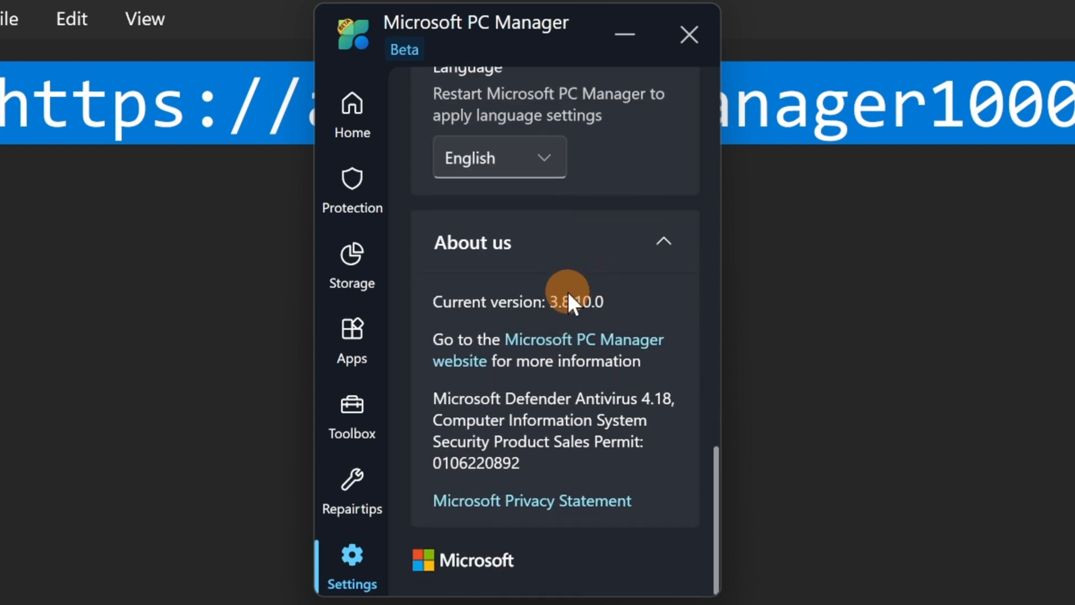
pyautogui.moveTo(559, 329)
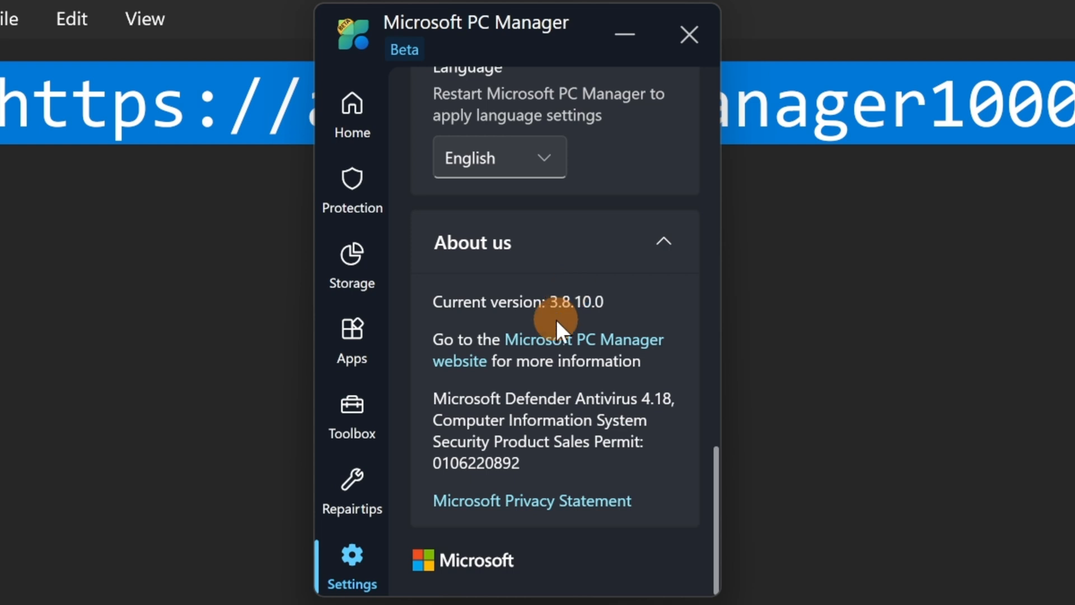
pyautogui.moveTo(578, 352)
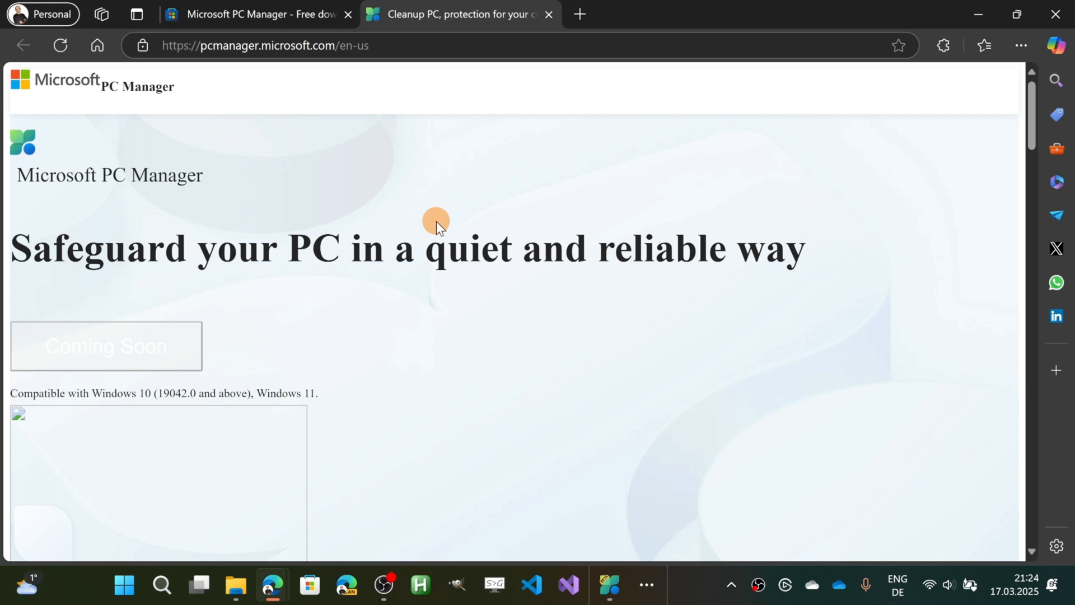
# Get pcmanager.microsoft.com to display properly in Edge and view the Boost your PC section.
pyautogui.scroll(-3)
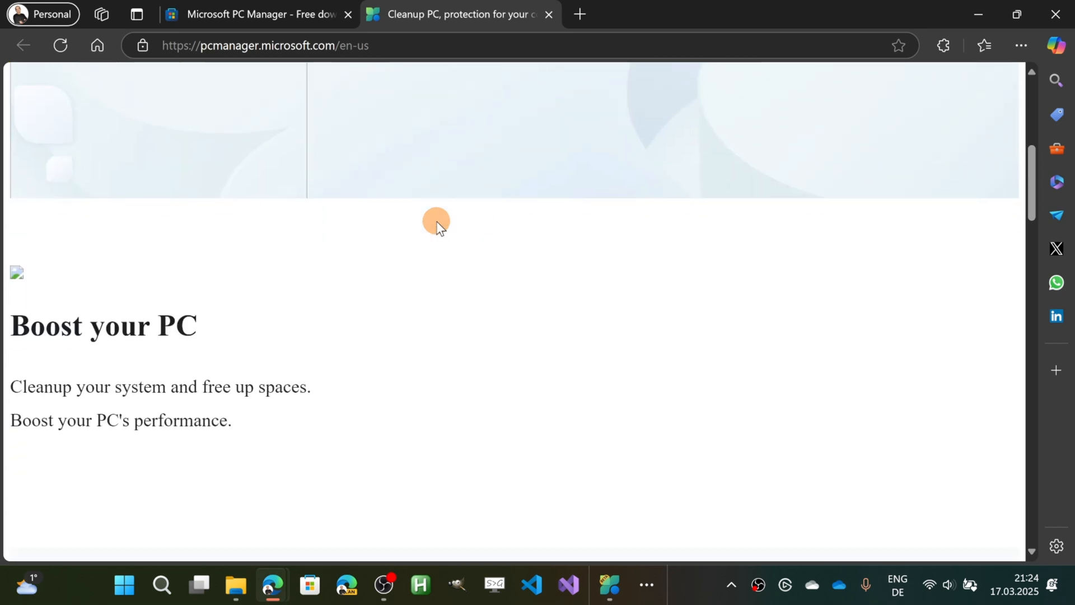
pyautogui.click(549, 13)
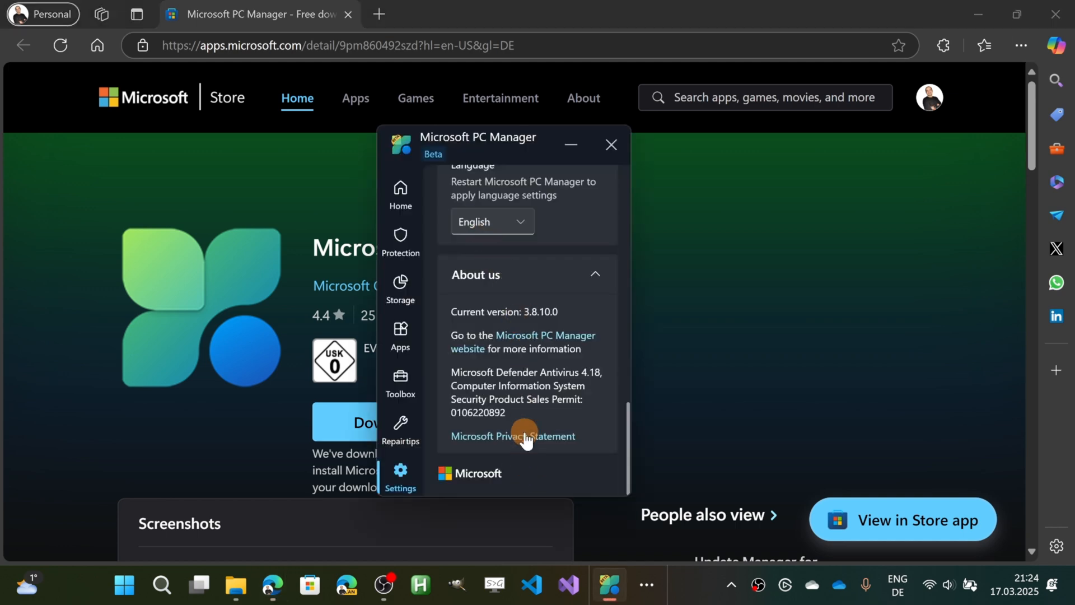
pyautogui.click(609, 144)
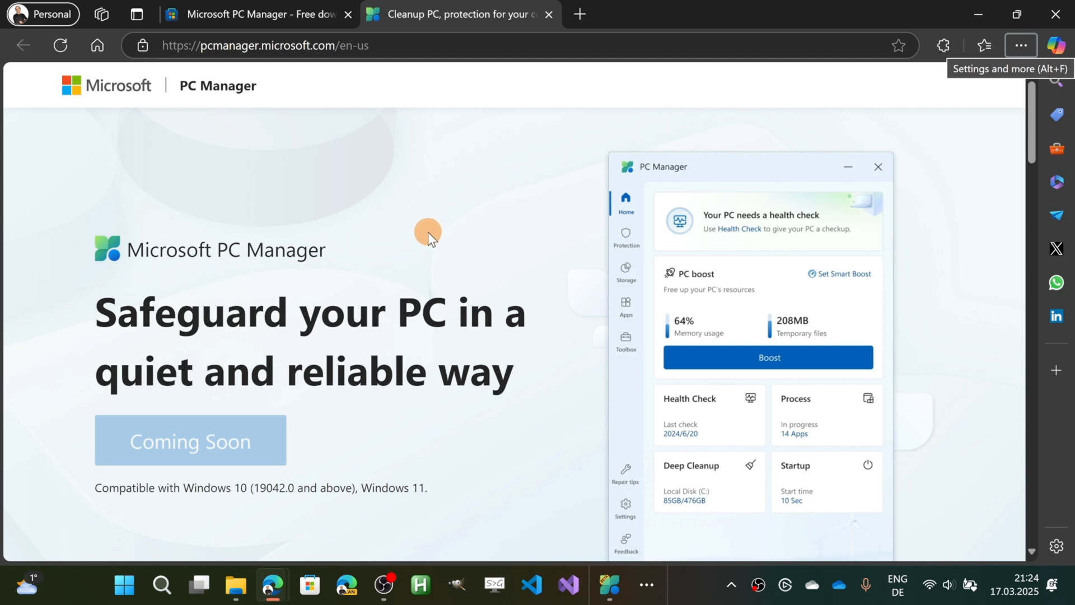
pyautogui.scroll(-3)
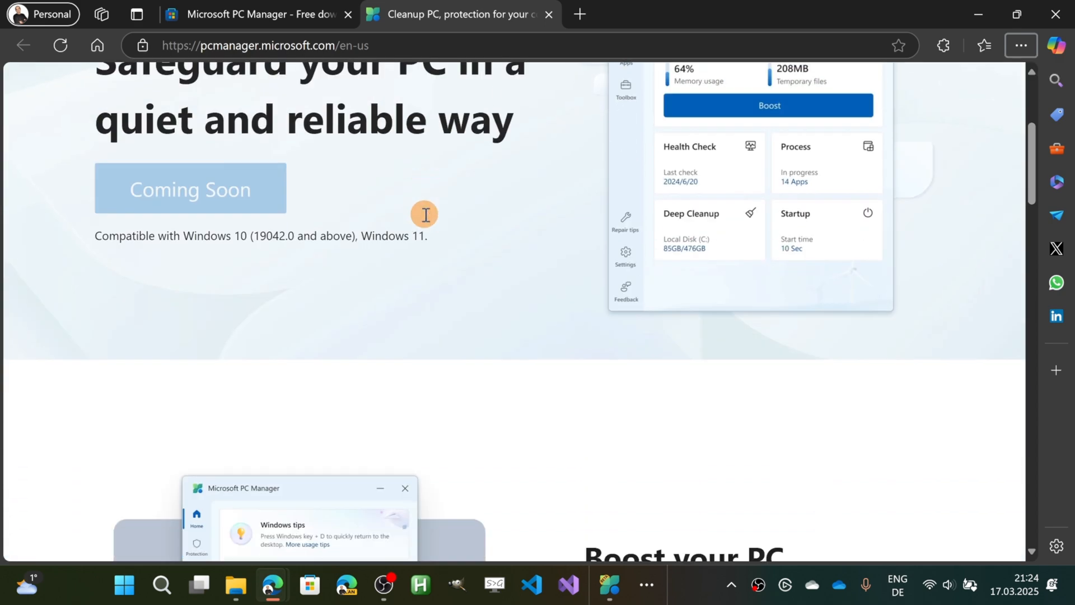
pyautogui.scroll(3)
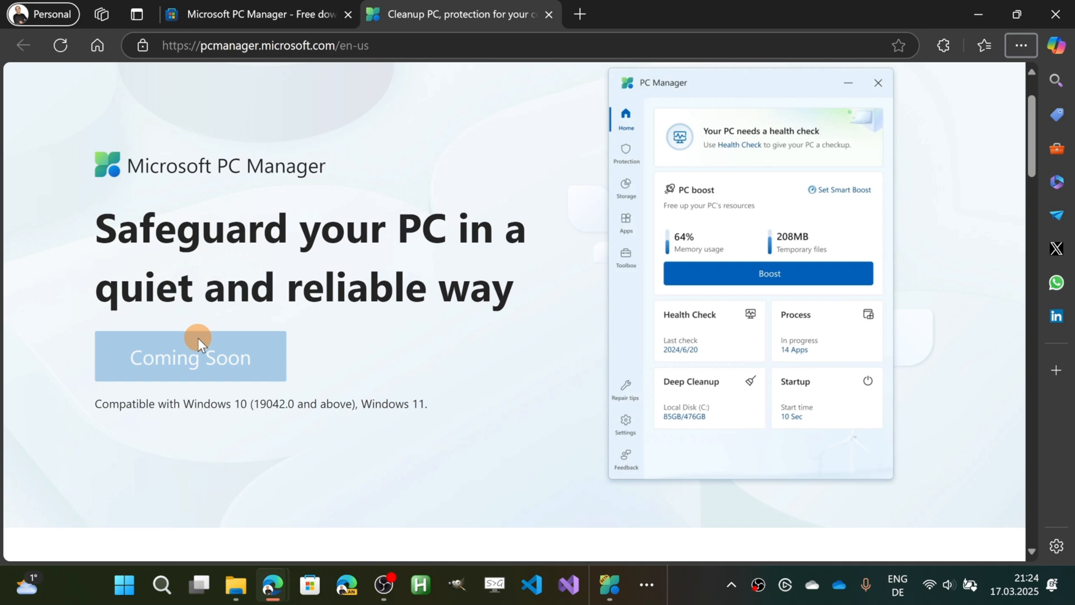
pyautogui.moveTo(258, 368)
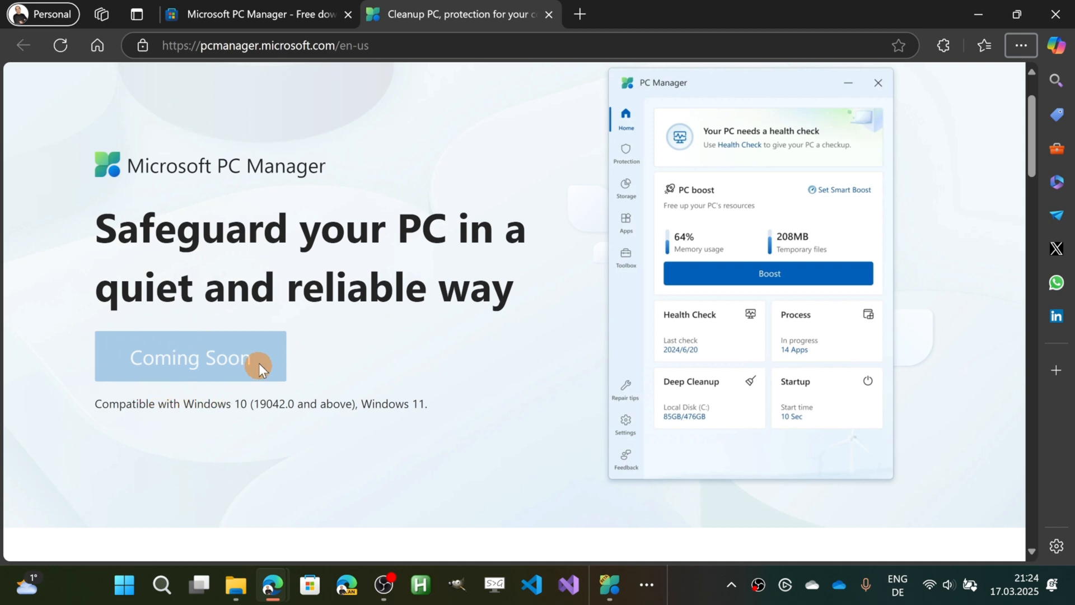
pyautogui.moveTo(239, 385)
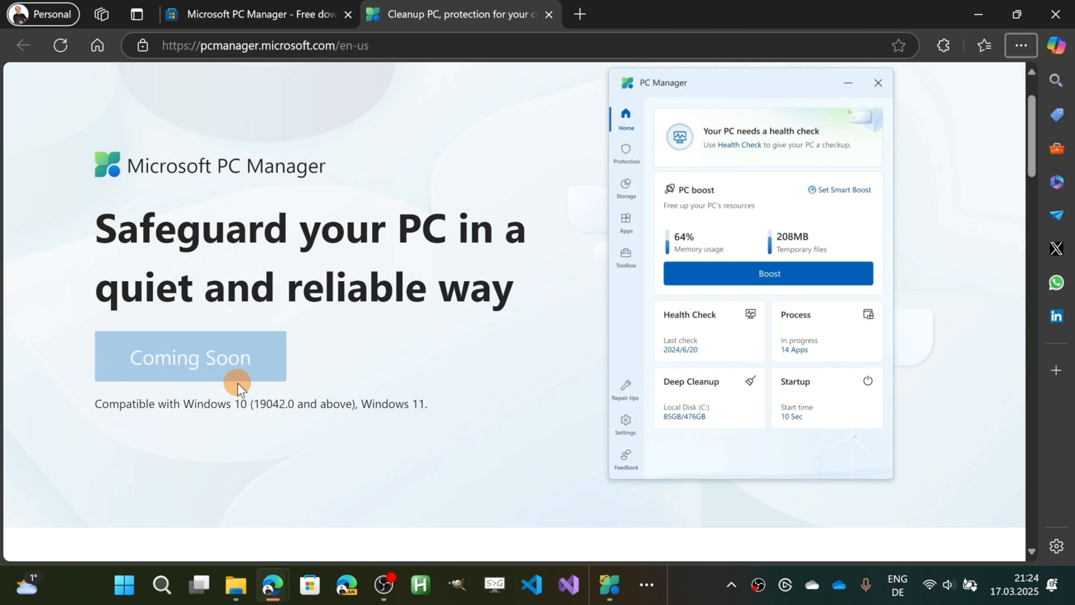
pyautogui.moveTo(546, 340)
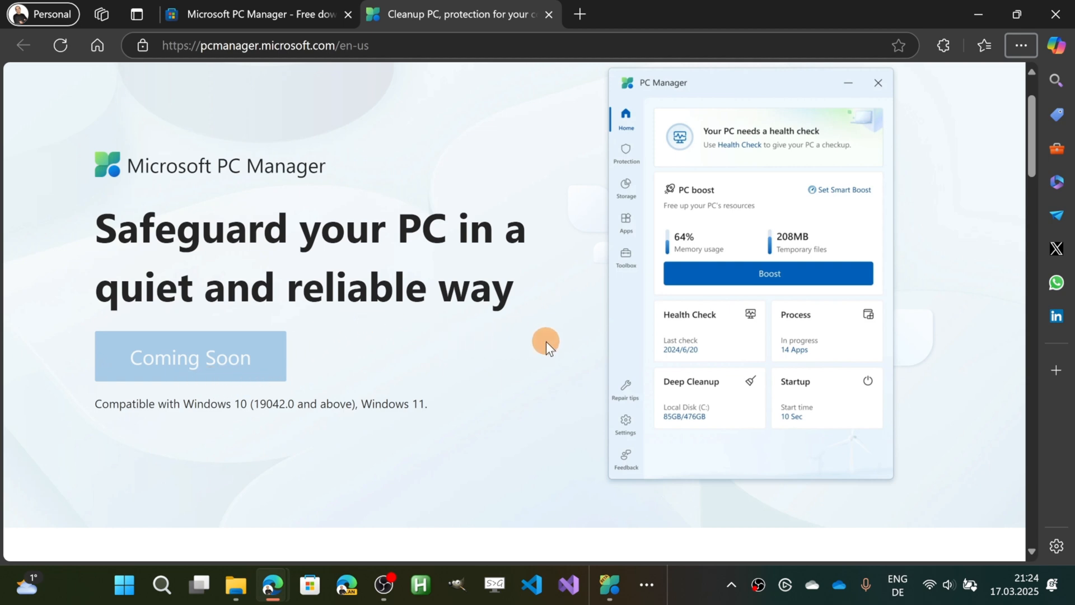
pyautogui.moveTo(595, 328)
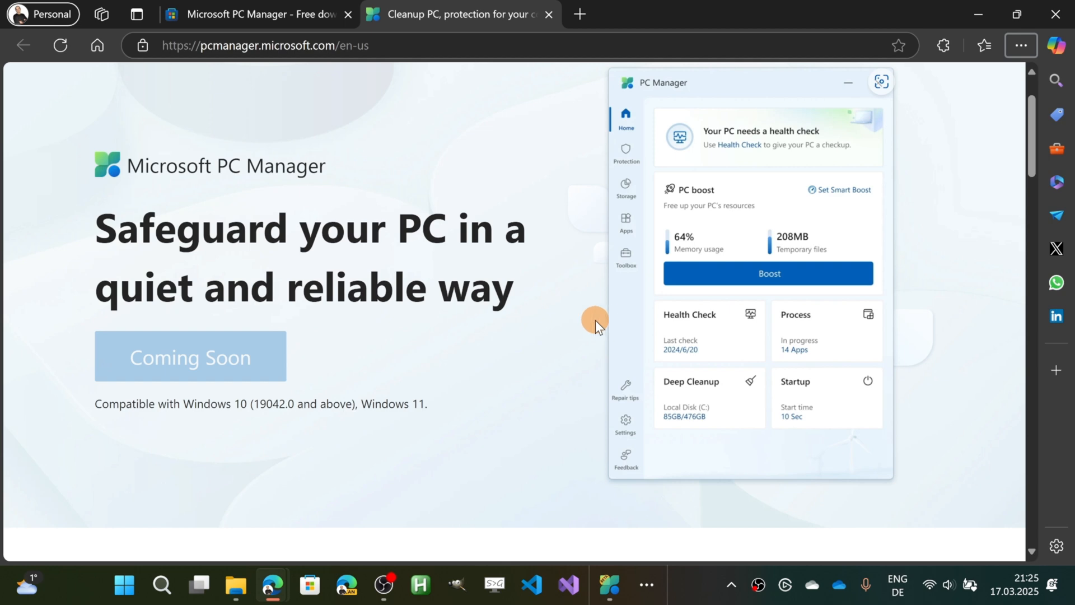
# Scroll through the storage, pop-up management and Health checkup feature sections.
pyautogui.scroll(-3)
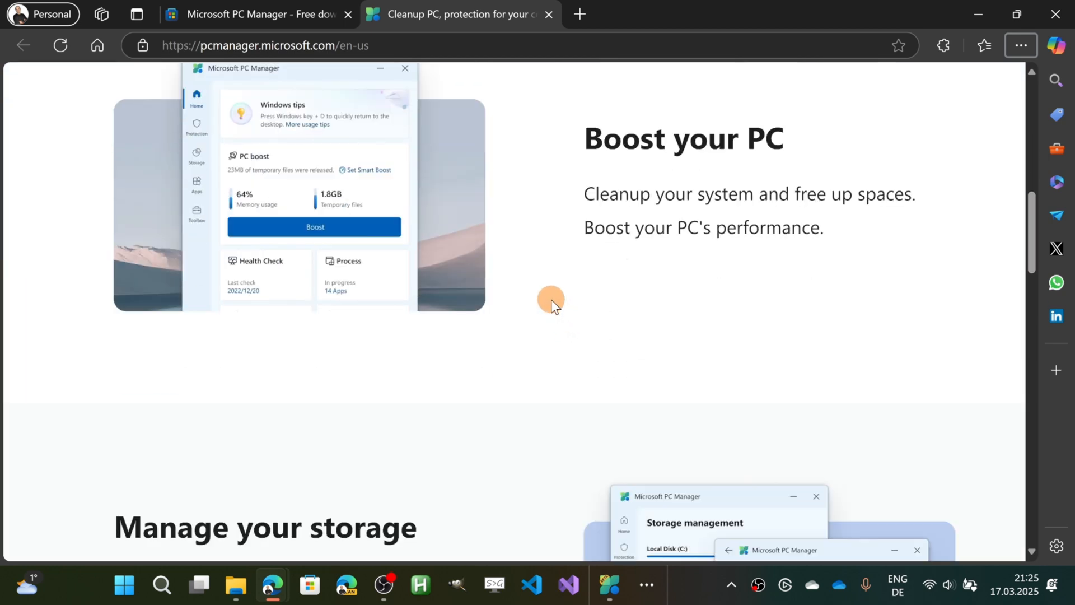
pyautogui.scroll(-3)
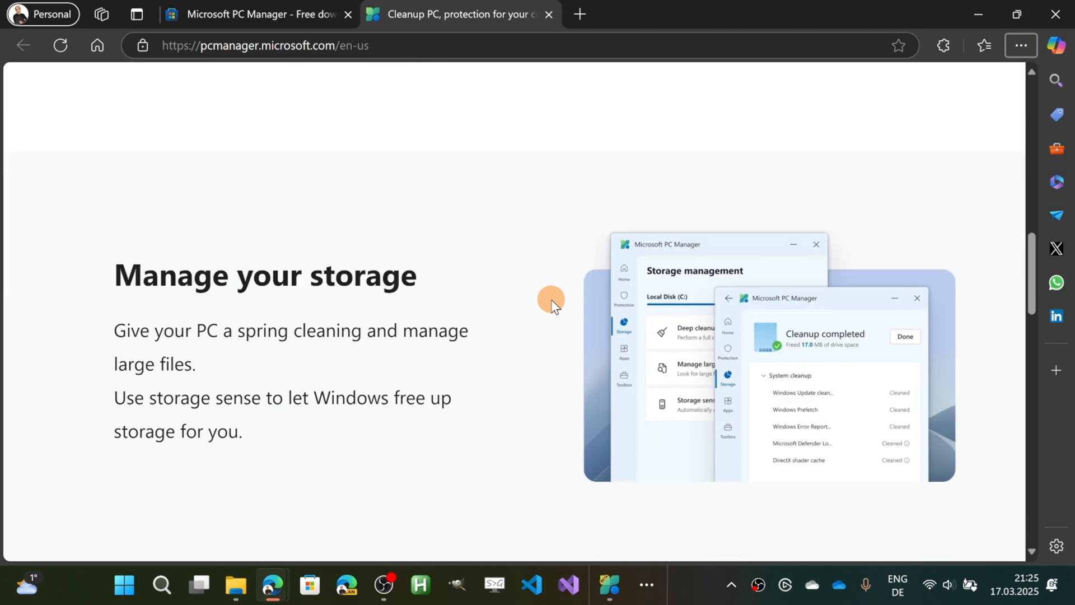
pyautogui.scroll(-3)
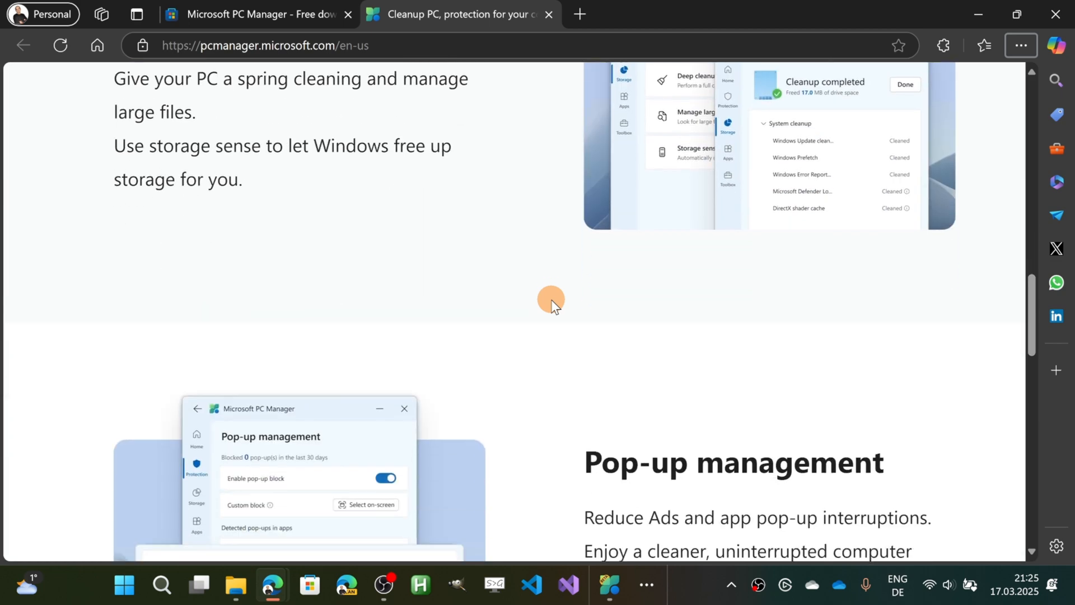
pyautogui.scroll(3)
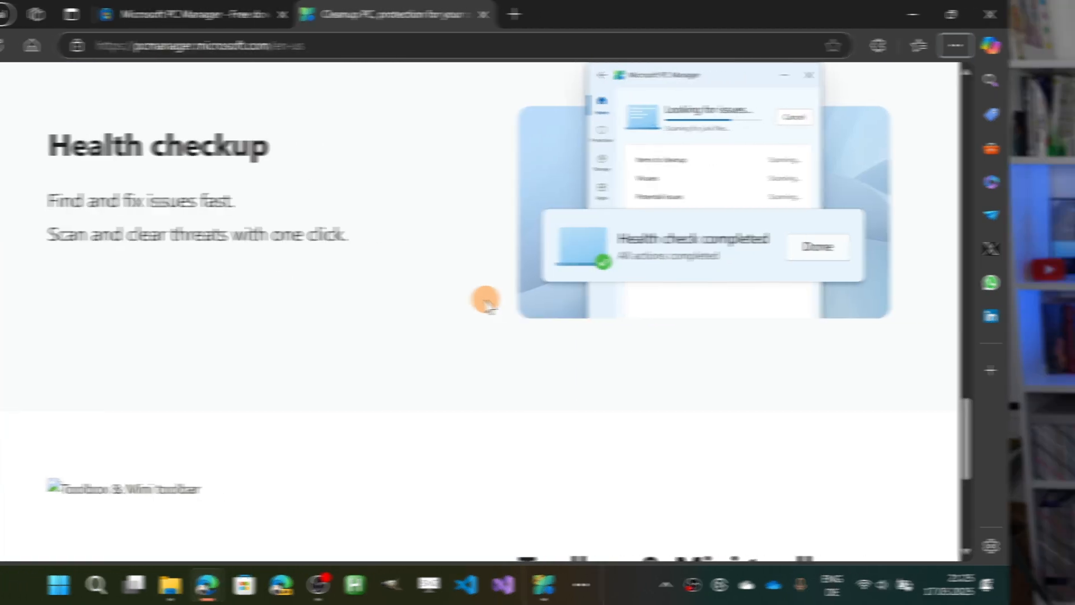